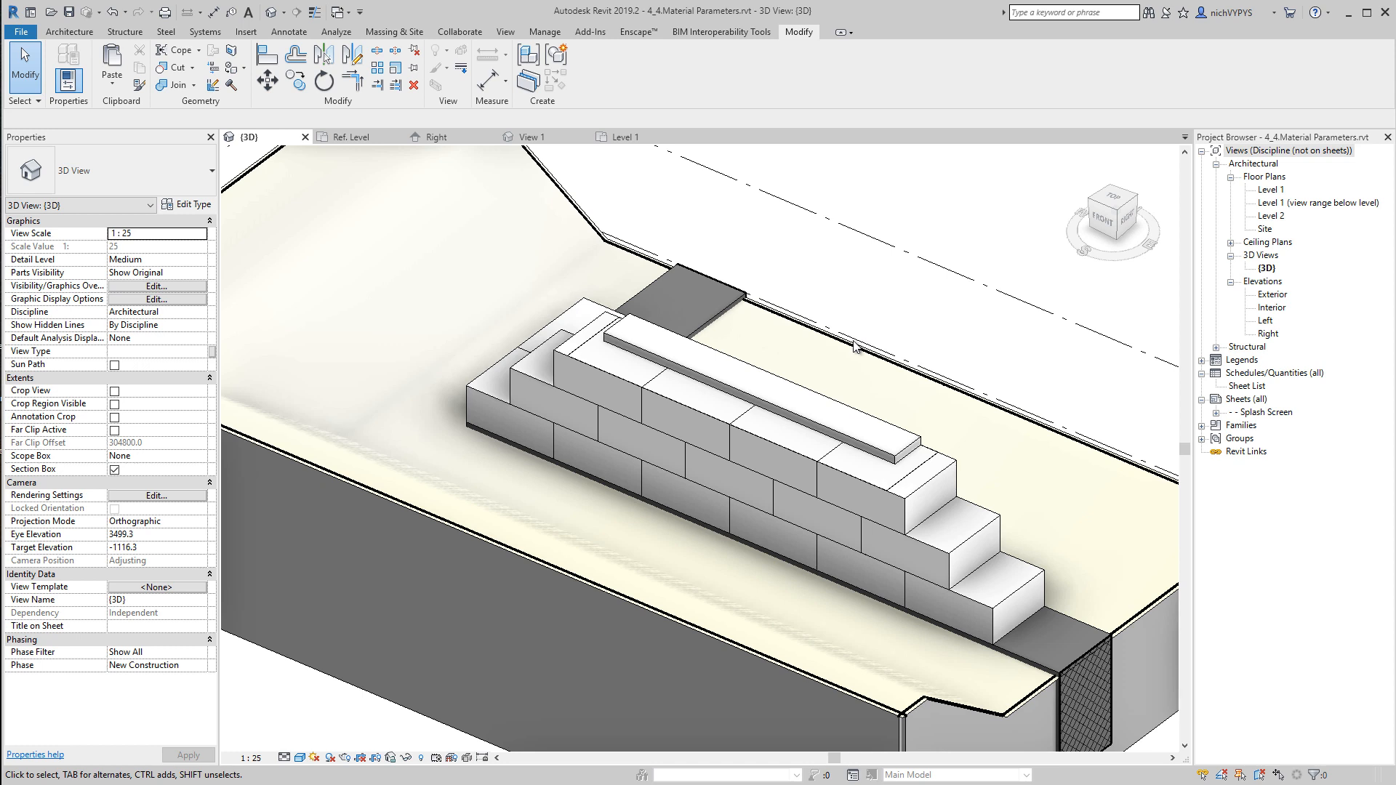
mouse_move(857, 403)
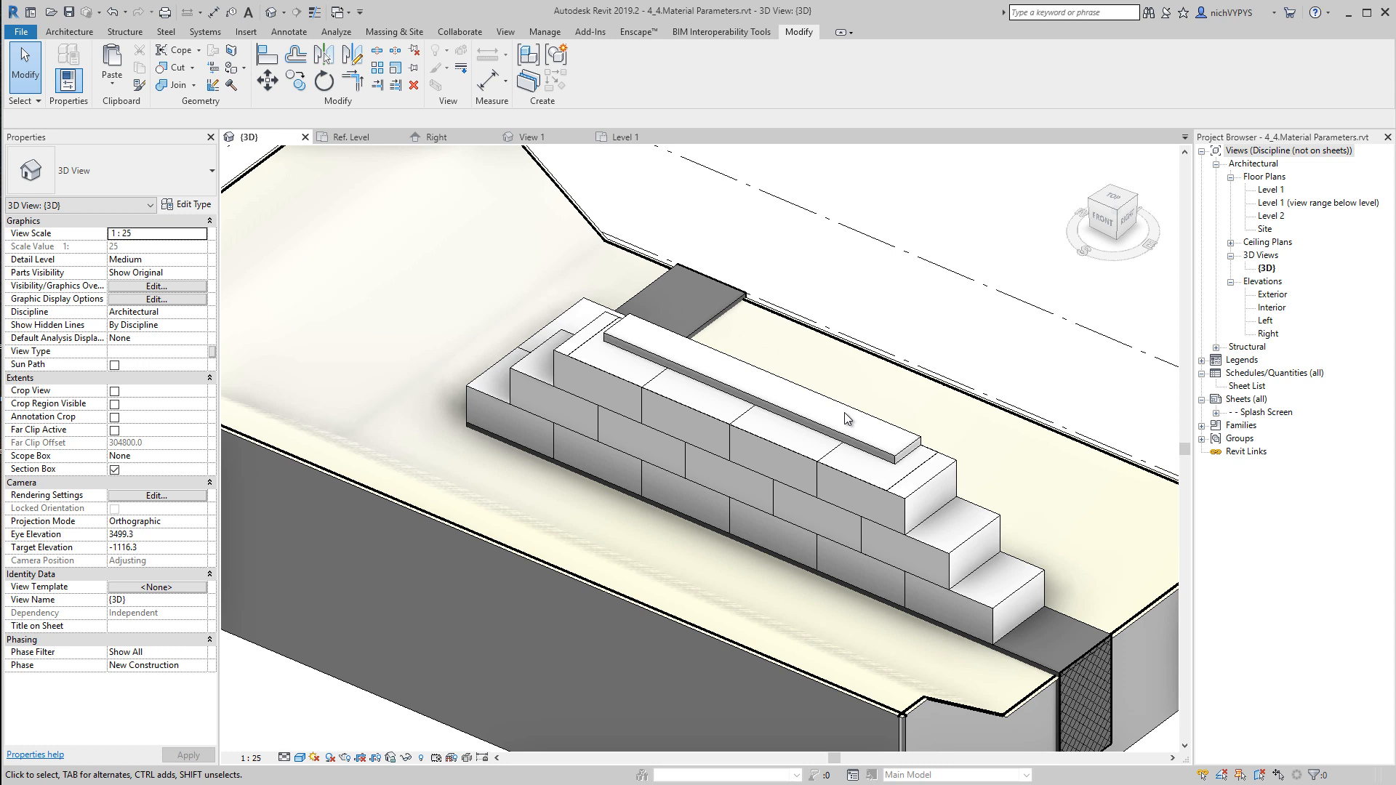
mouse_move(907, 496)
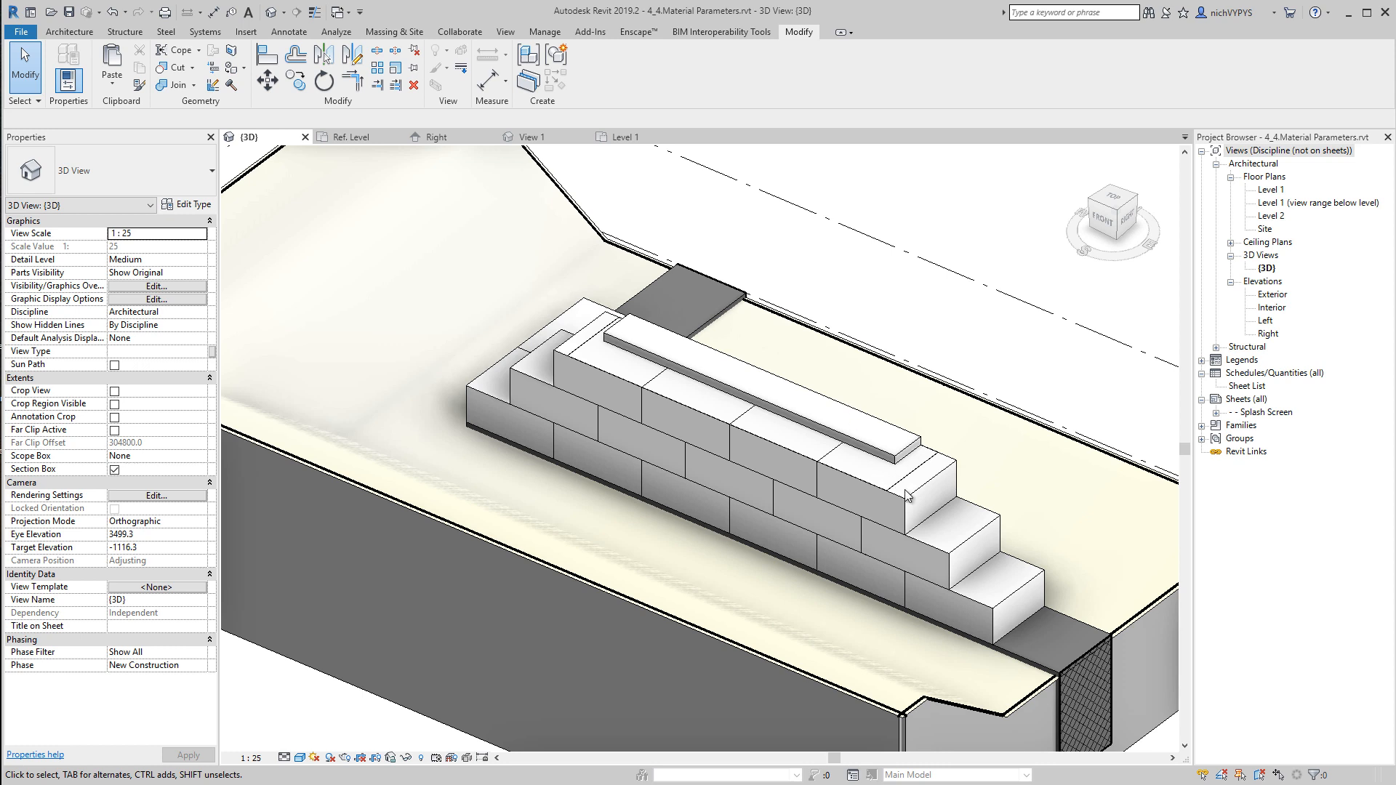
mouse_move(915, 493)
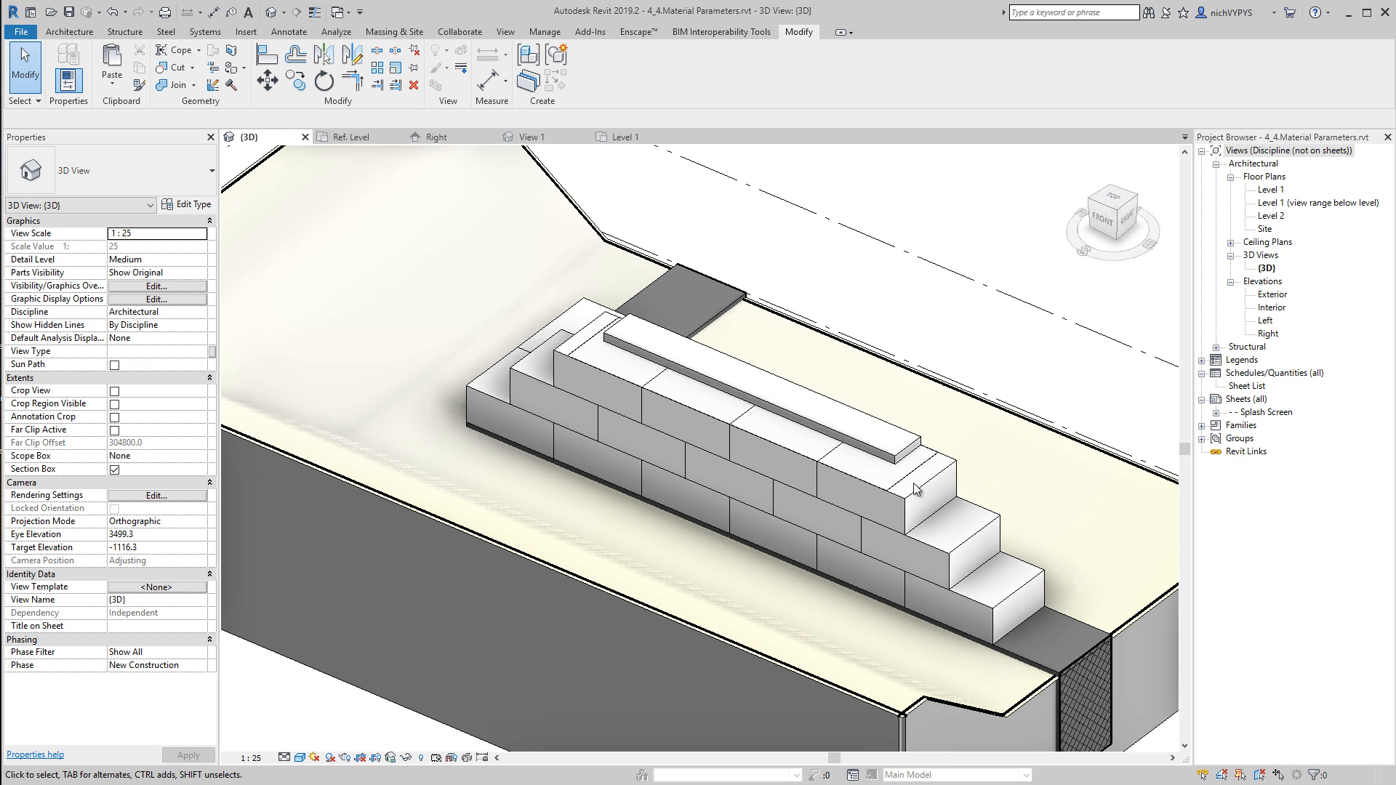
mouse_move(924, 536)
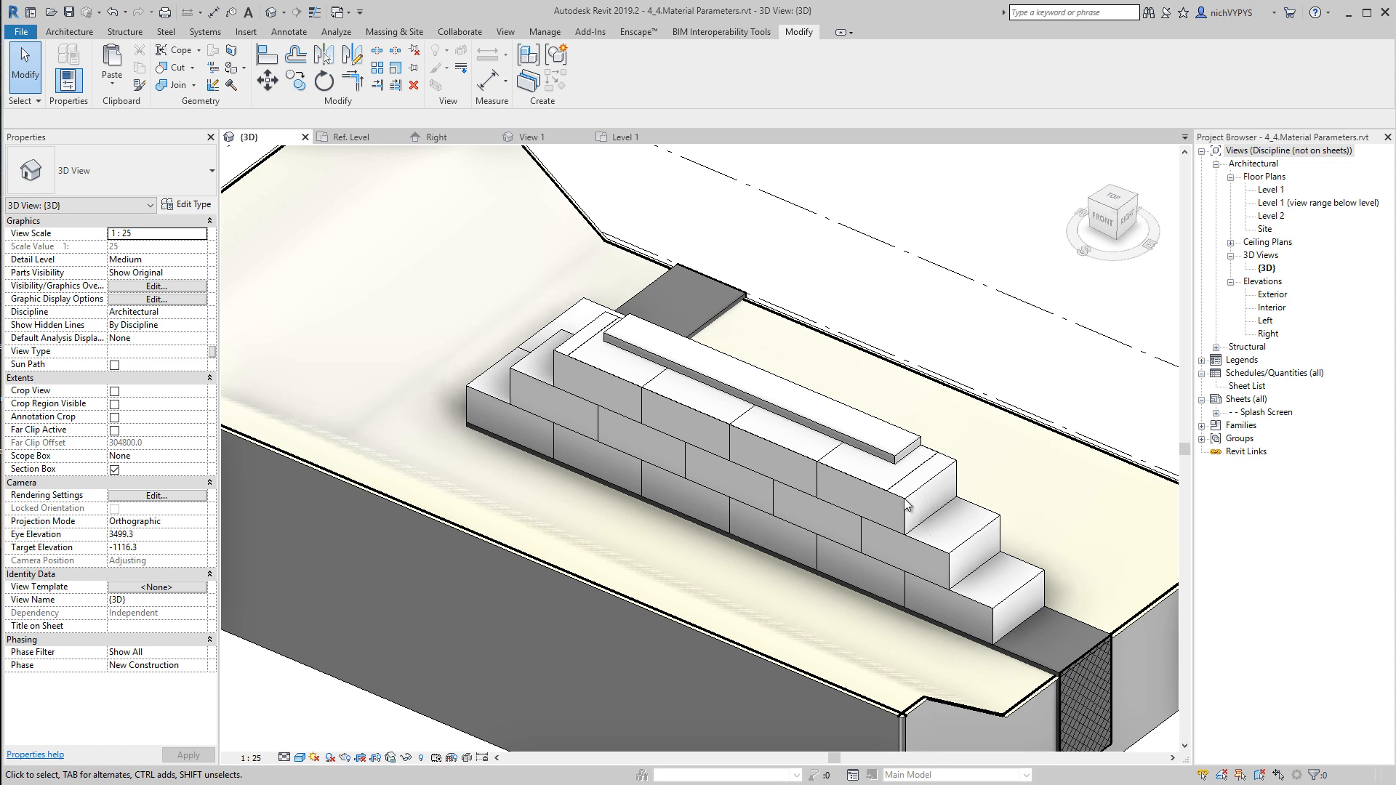
mouse_move(901, 499)
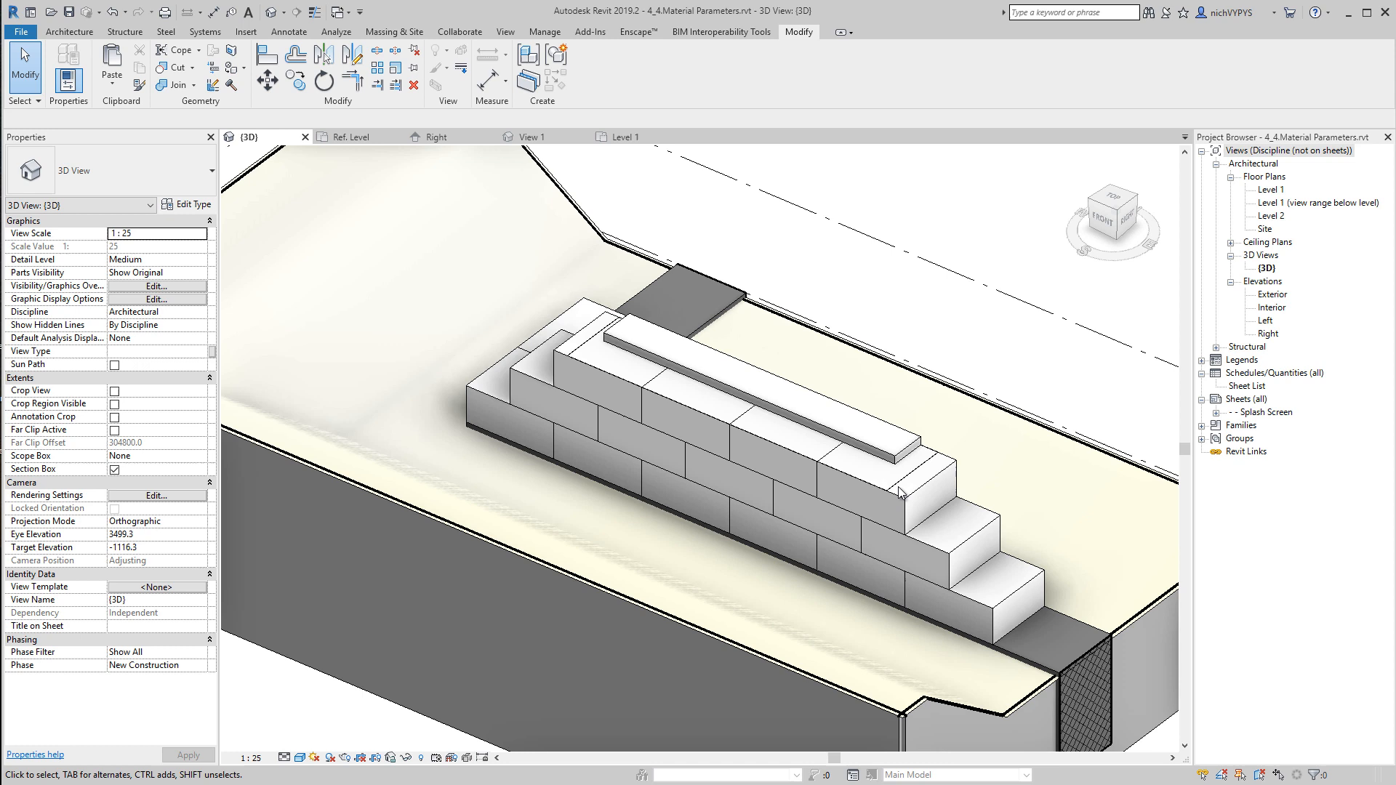
mouse_move(928, 477)
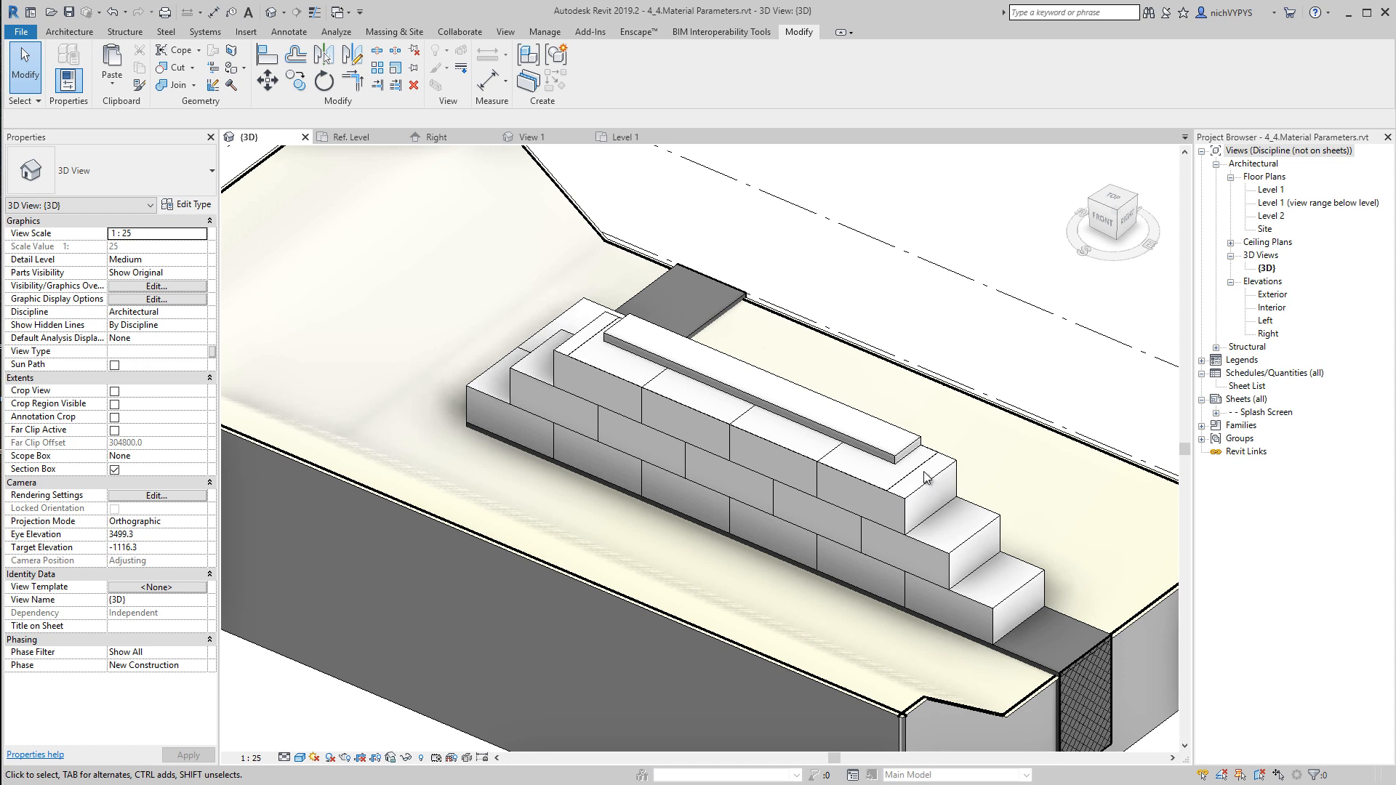
Step: Return the family view to plain shading and select the 600 × 390 DPC extrusion
click(925, 472)
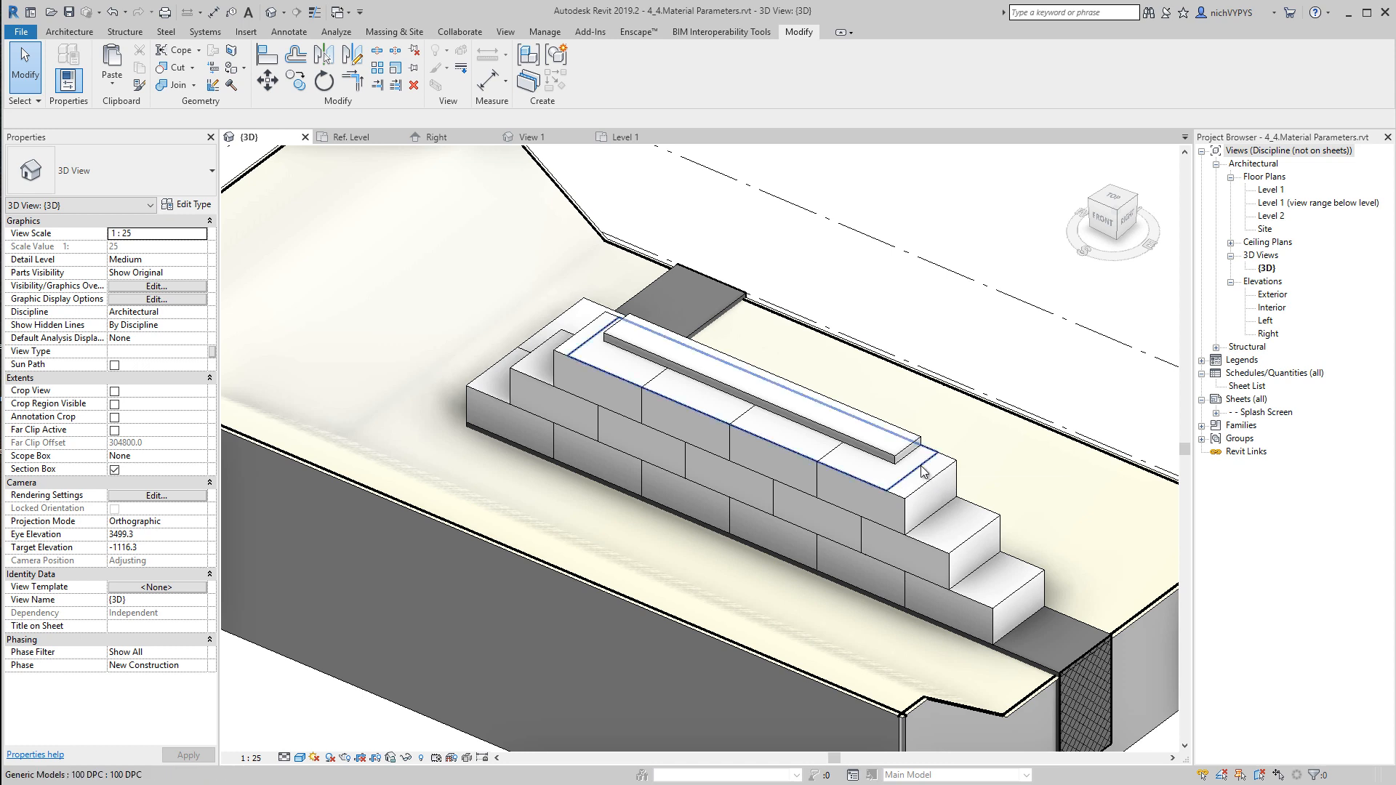
mouse_move(923, 472)
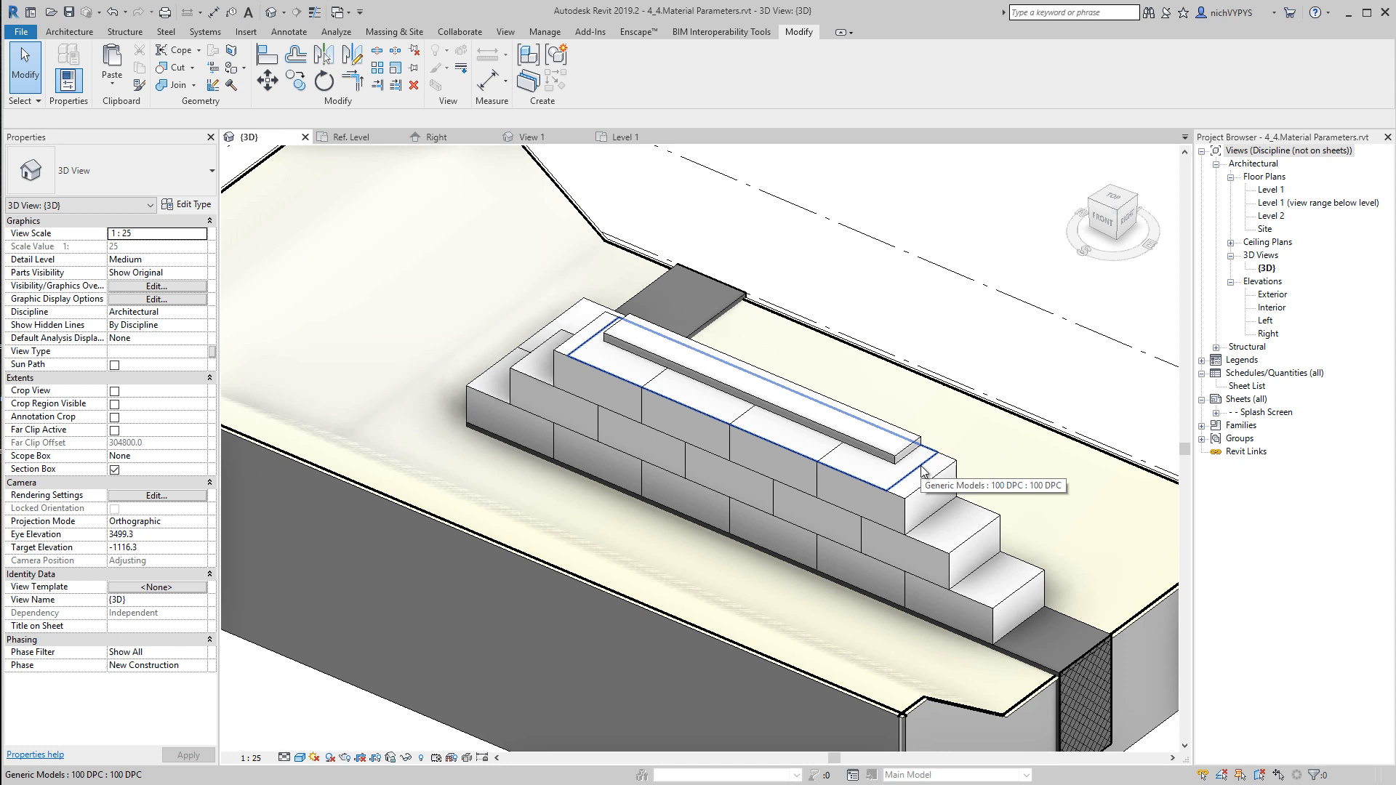
mouse_move(463, 698)
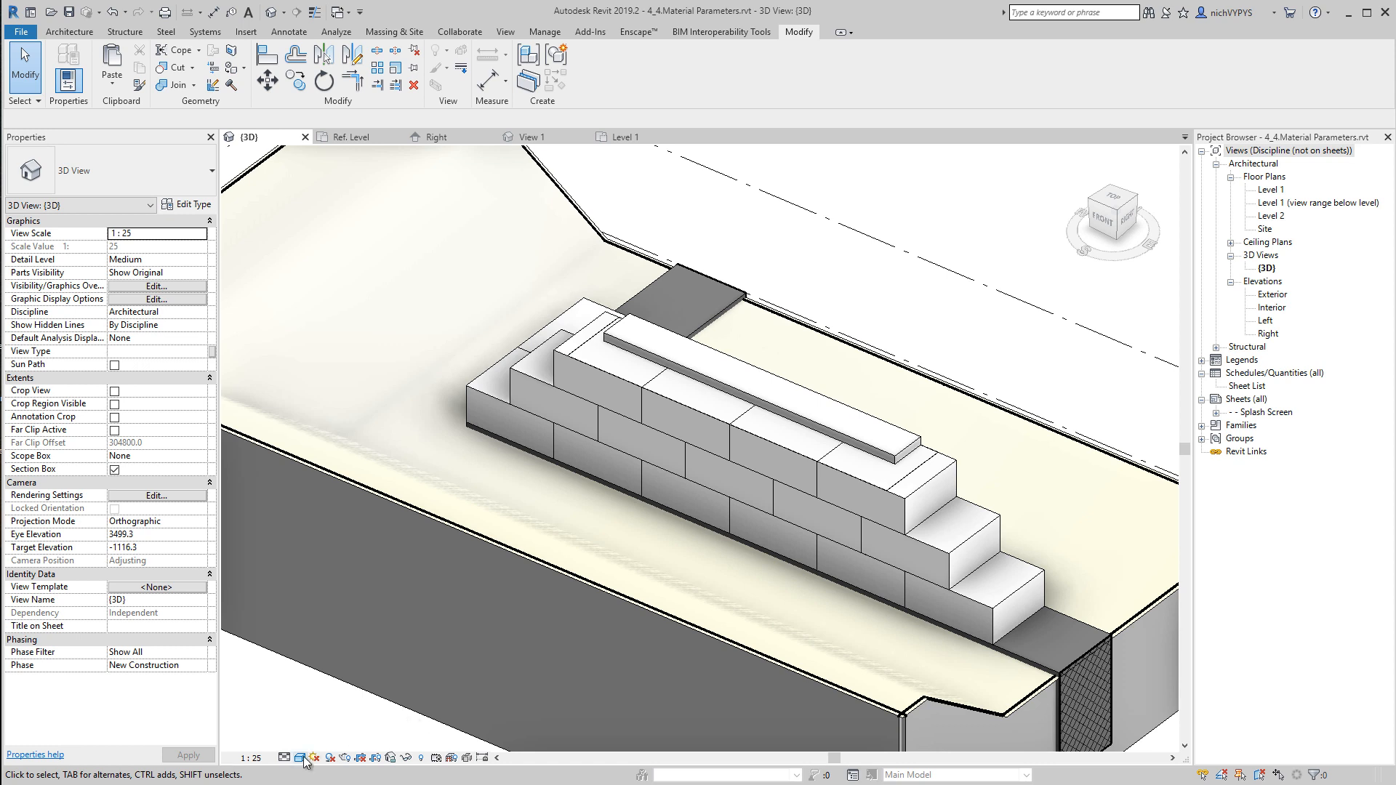
mouse_move(313, 758)
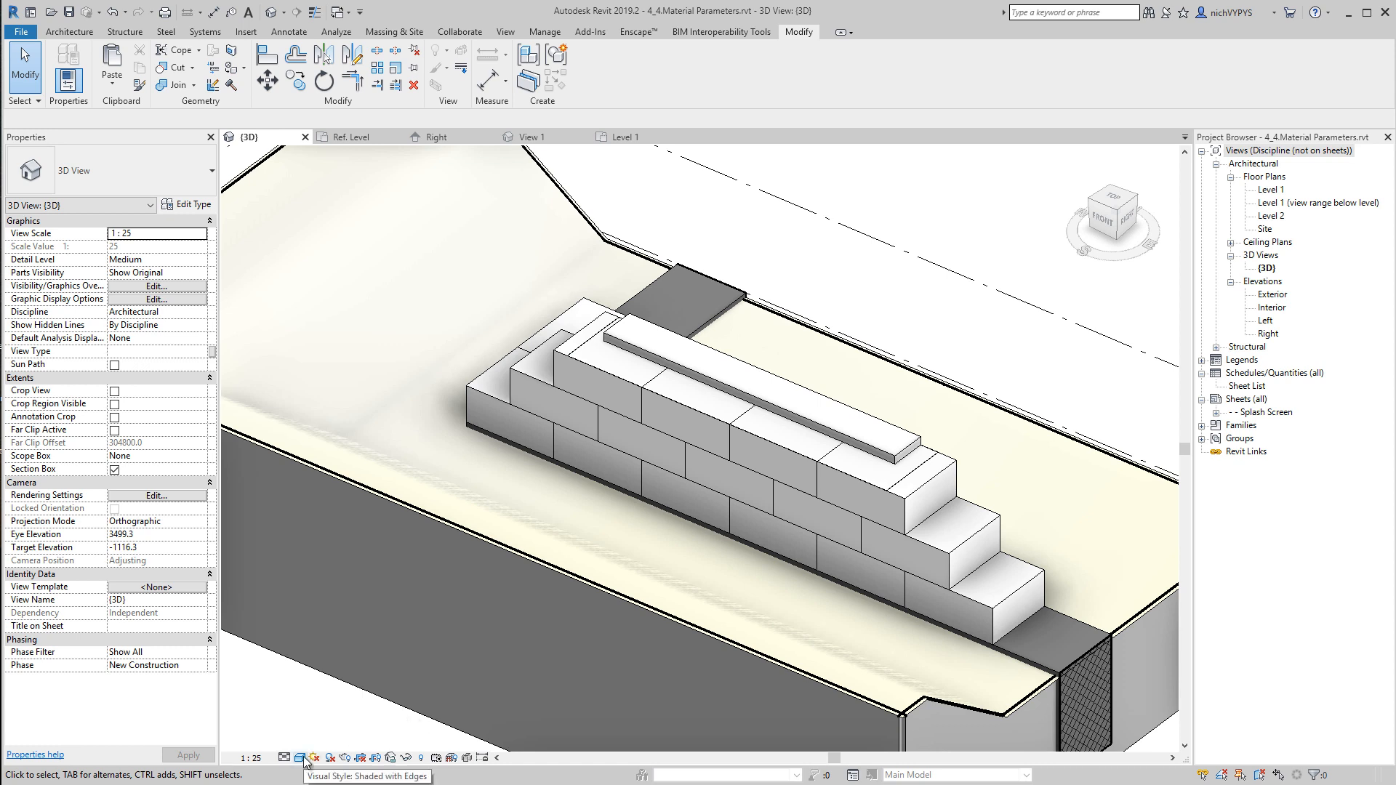
mouse_move(793, 378)
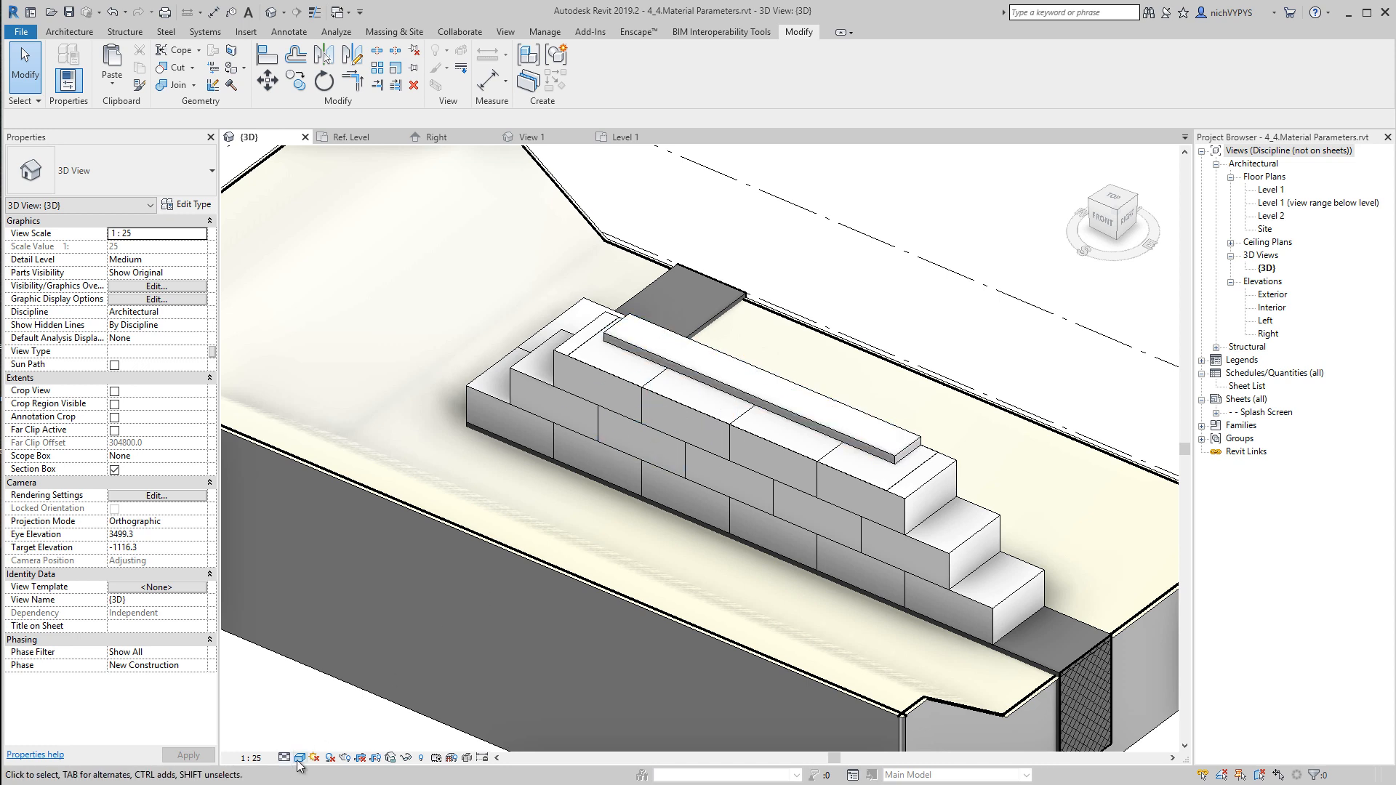
click(300, 758)
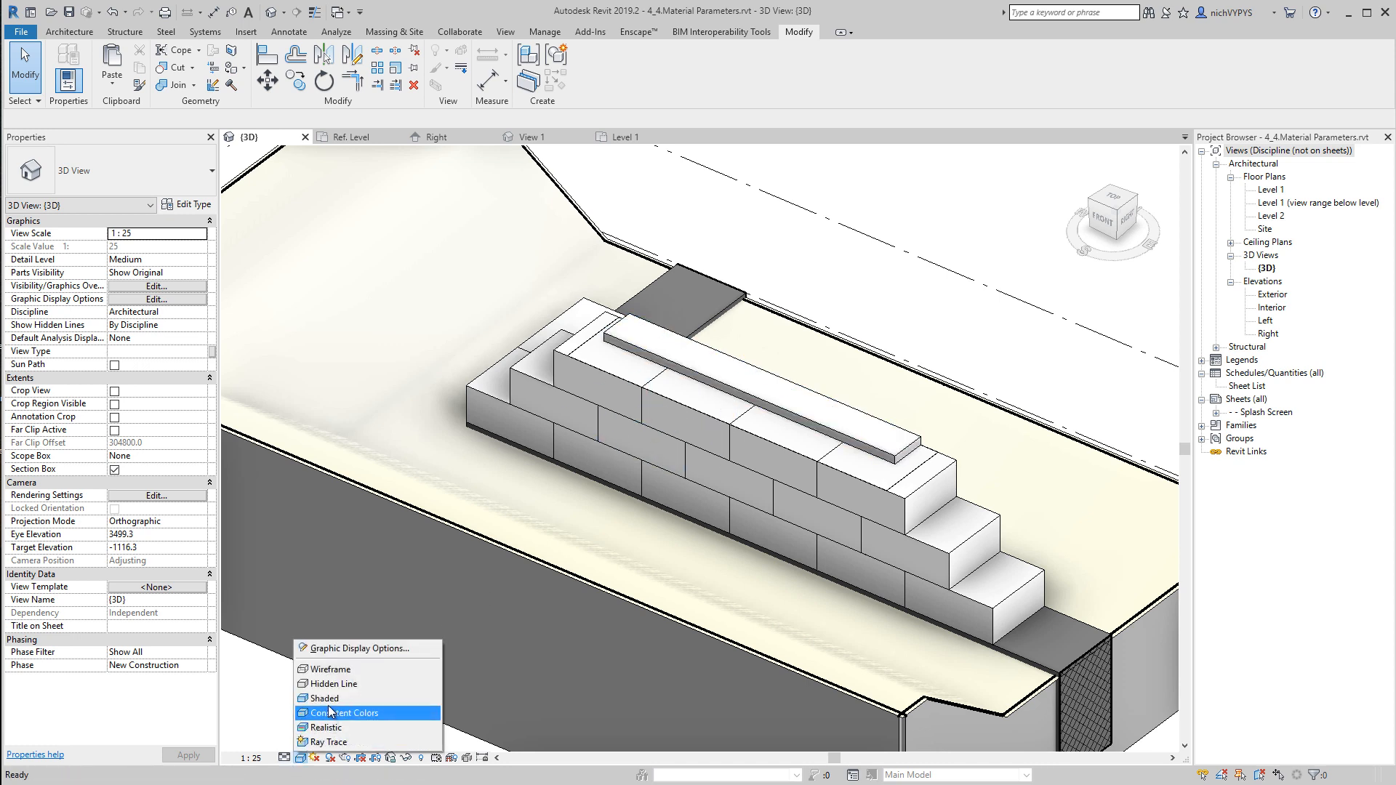
mouse_move(329, 698)
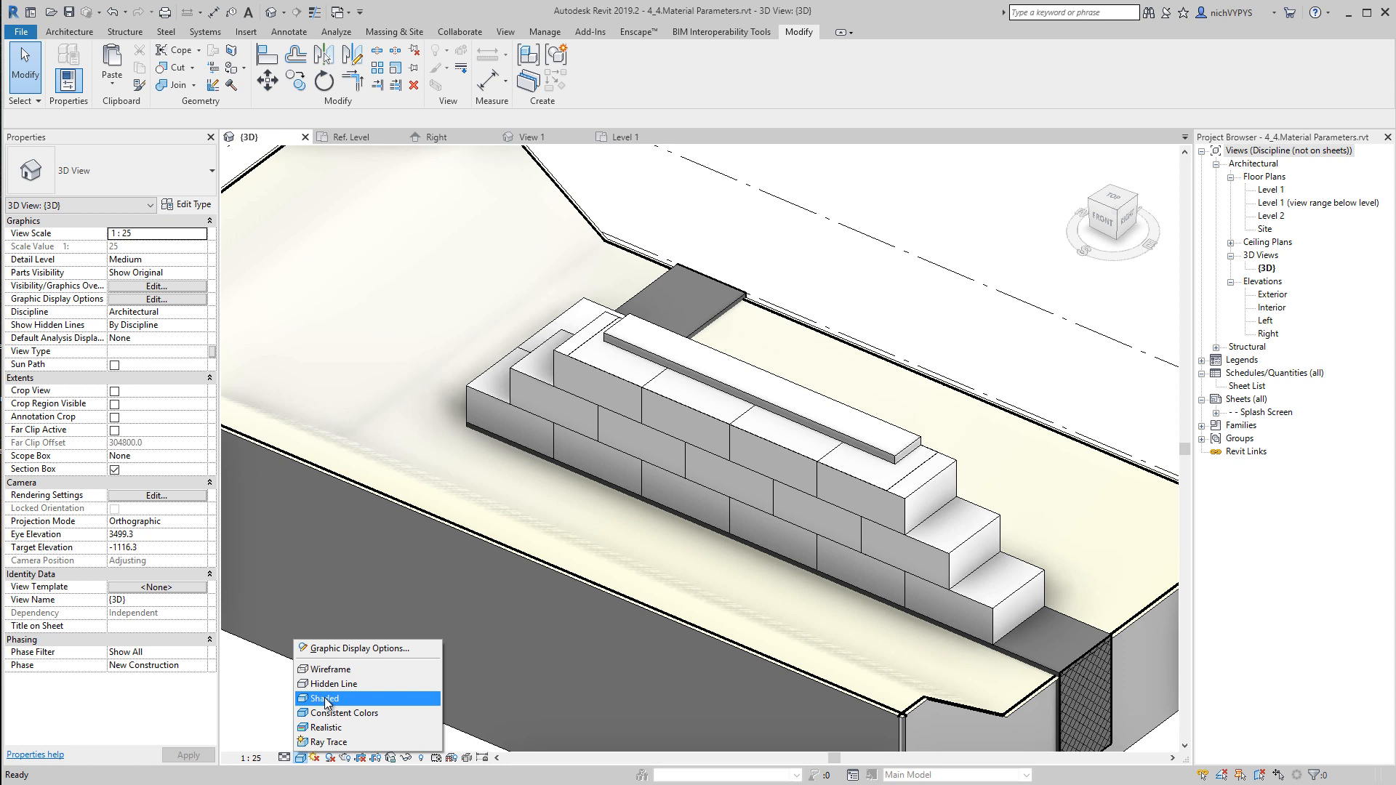
mouse_move(330, 684)
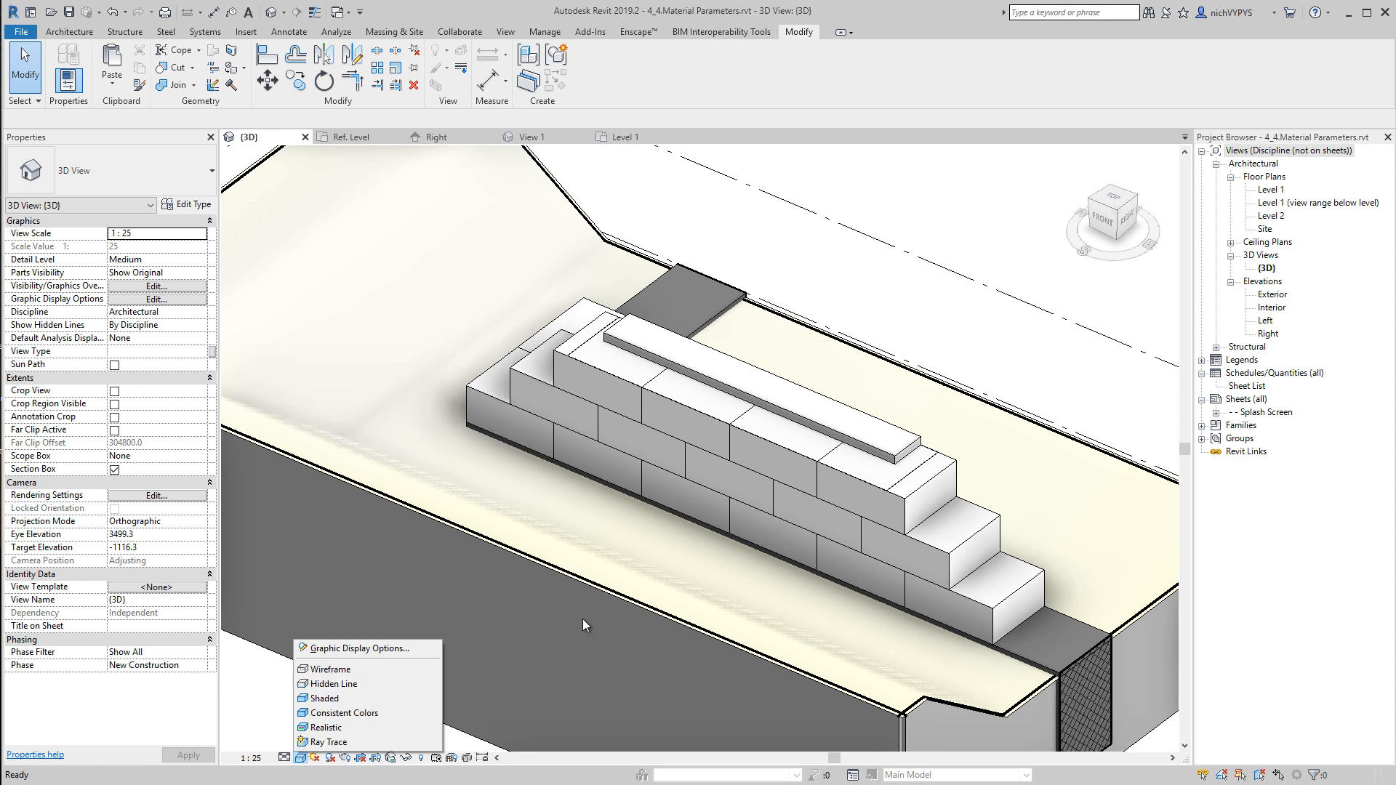
mouse_move(337, 713)
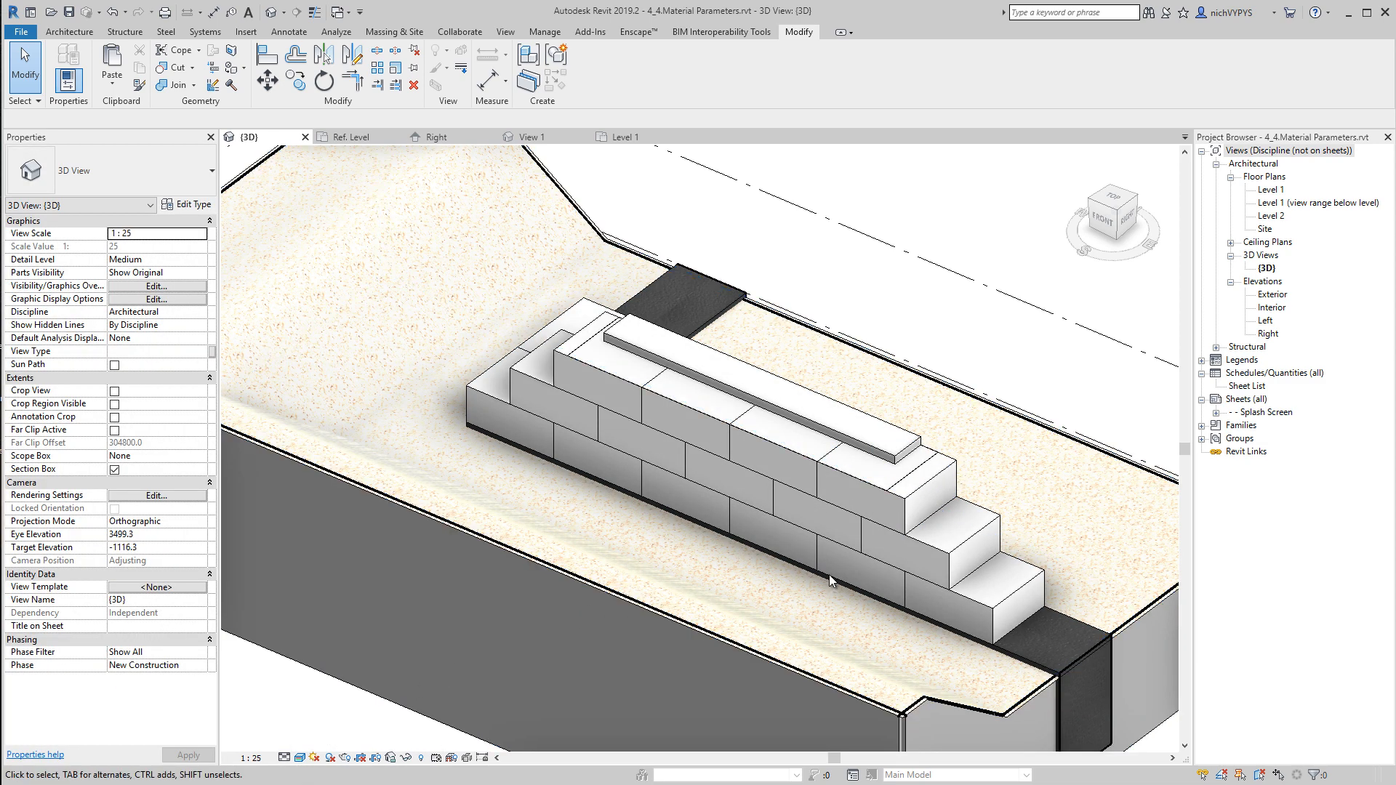
mouse_move(960, 420)
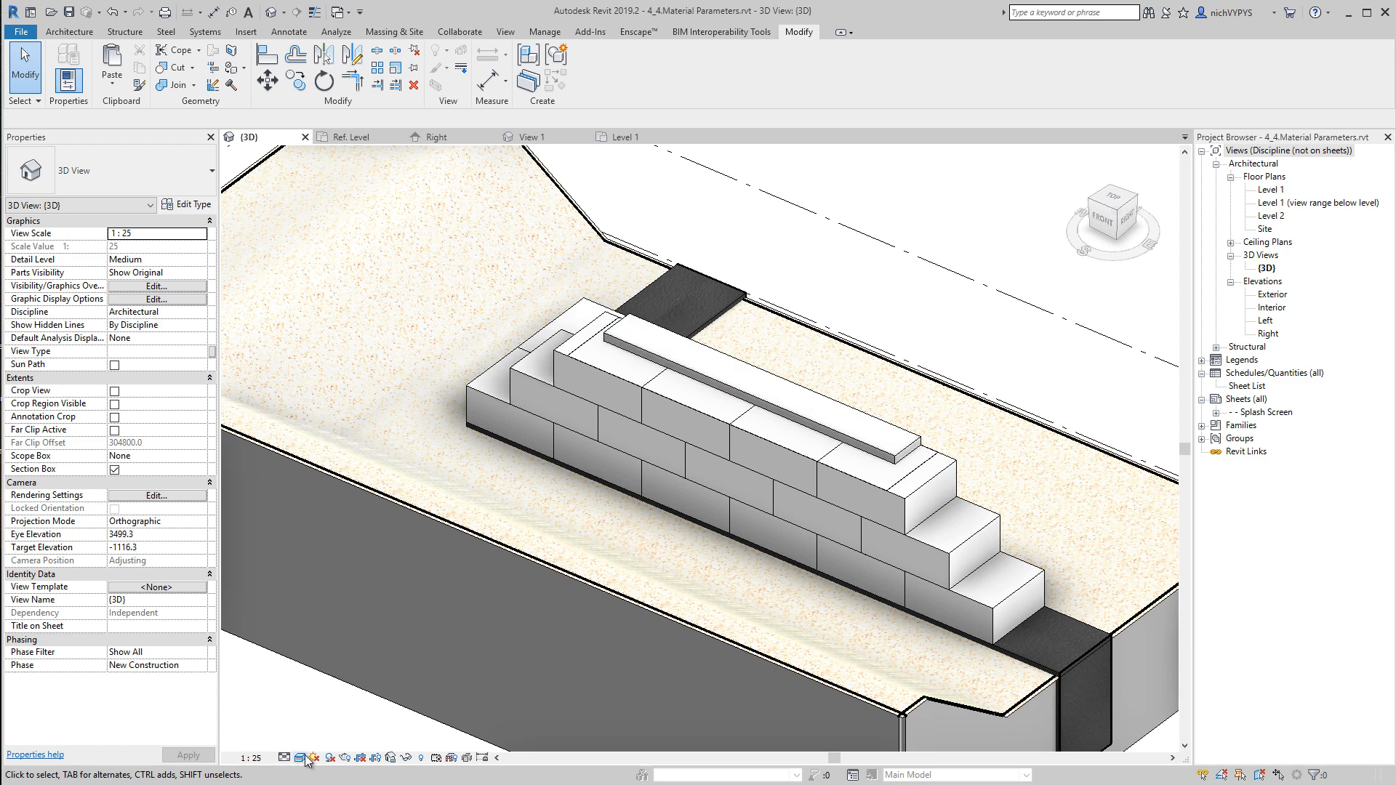
click(301, 758)
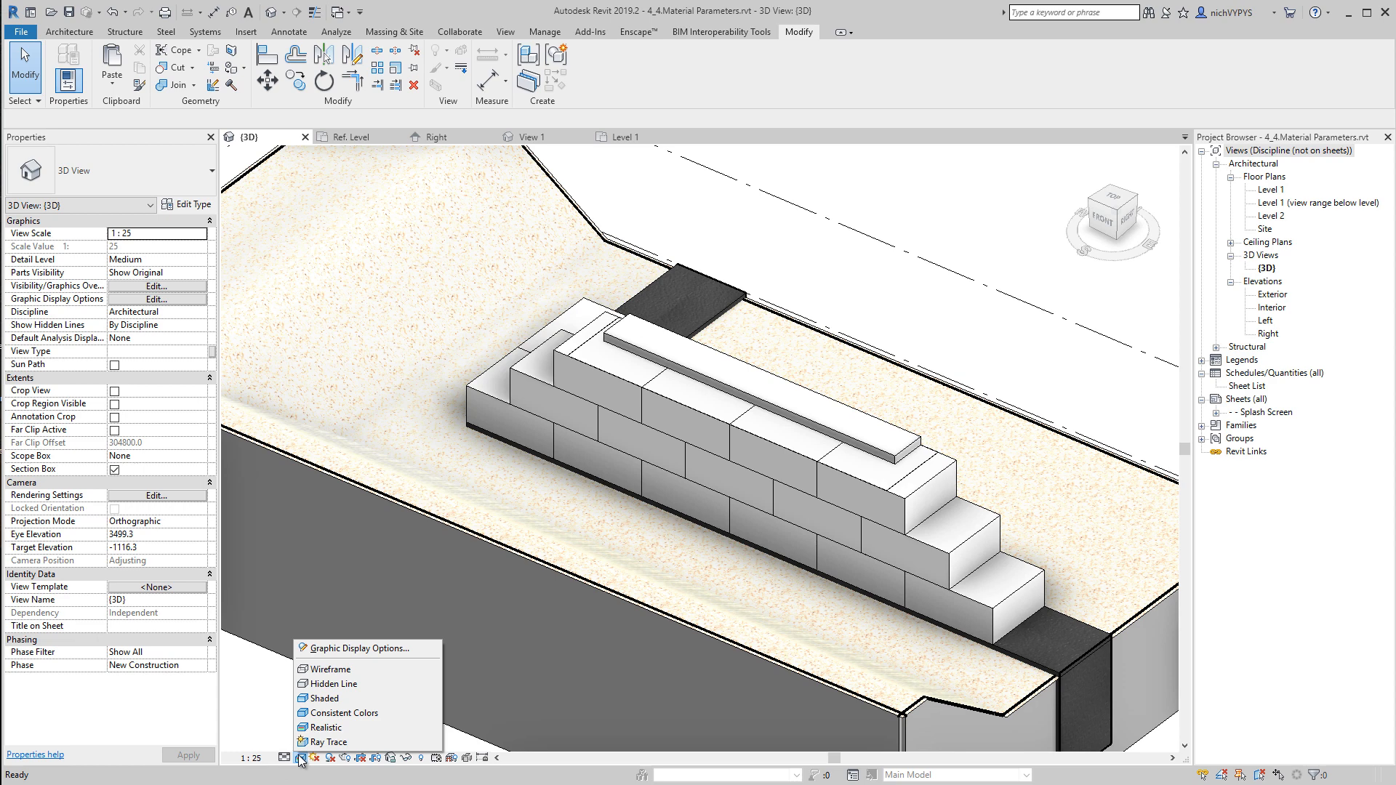
mouse_move(325, 727)
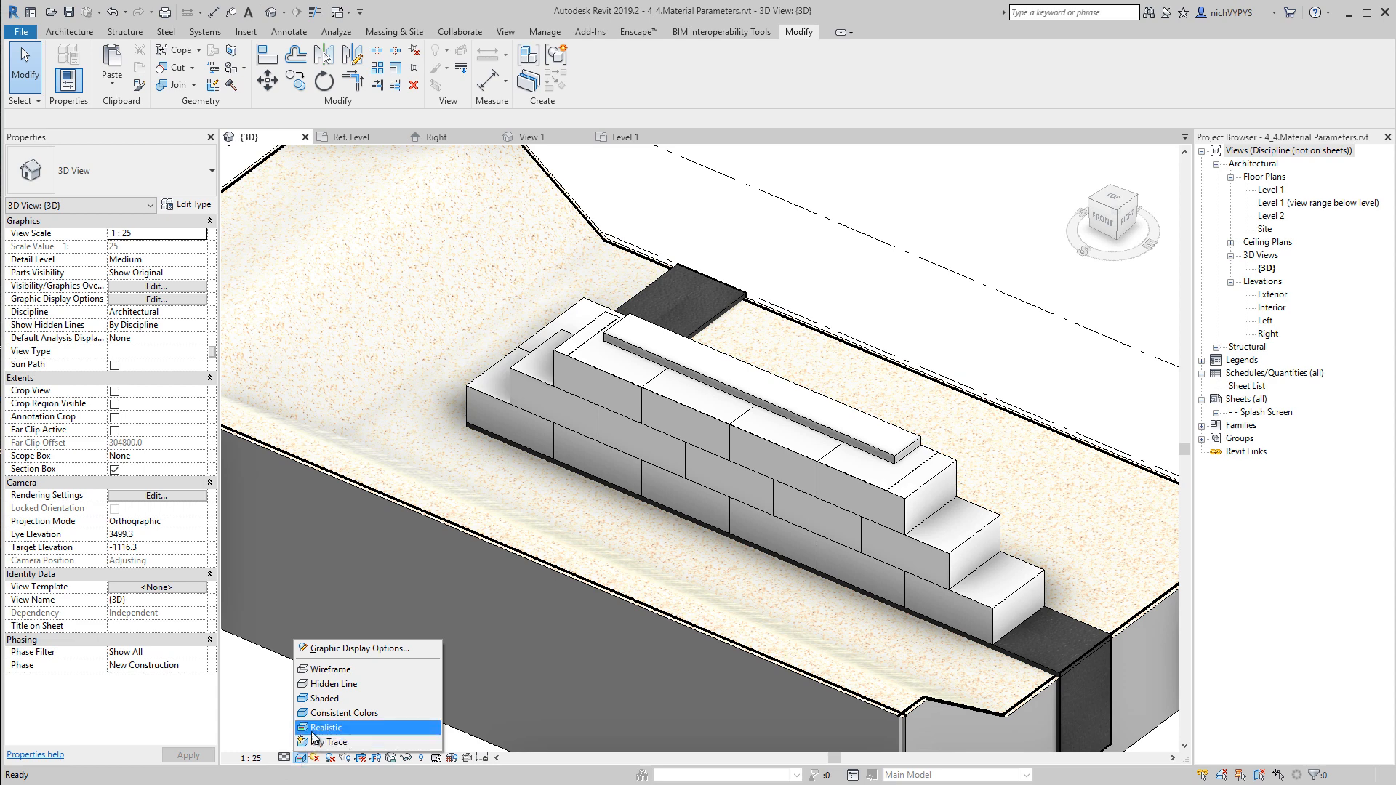
mouse_move(321, 698)
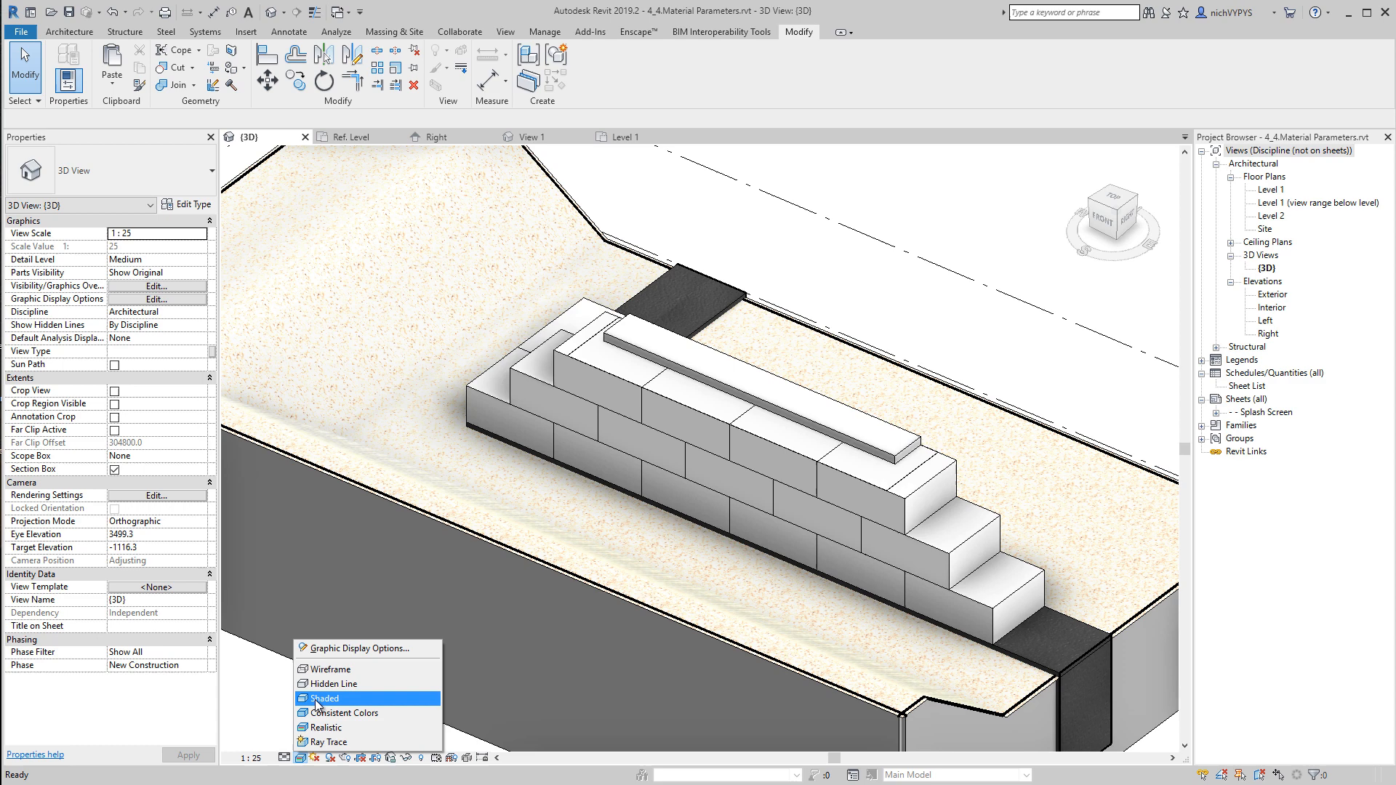
click(325, 698)
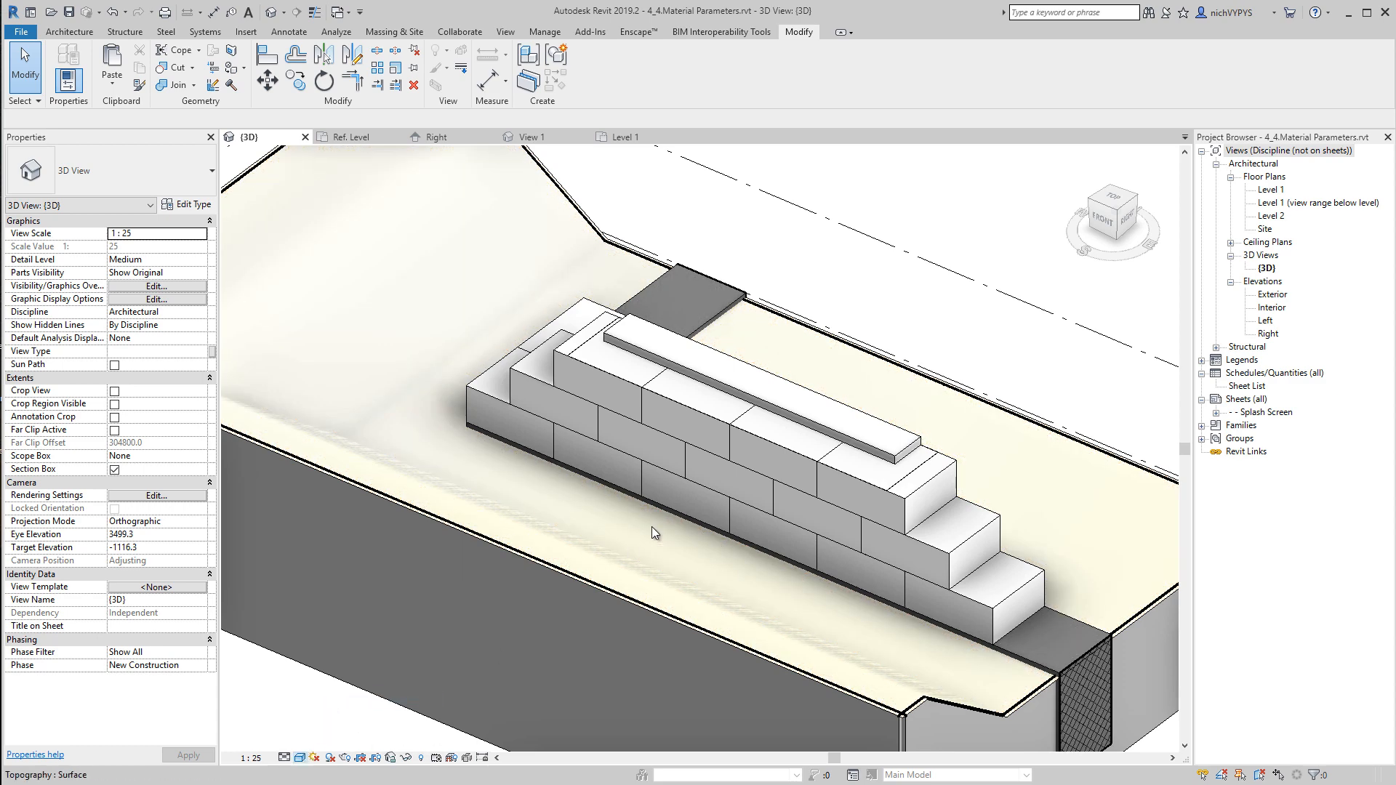
mouse_move(708, 401)
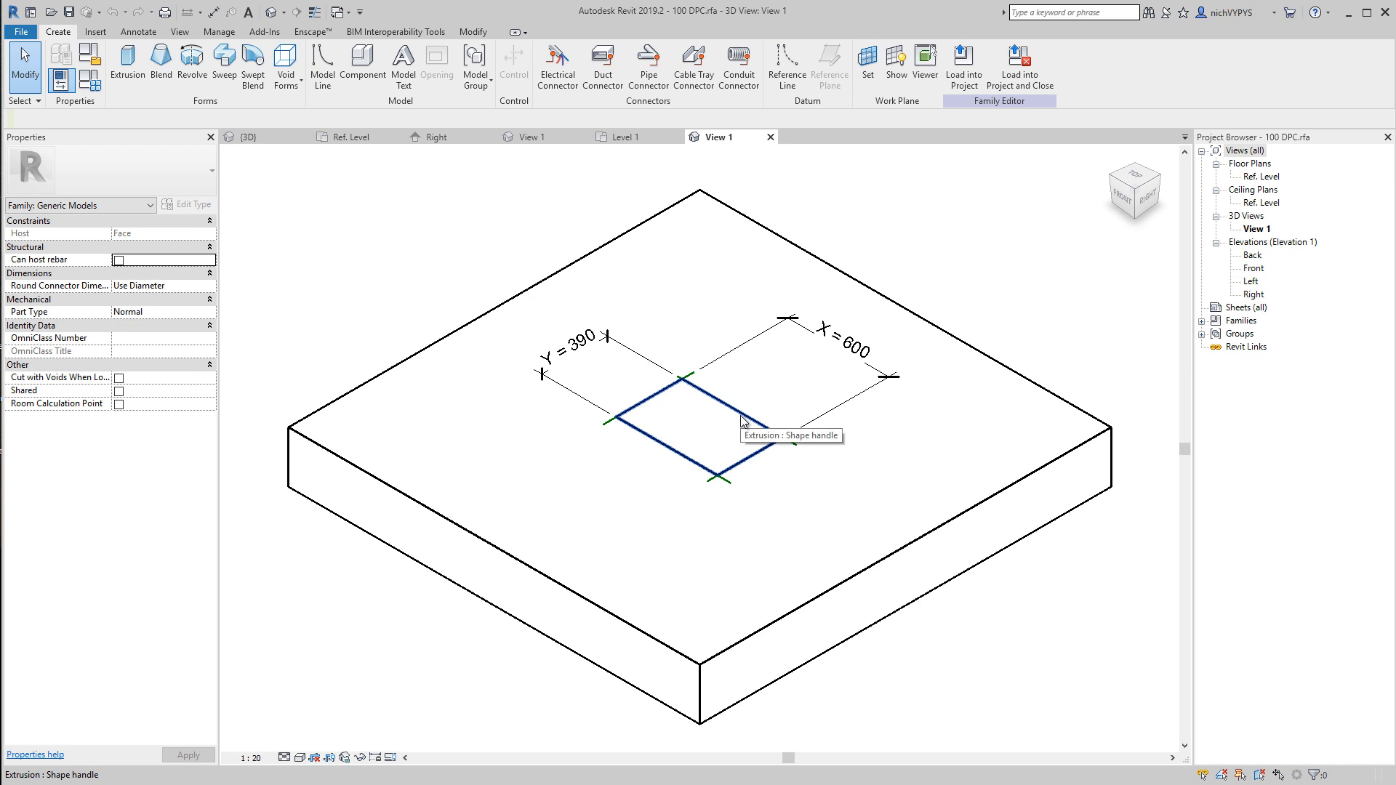
click(722, 428)
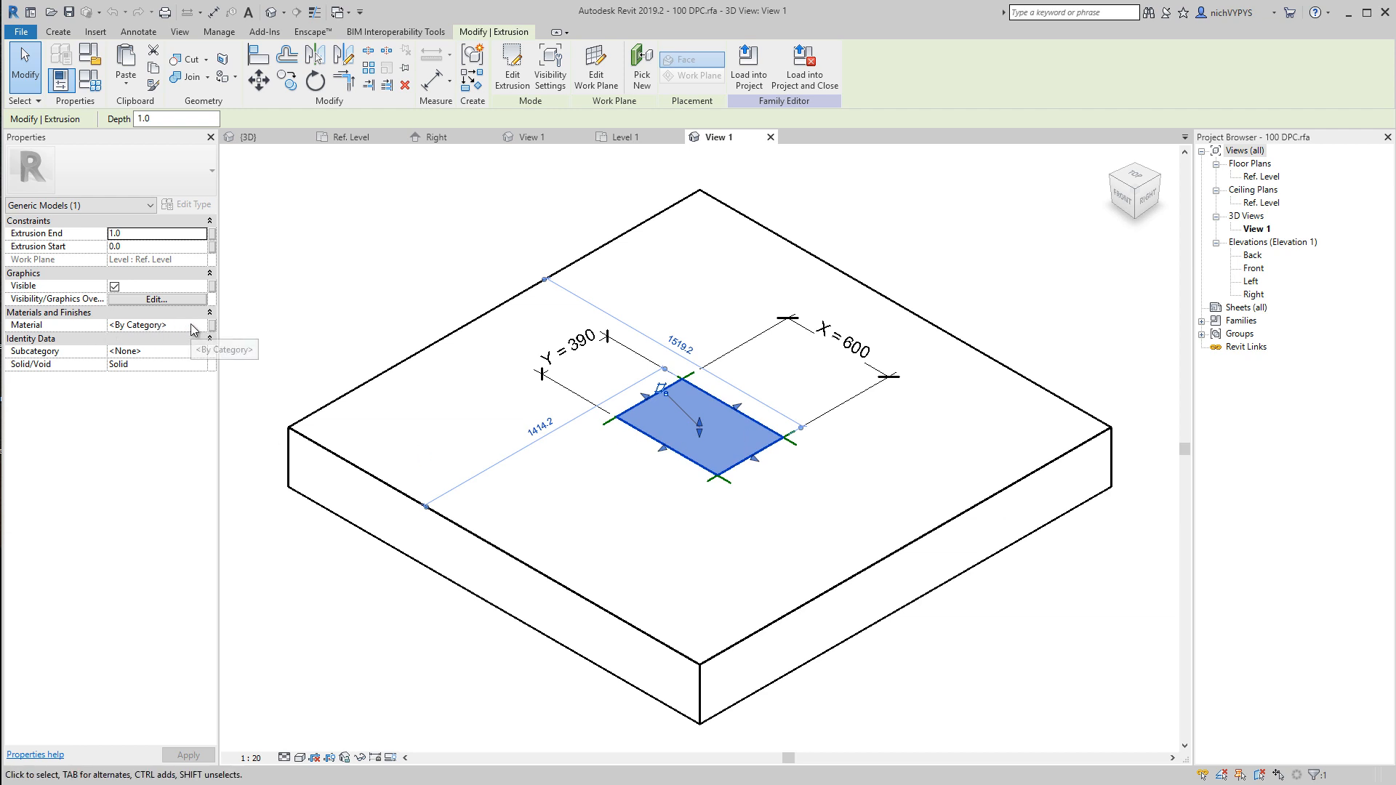
mouse_move(205, 331)
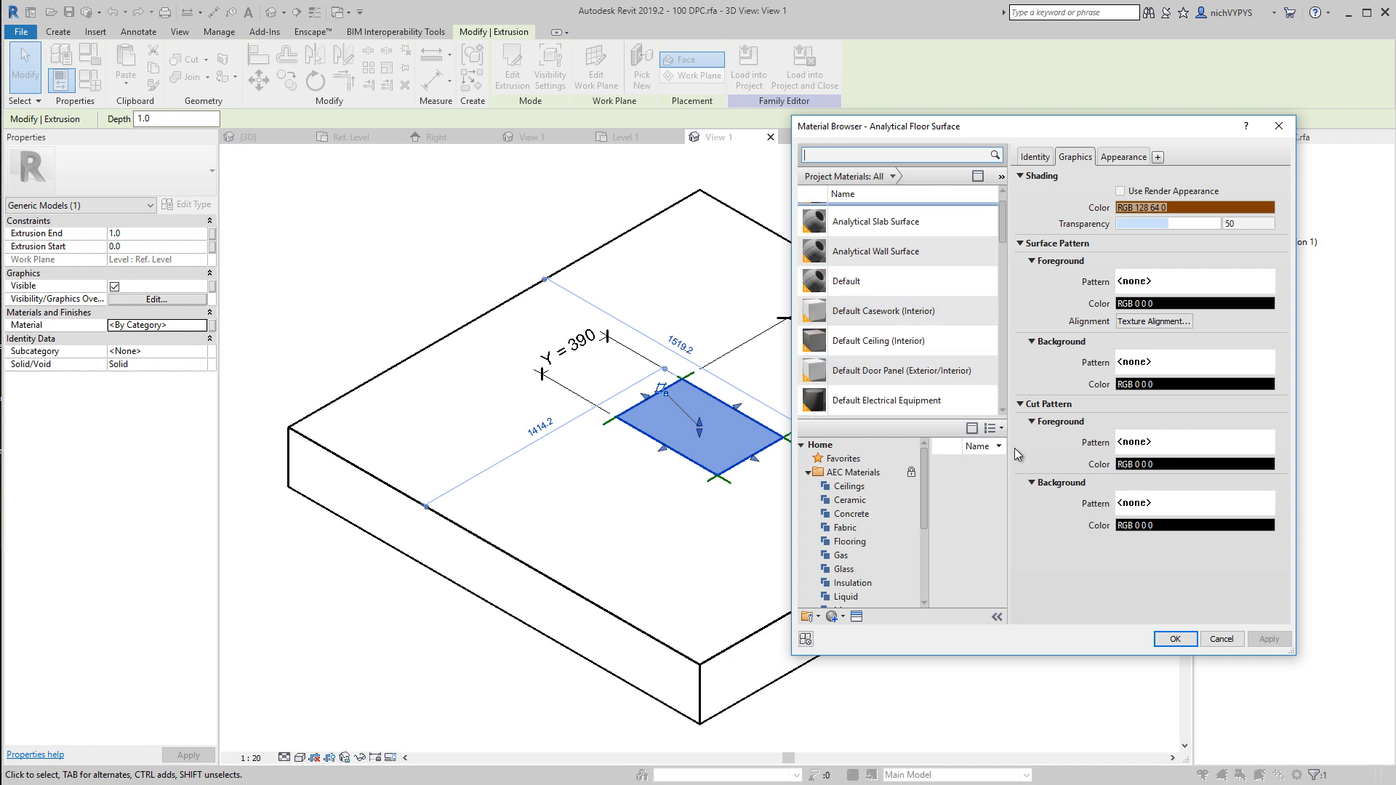
Step: Create a new material and rename it DPC
click(809, 616)
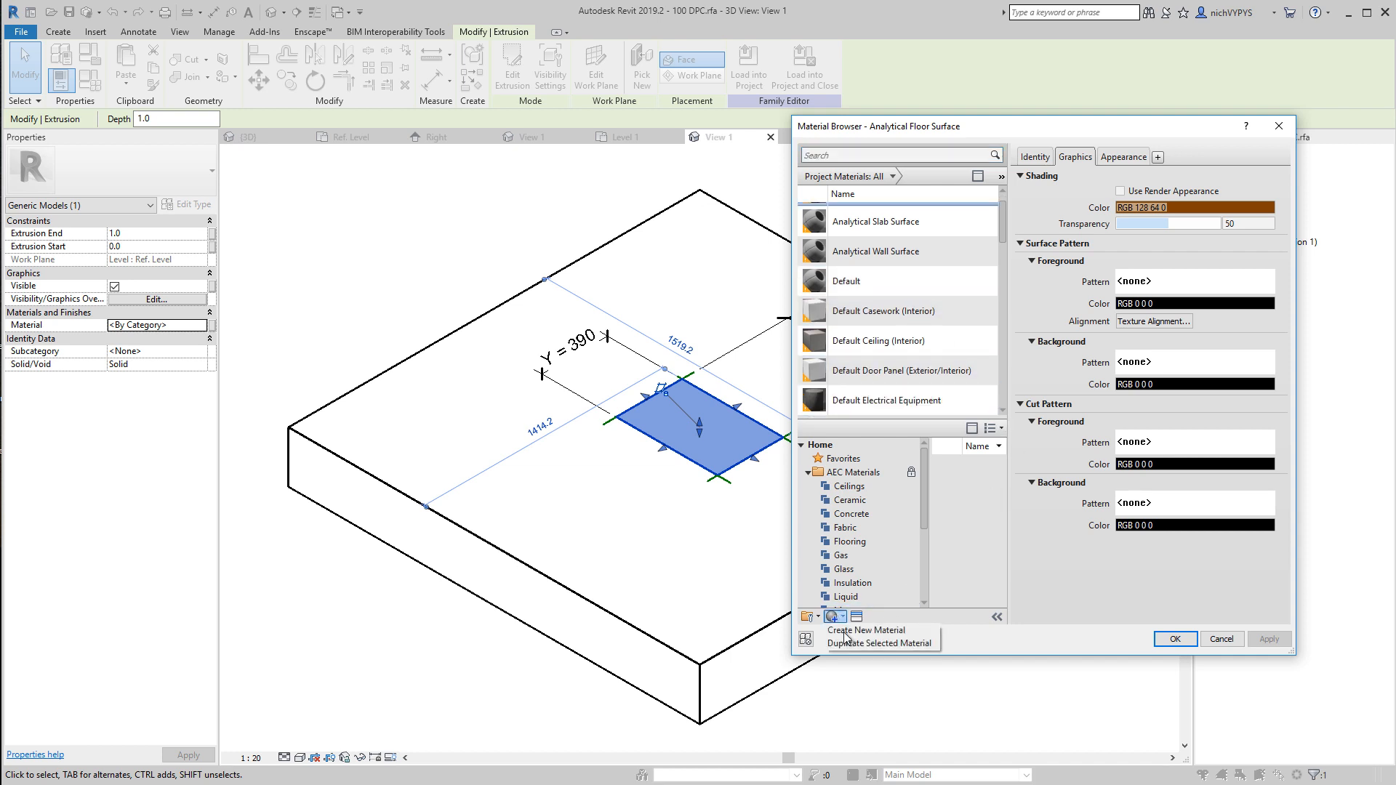
click(865, 630)
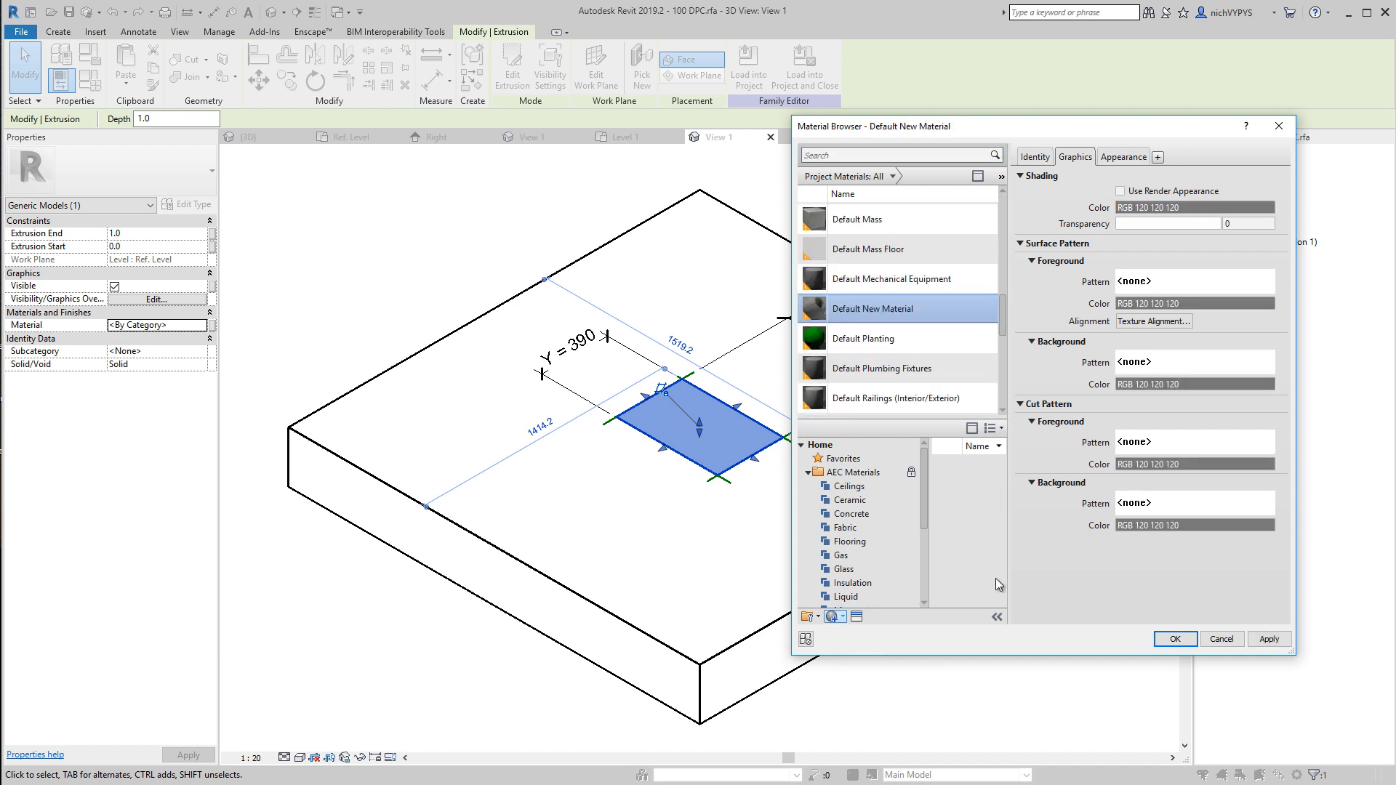
click(1034, 157)
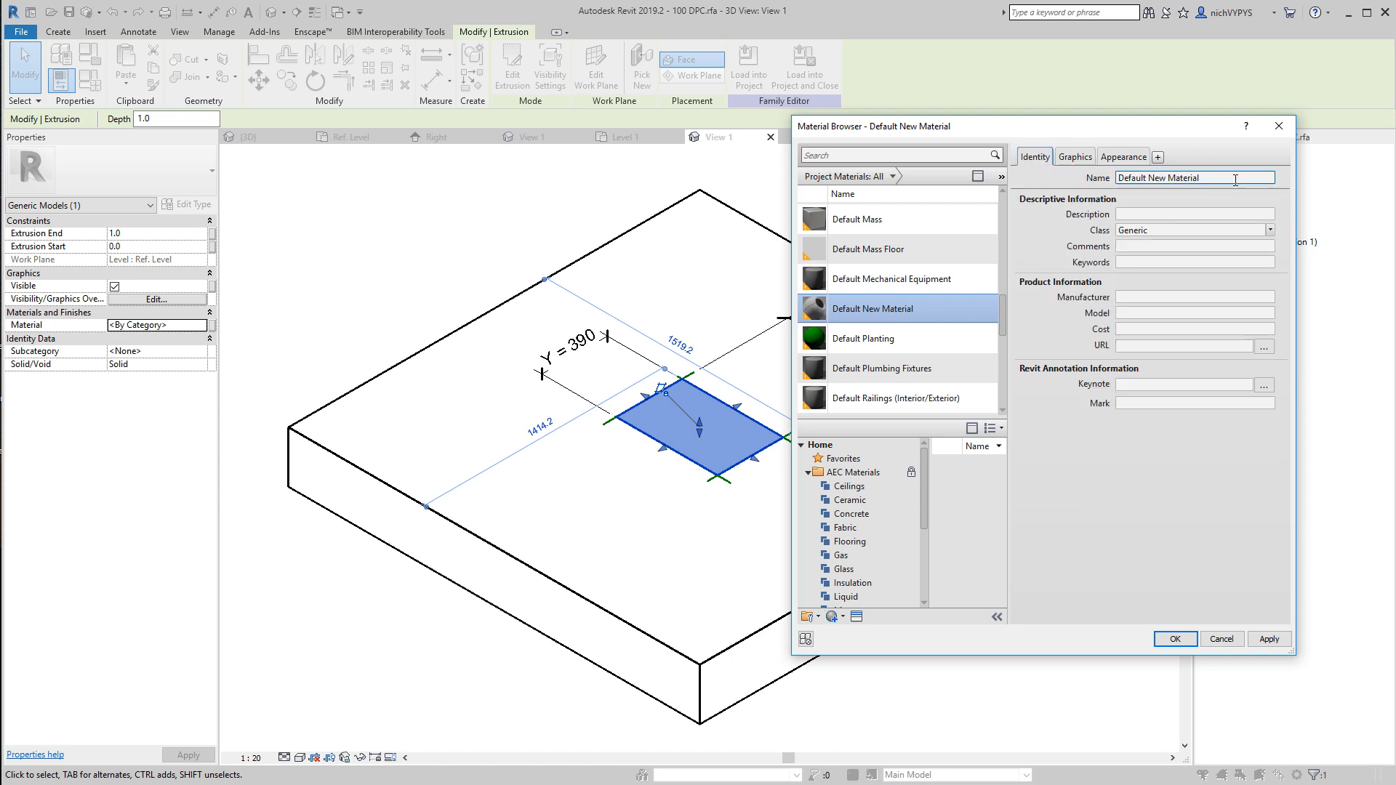
triple_click(1195, 178)
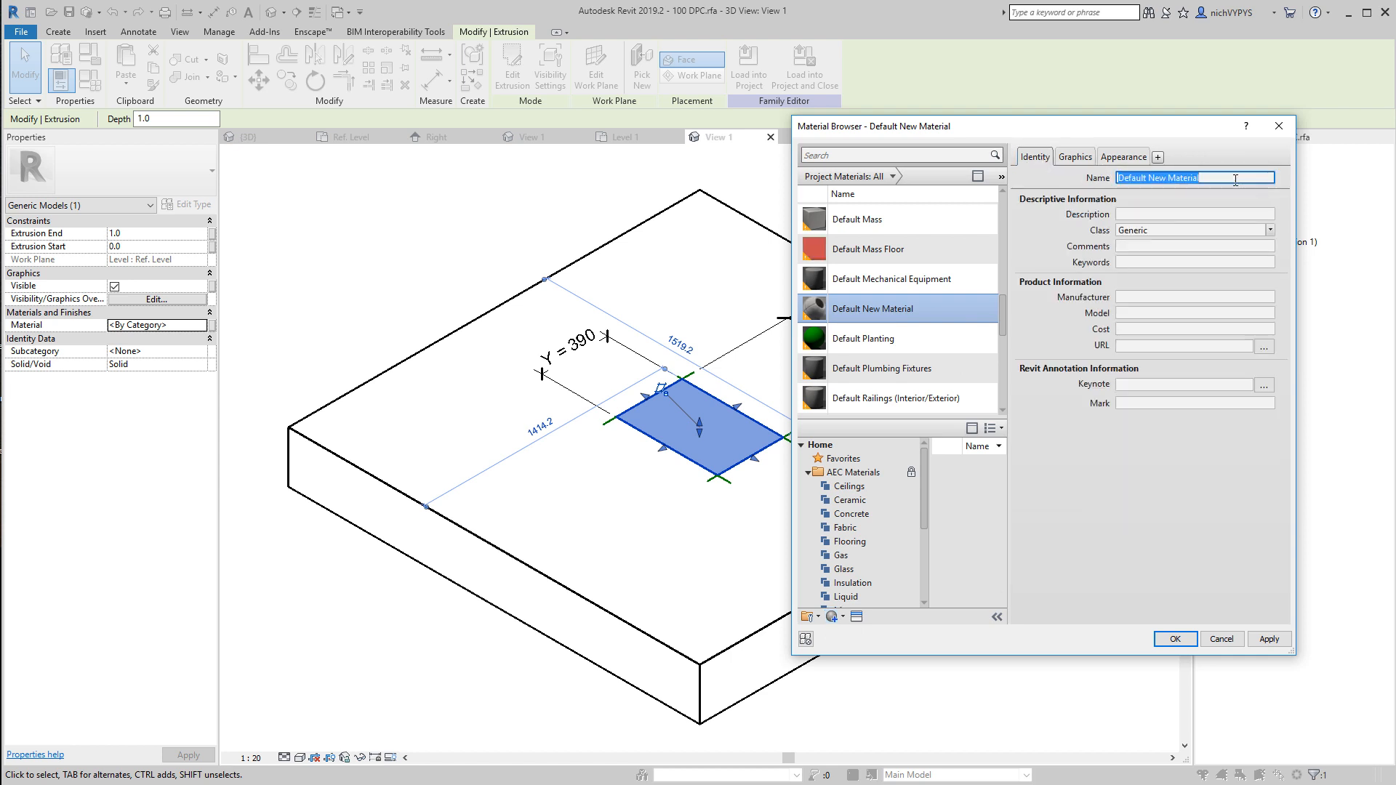
text(DPC)
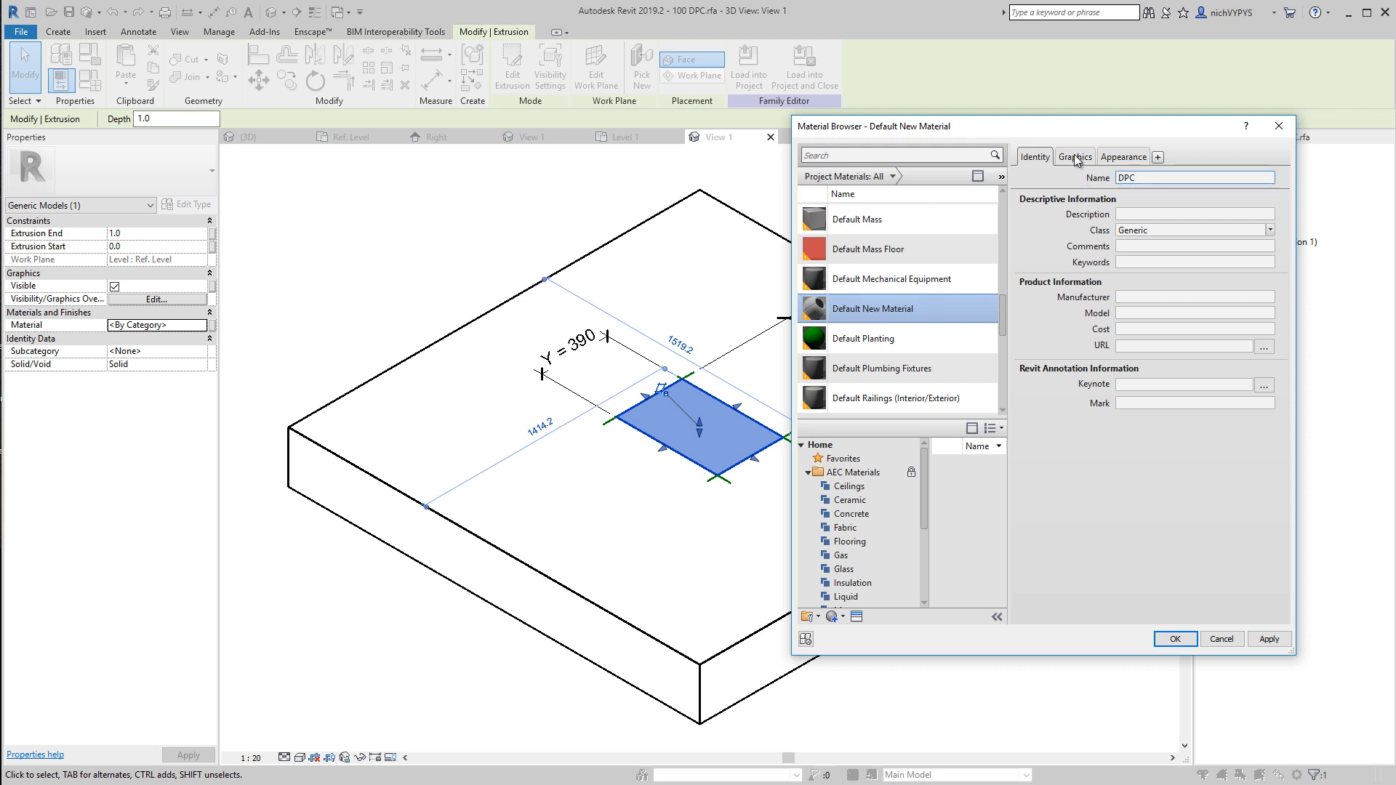
Step: Show the DPC material's graphics settings, still default grey
click(1075, 157)
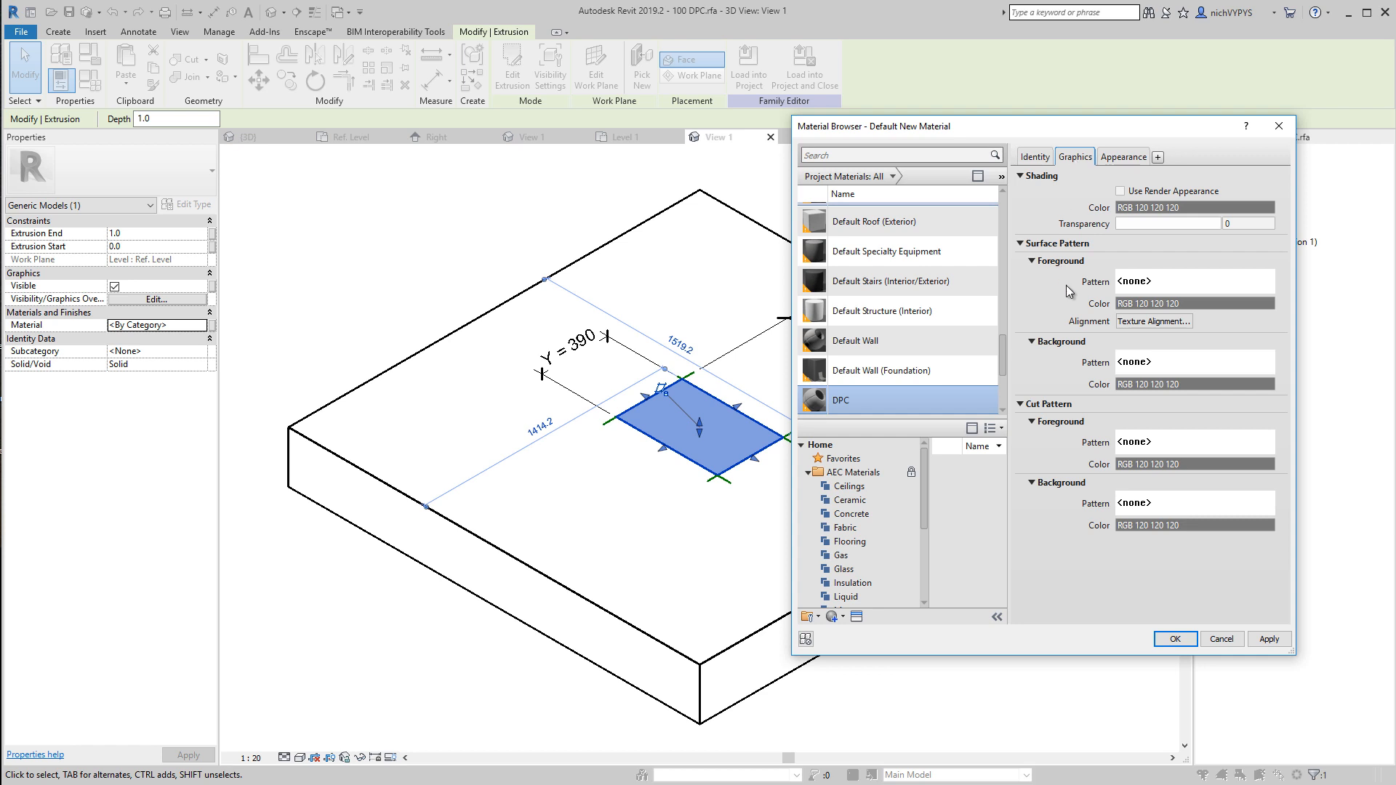
mouse_move(1111, 139)
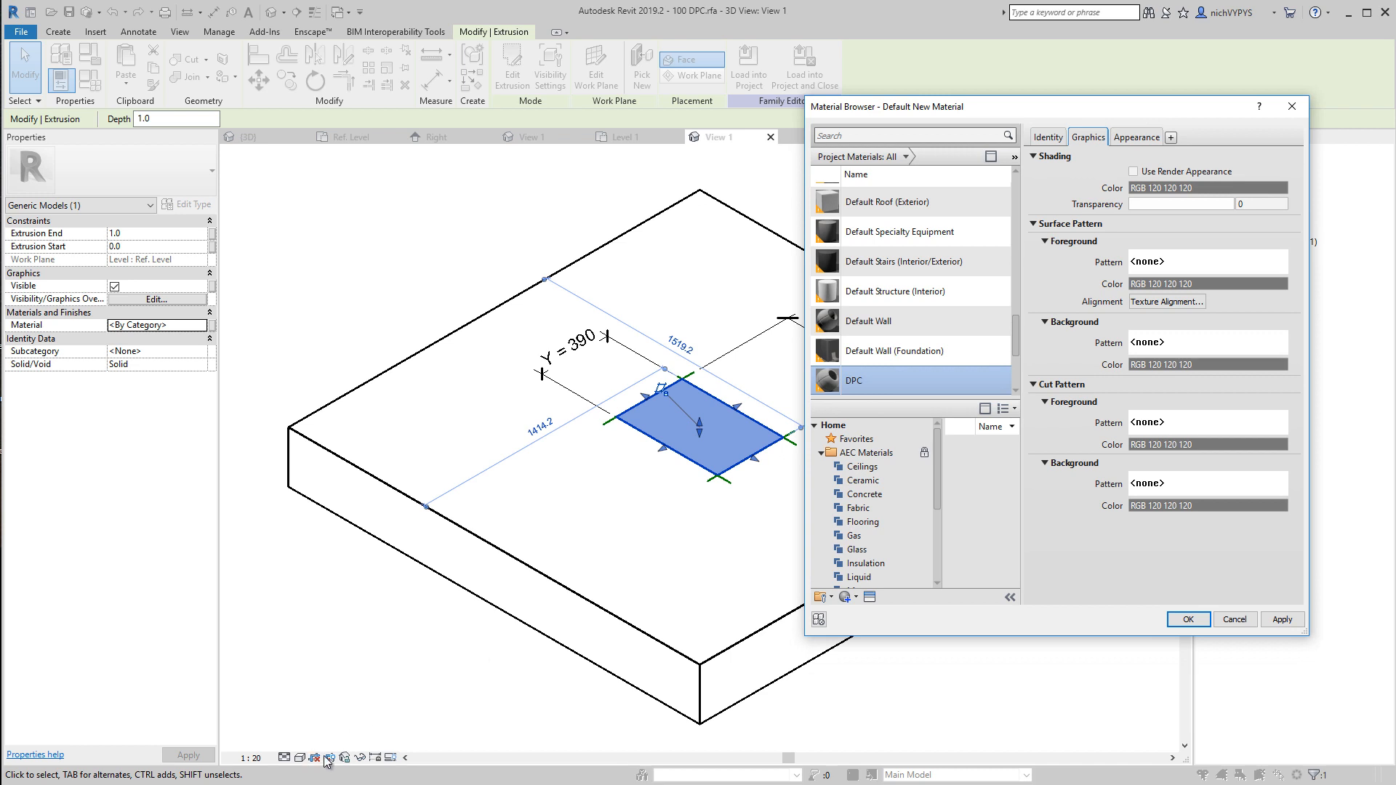
click(893, 349)
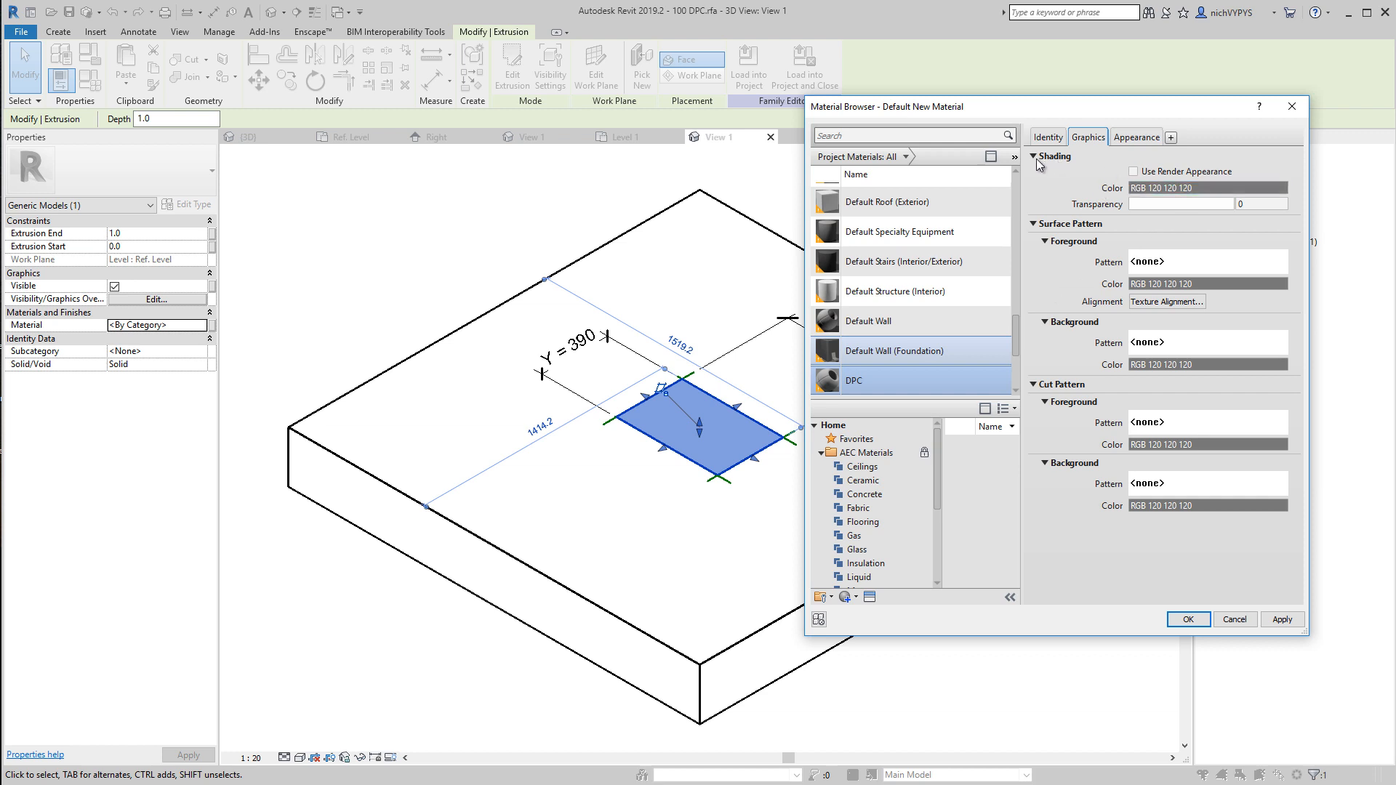
click(1206, 188)
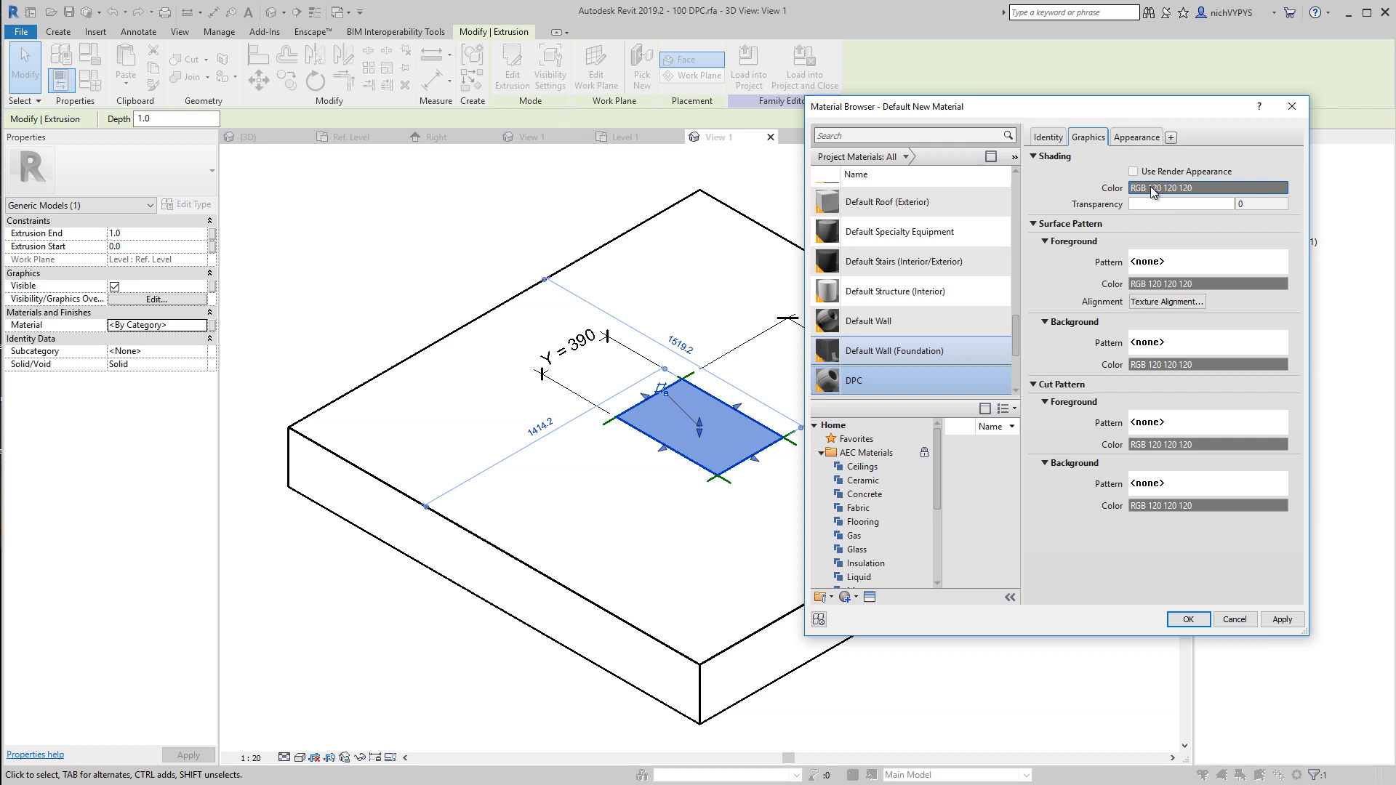
Step: Darken DPC's shading colour to RGB 65 grey and apply it to the extrusion
click(1206, 187)
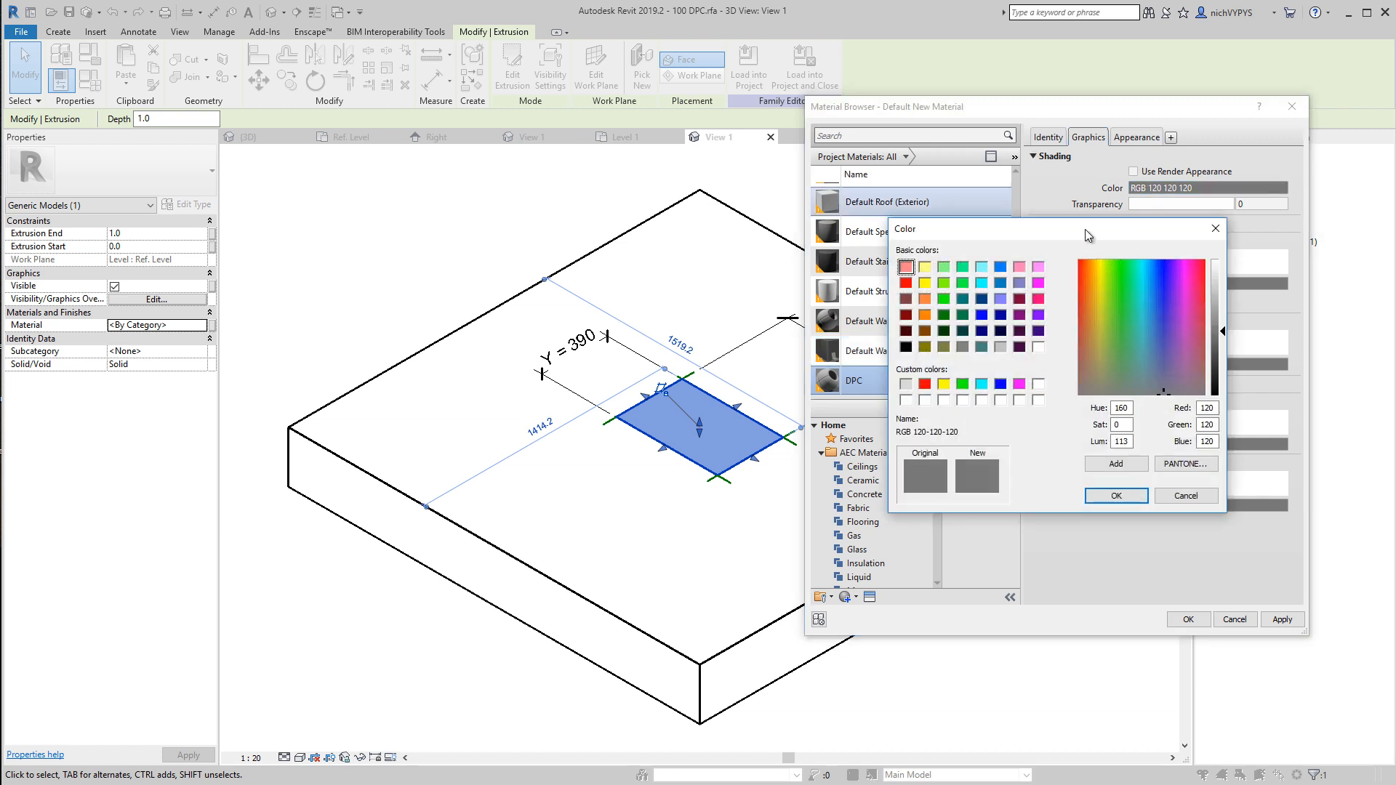
drag(1086, 235, 1075, 165)
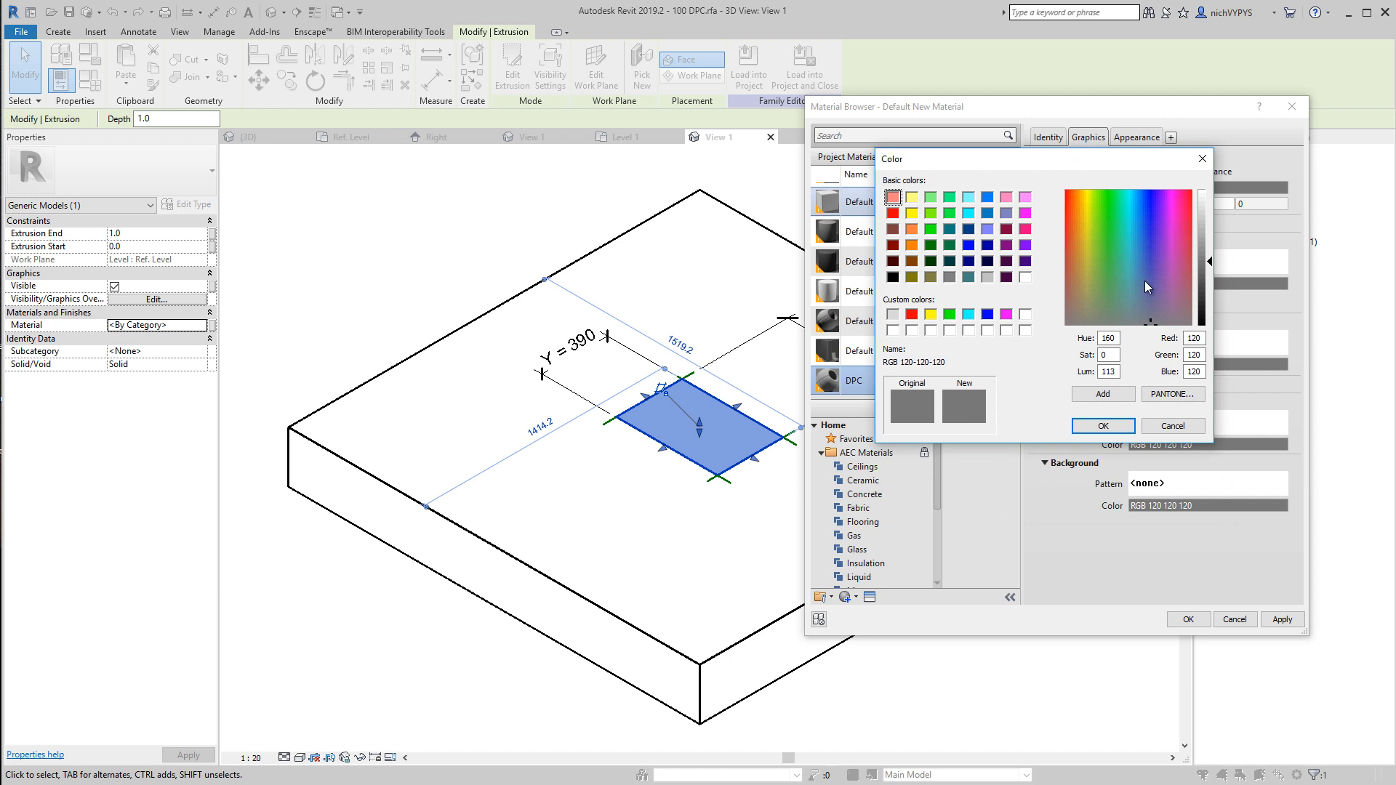
drag(1210, 261, 1210, 312)
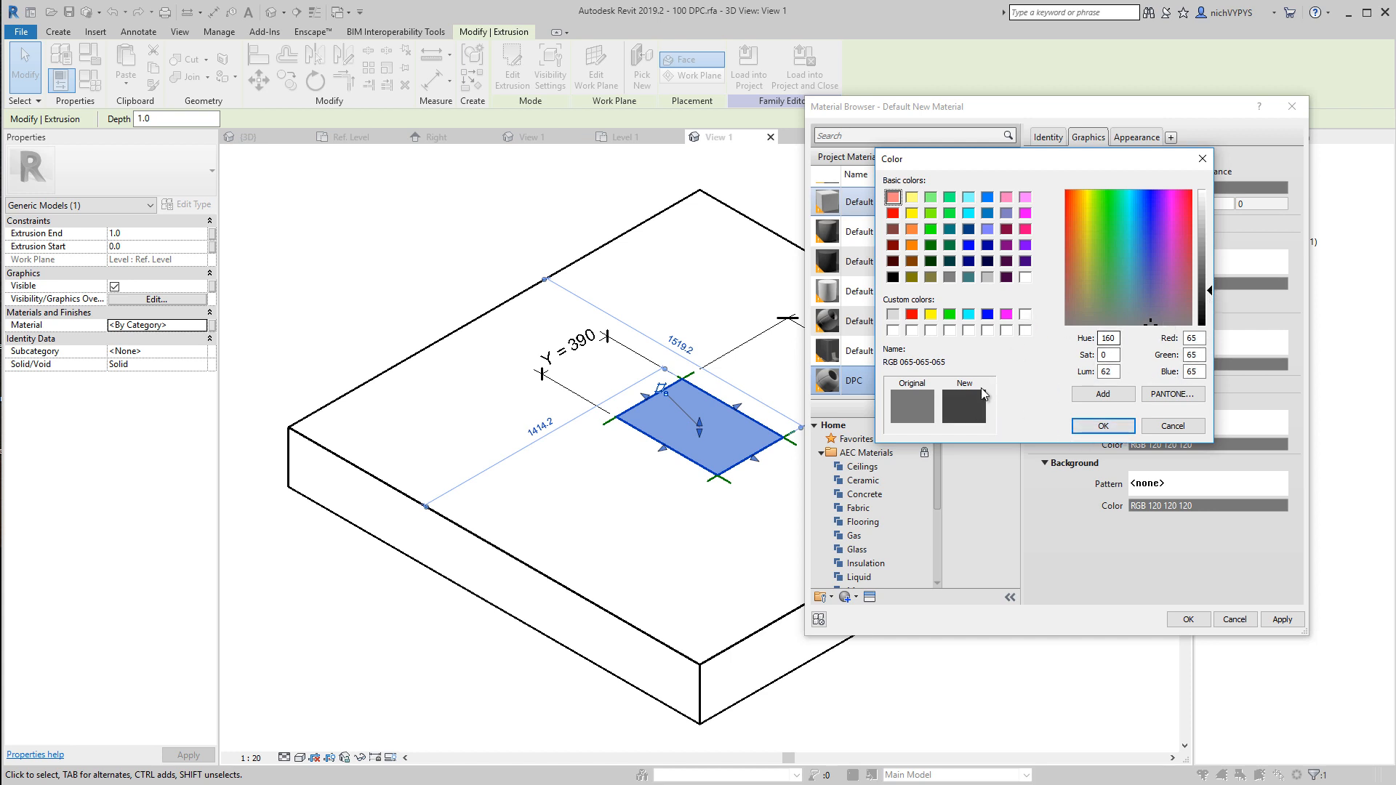
mouse_move(997, 413)
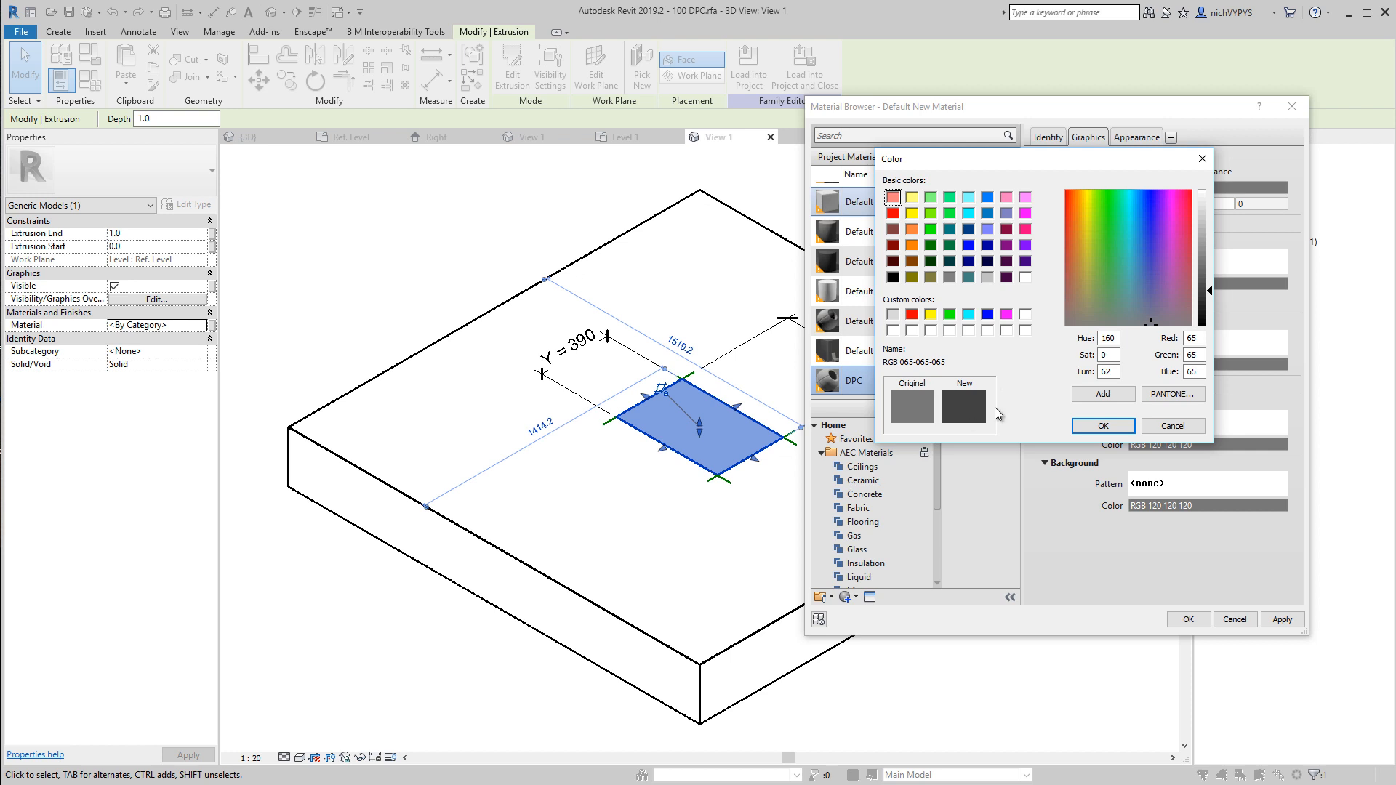
click(1103, 425)
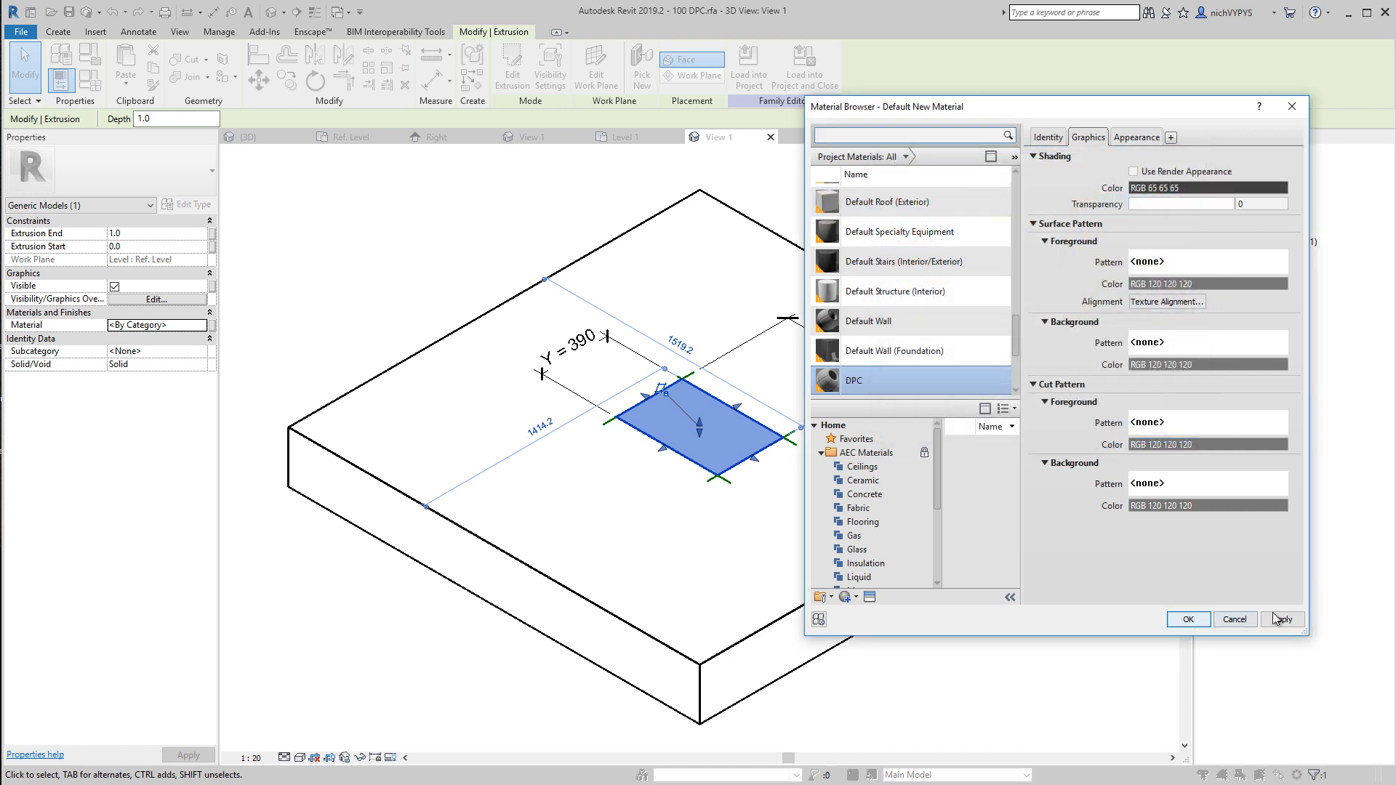
click(1186, 619)
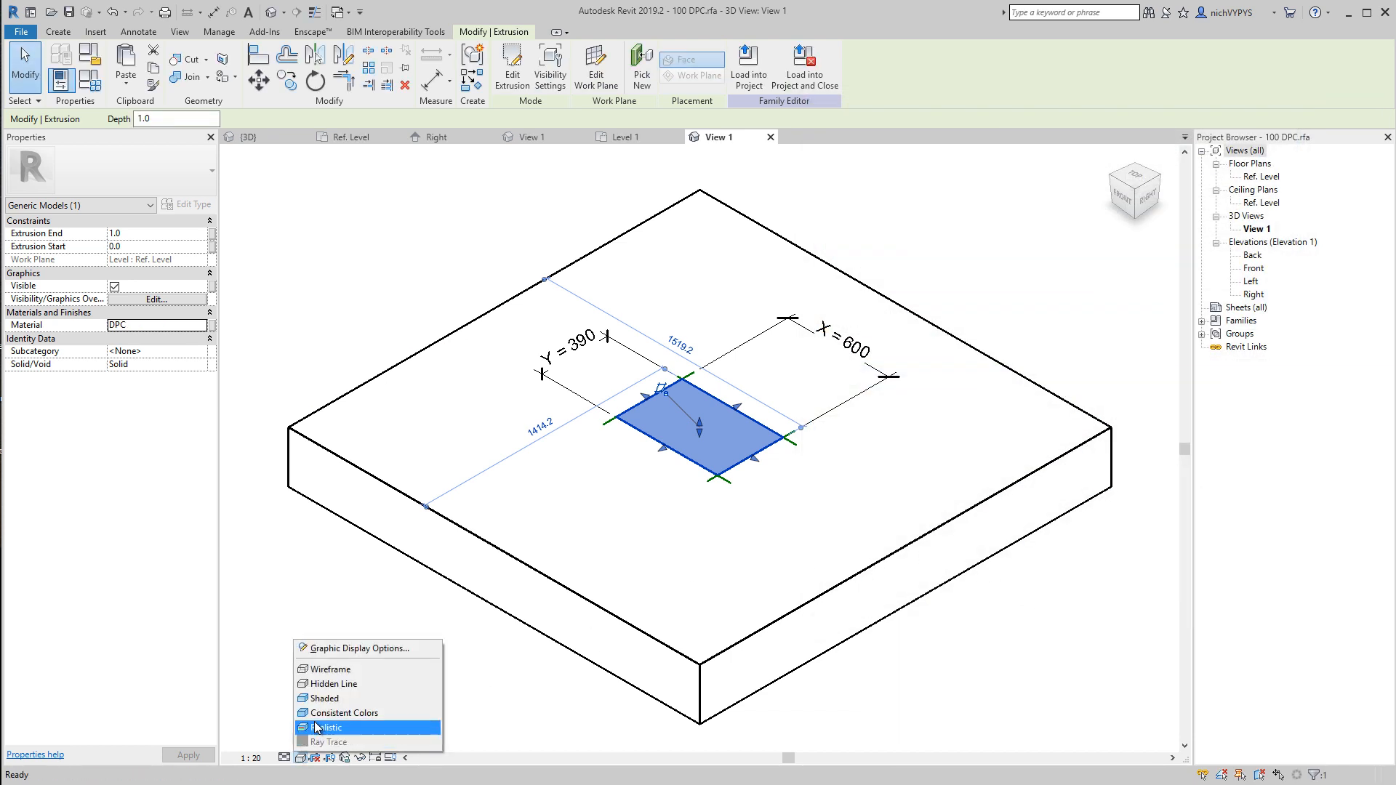
mouse_move(325, 698)
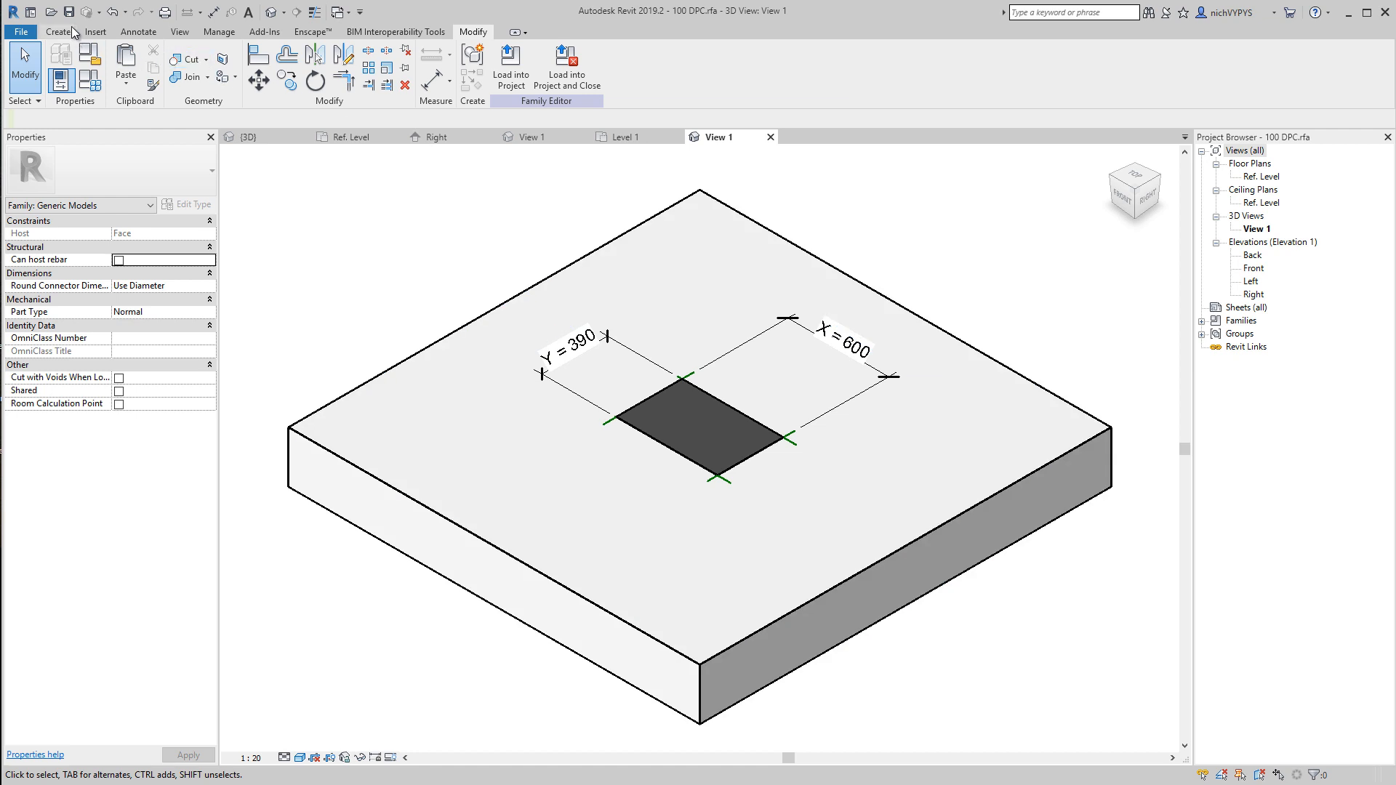
Step: Save over 100 DPC.rfa and load it into 4_4.Material Parameters.rvt
click(510, 55)
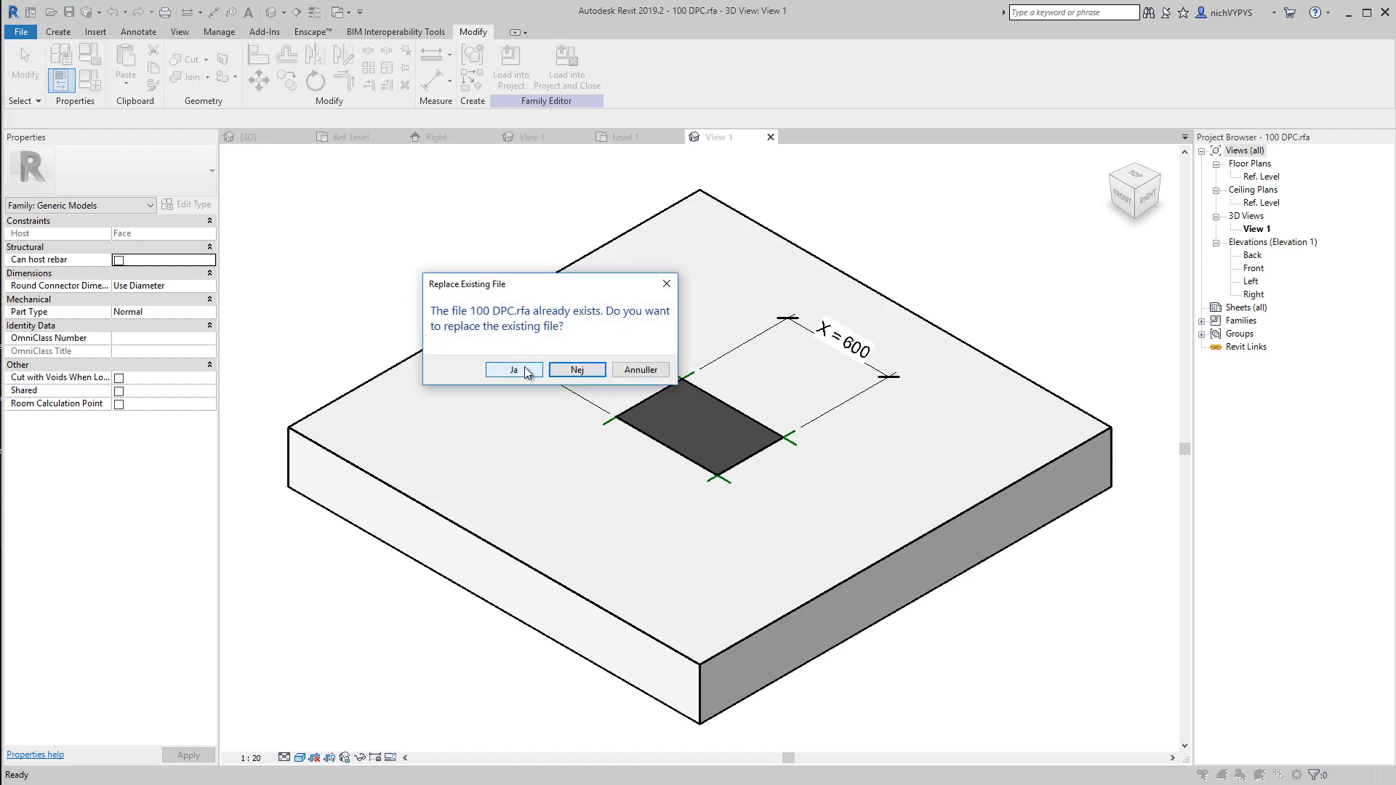
click(514, 370)
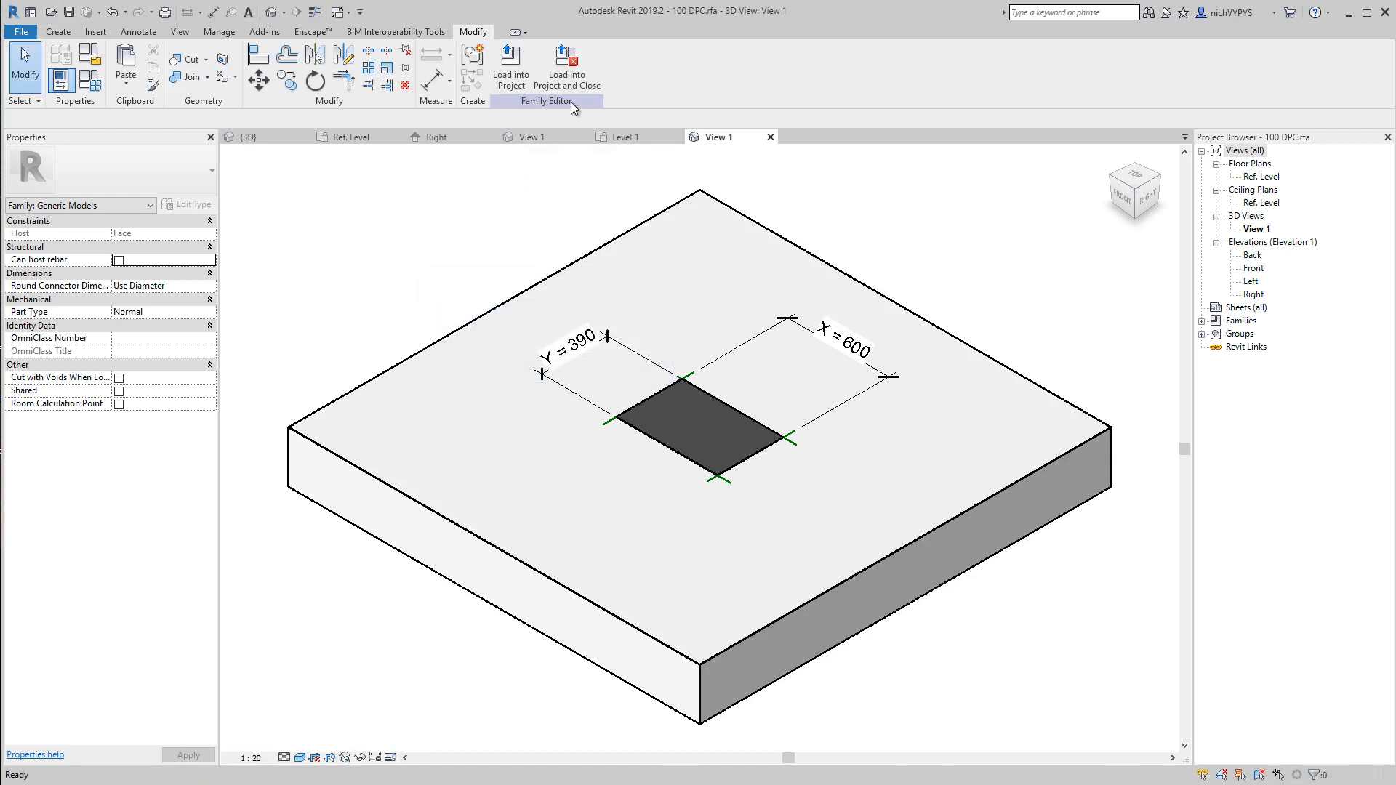
mouse_move(567, 67)
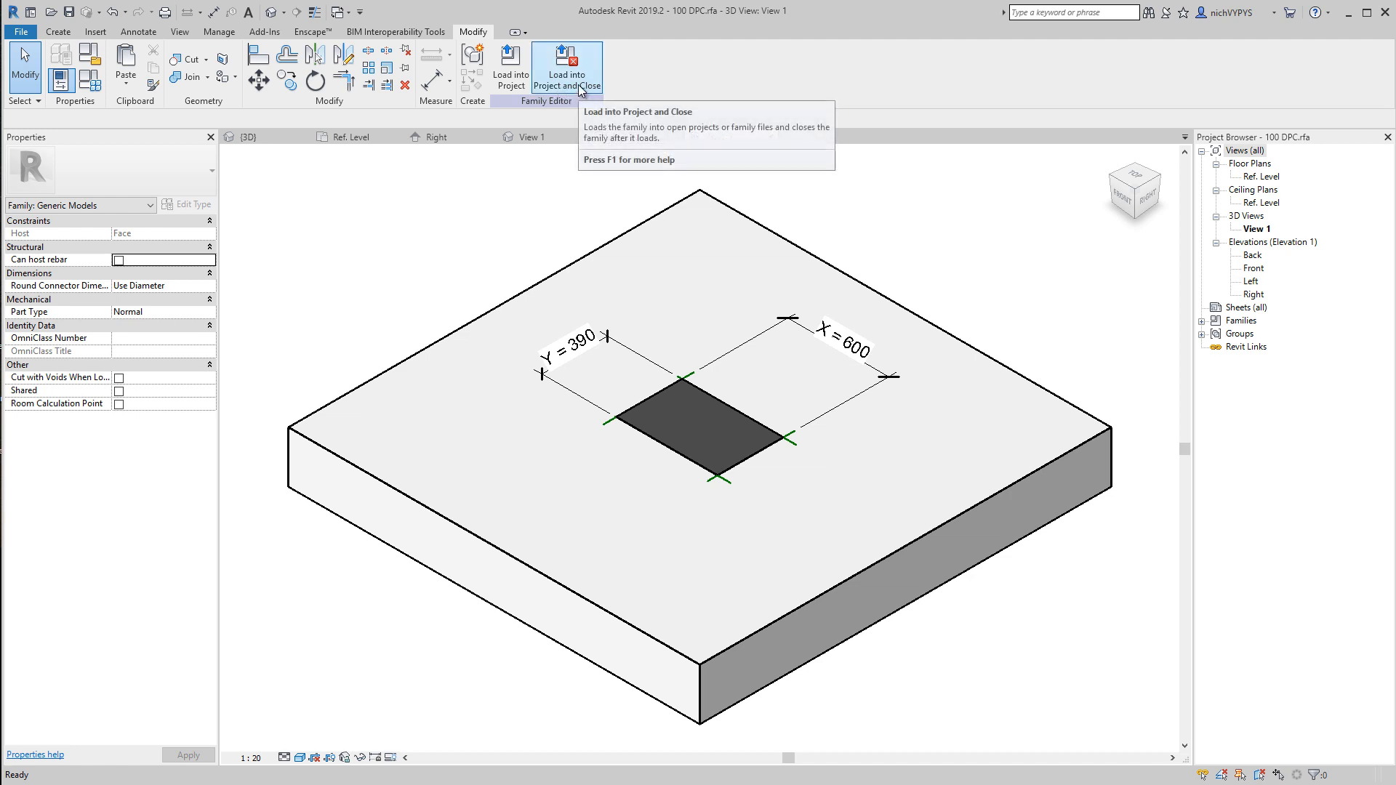
click(567, 67)
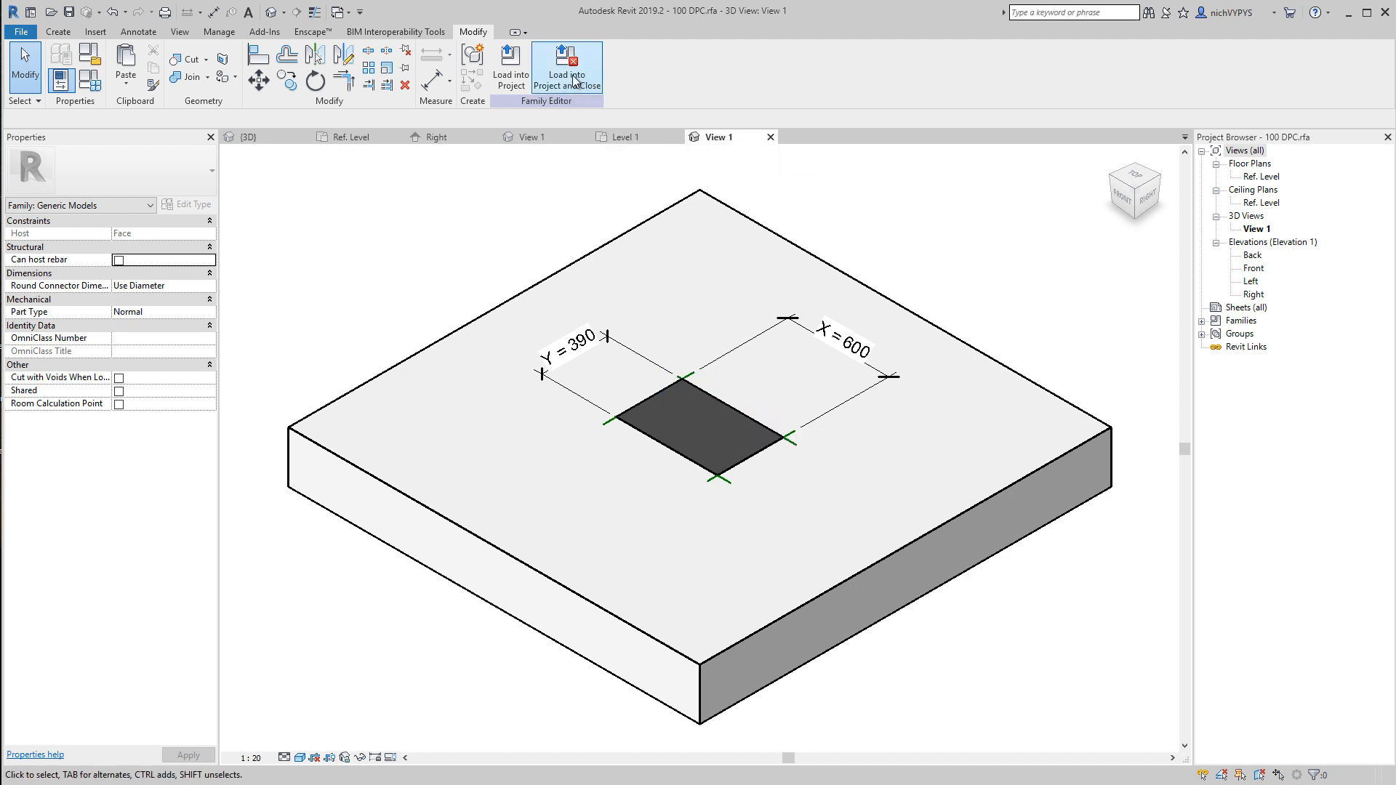
click(566, 67)
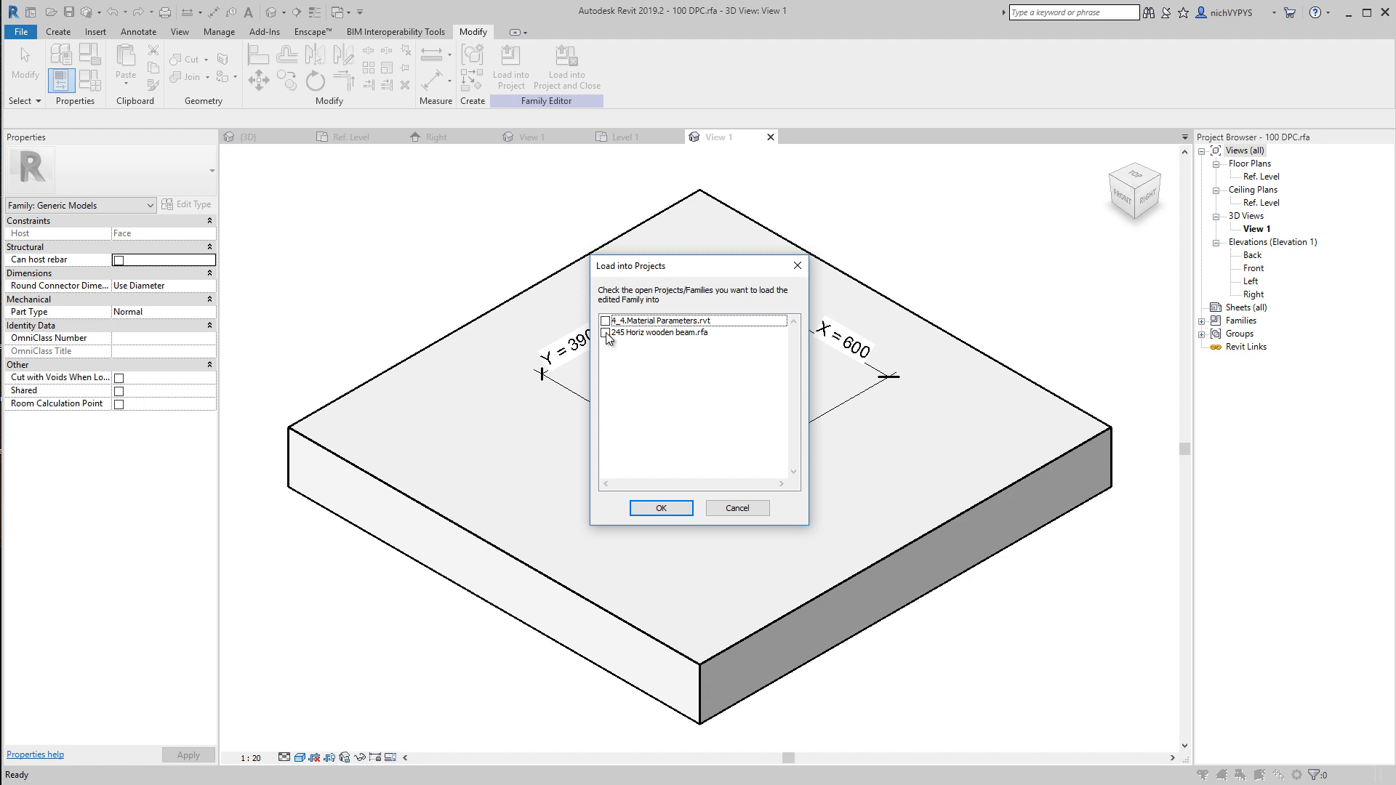
click(606, 321)
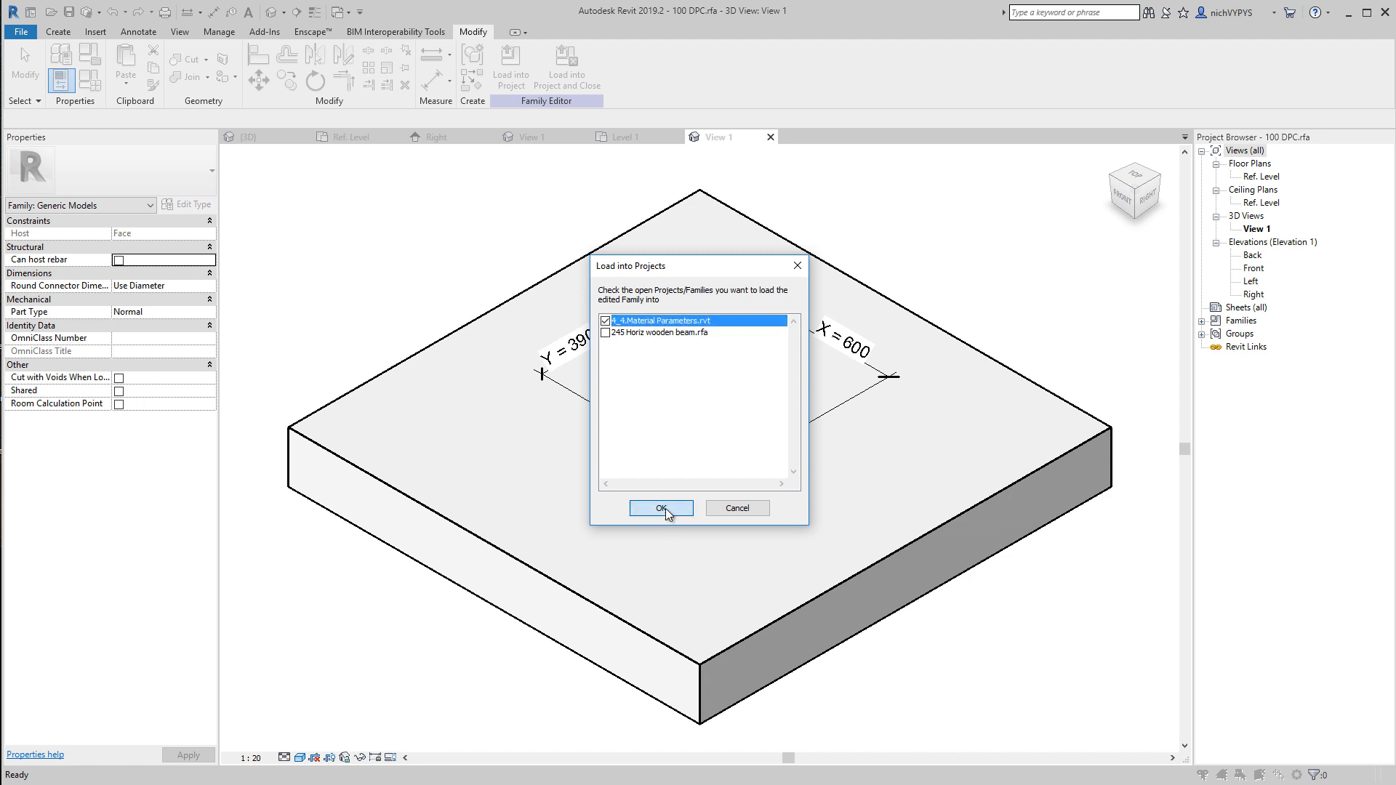
click(660, 507)
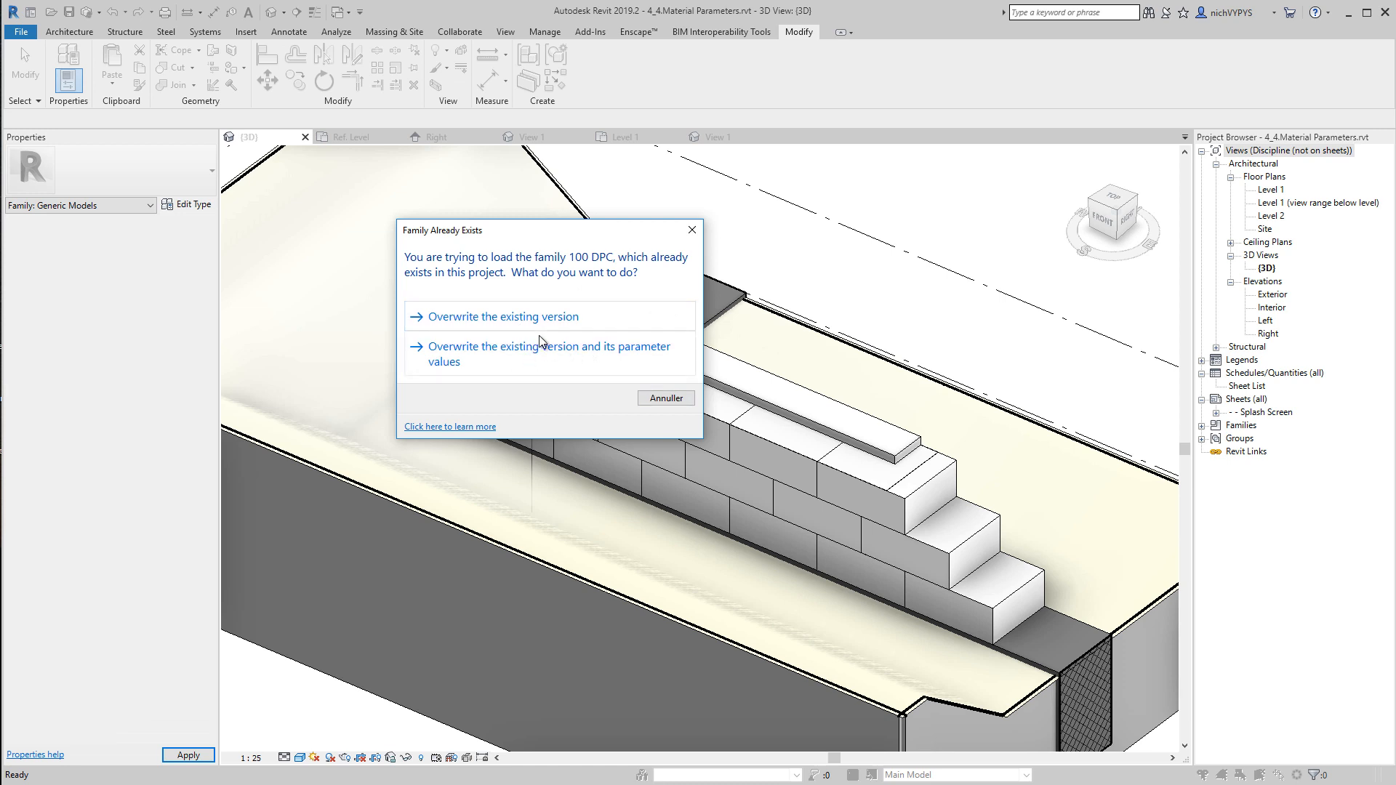
mouse_move(677, 276)
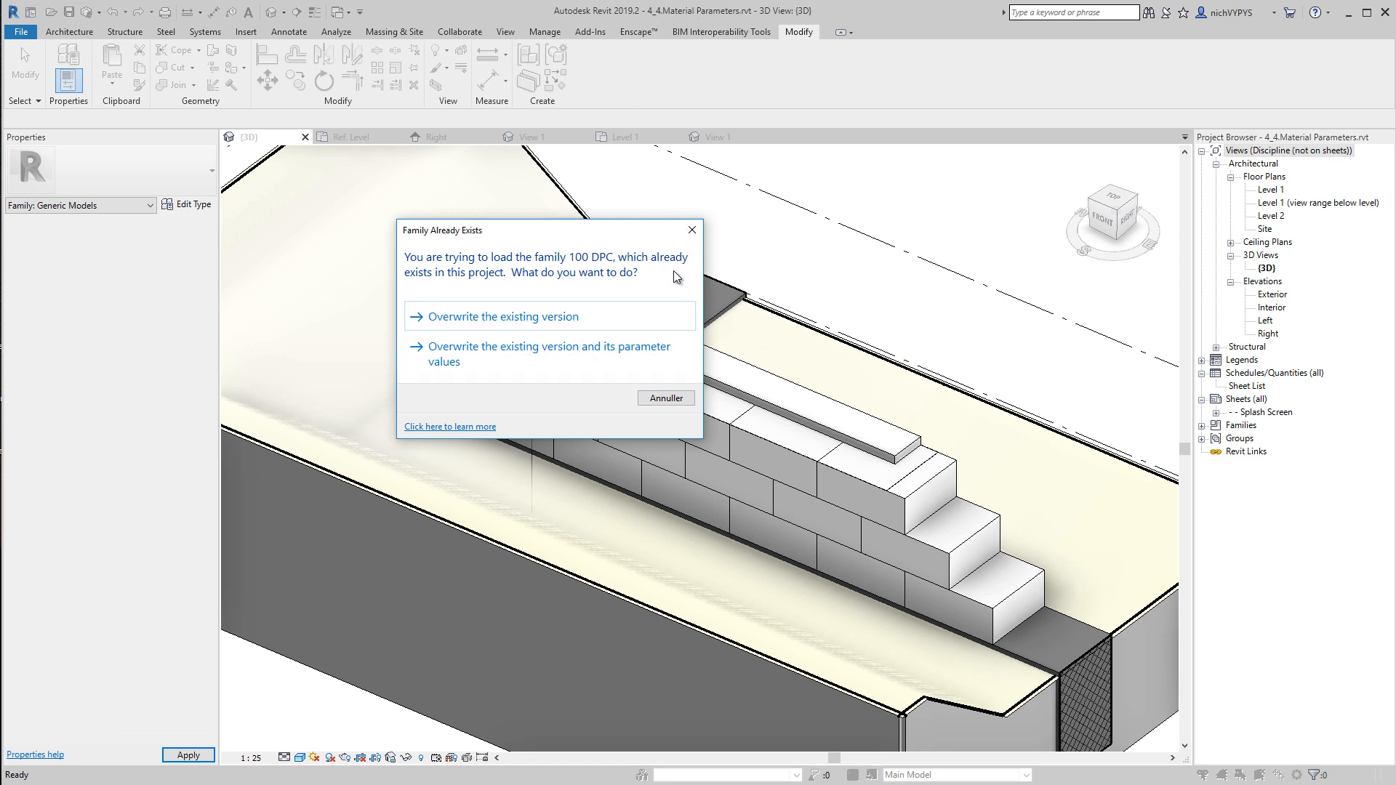
mouse_move(586, 241)
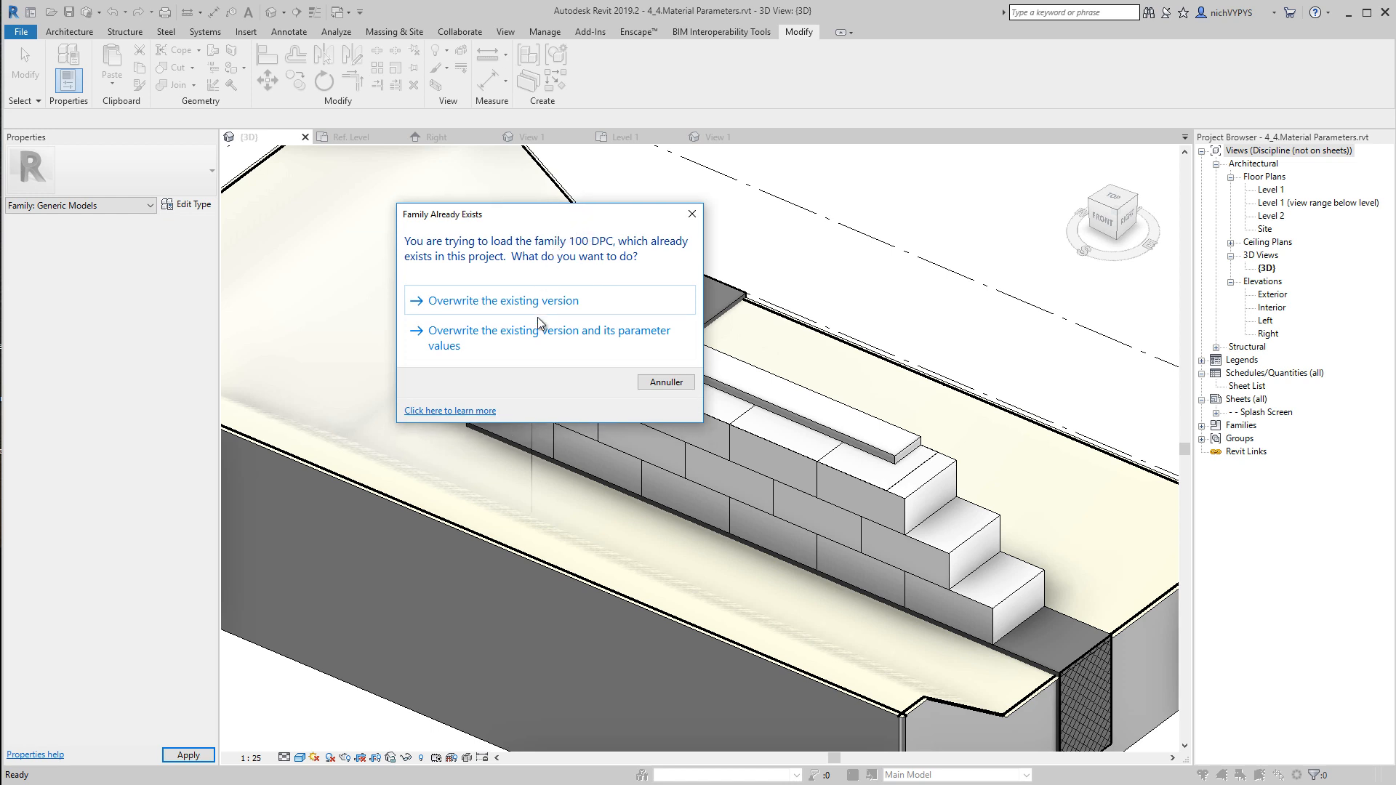
mouse_move(546, 336)
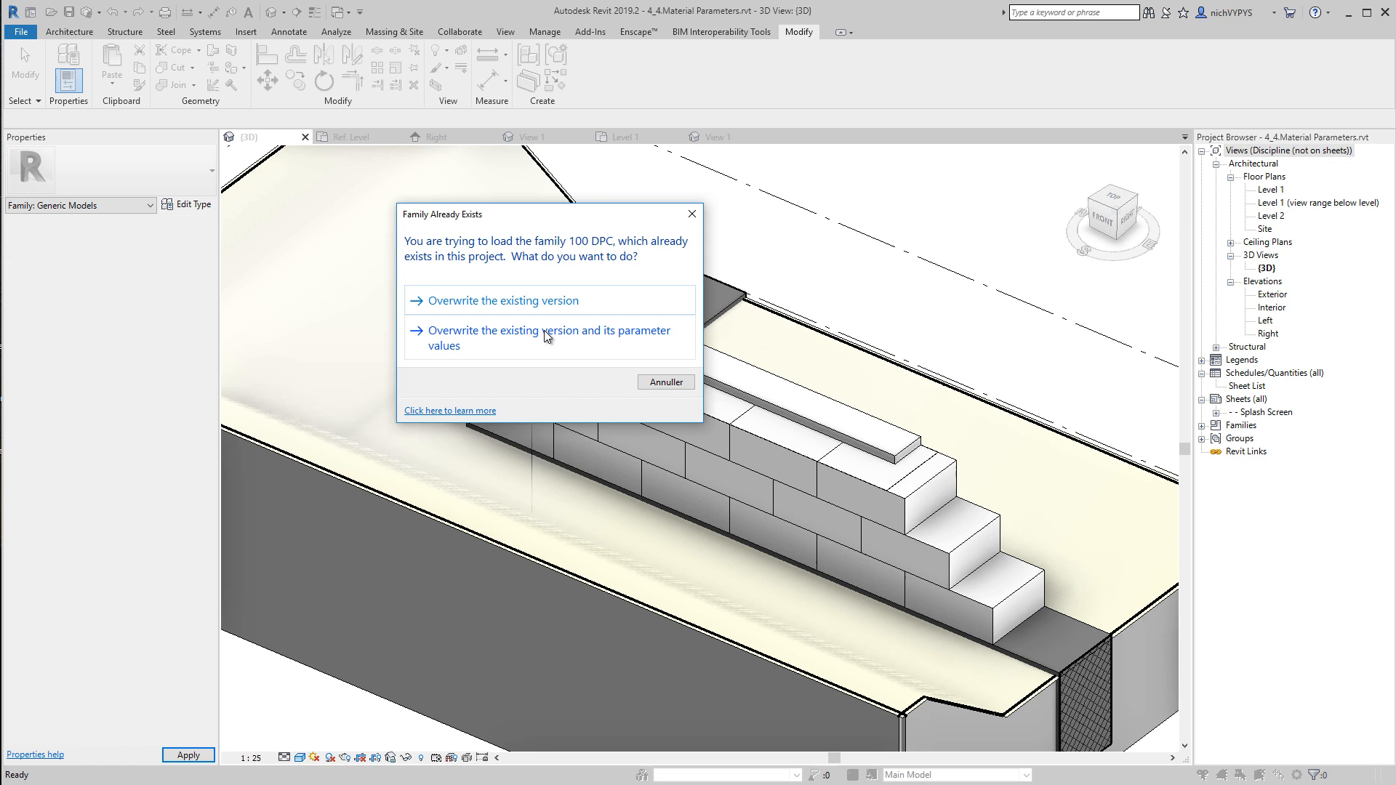
mouse_move(539, 340)
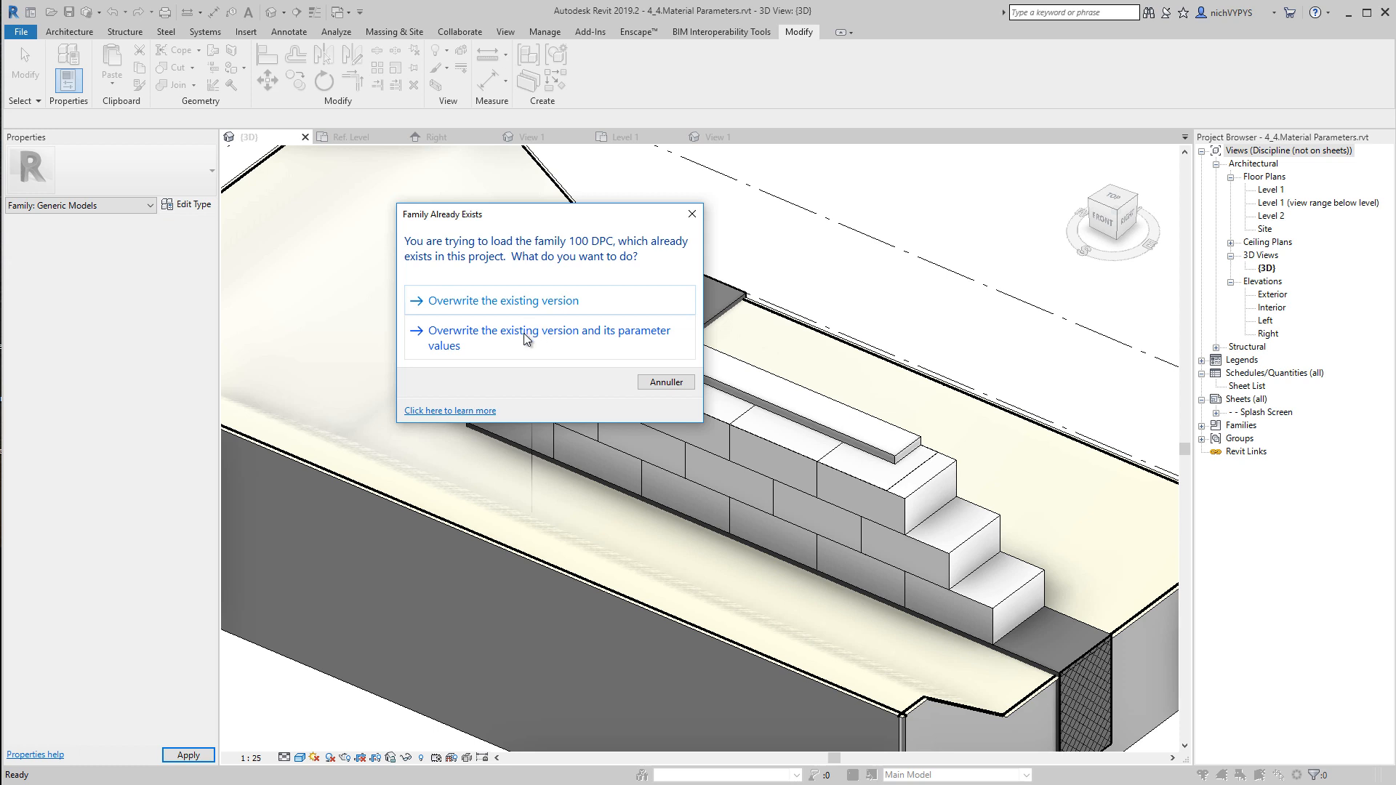
mouse_move(499, 346)
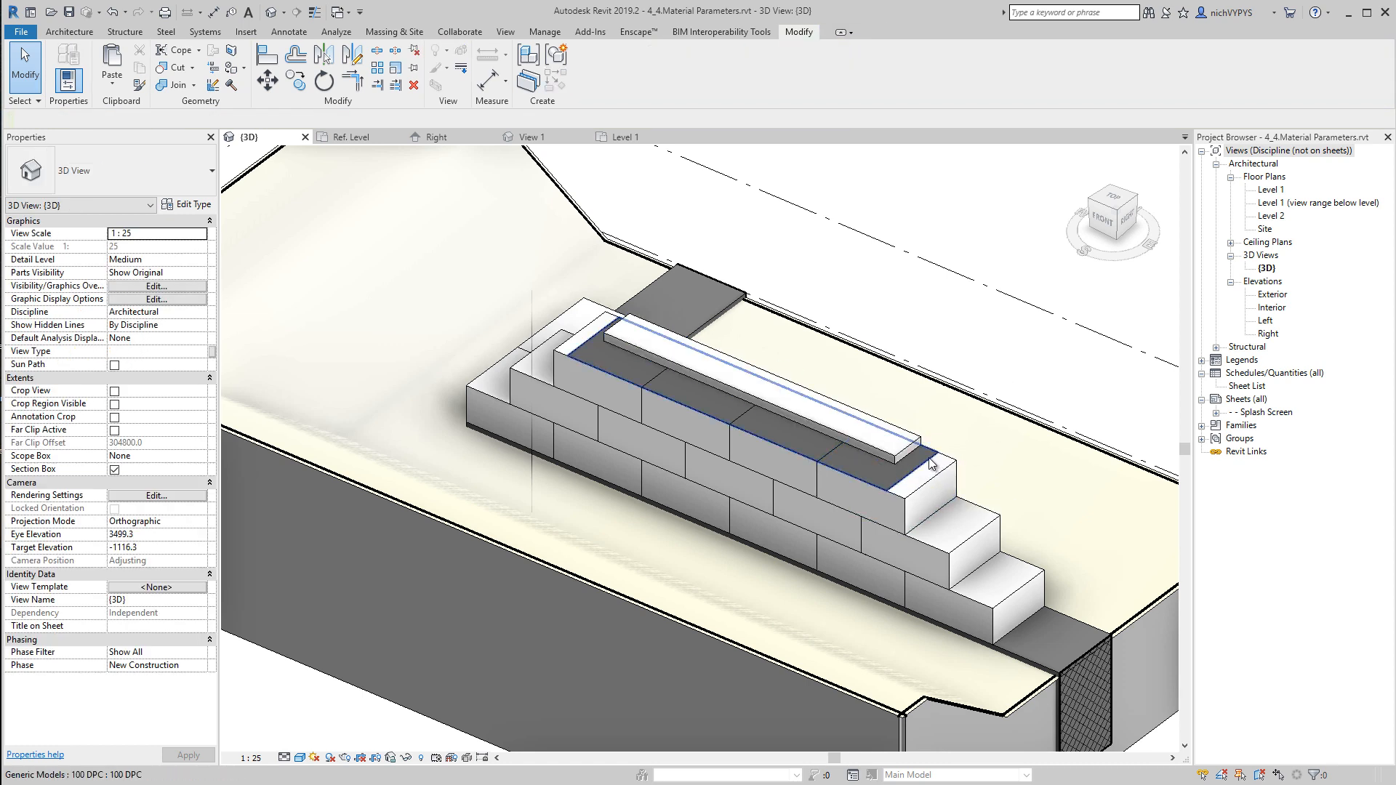
Step: Select the dark grey DPC strip on top of the block wall
click(931, 463)
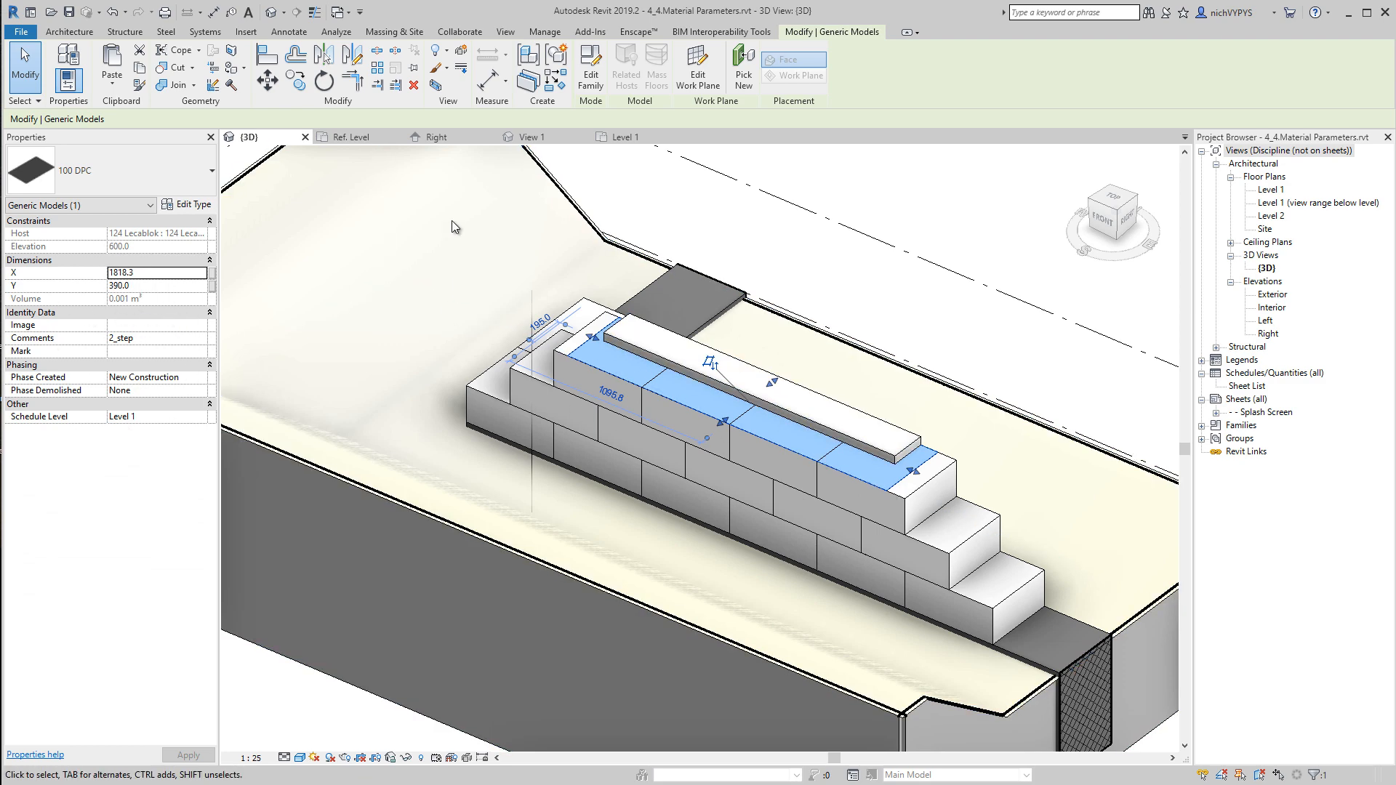
mouse_move(627, 469)
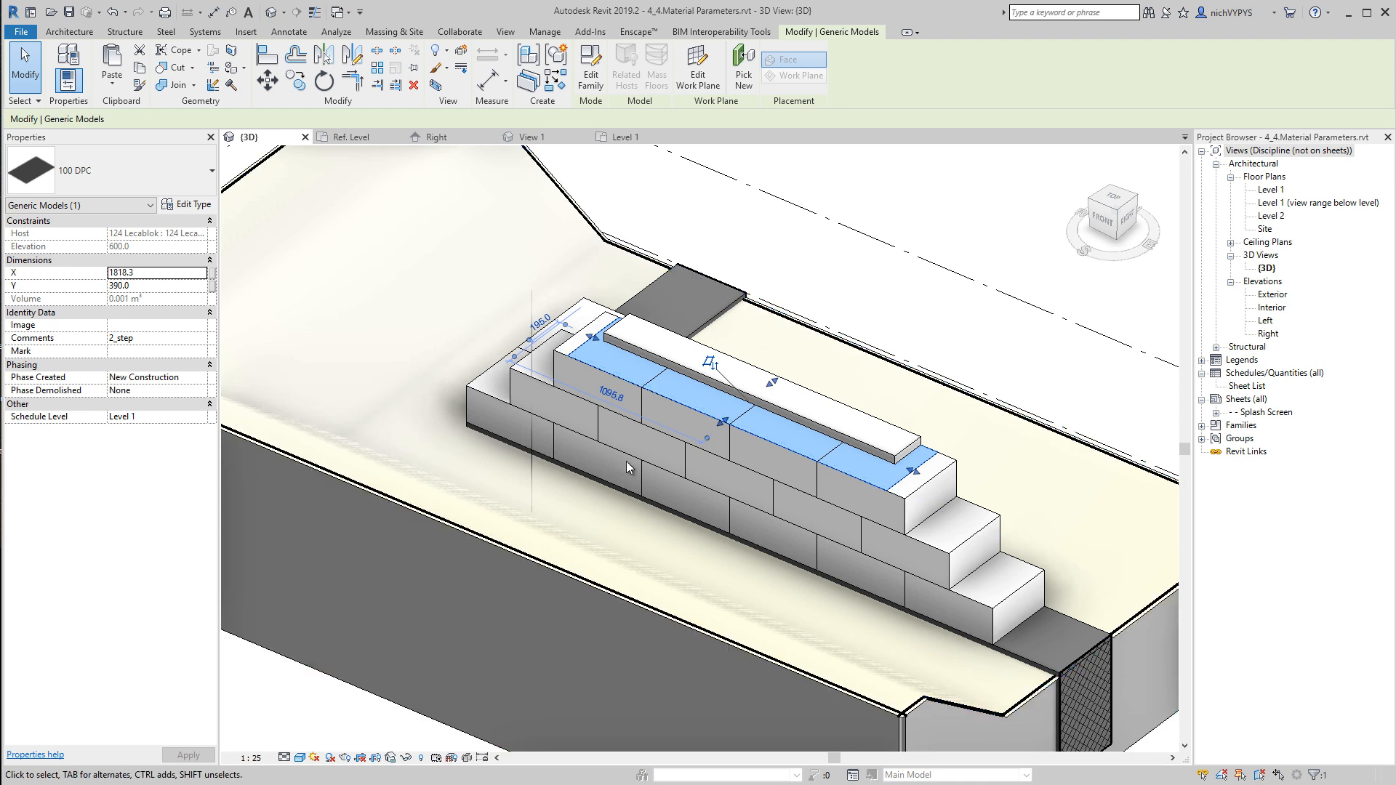
mouse_move(821, 473)
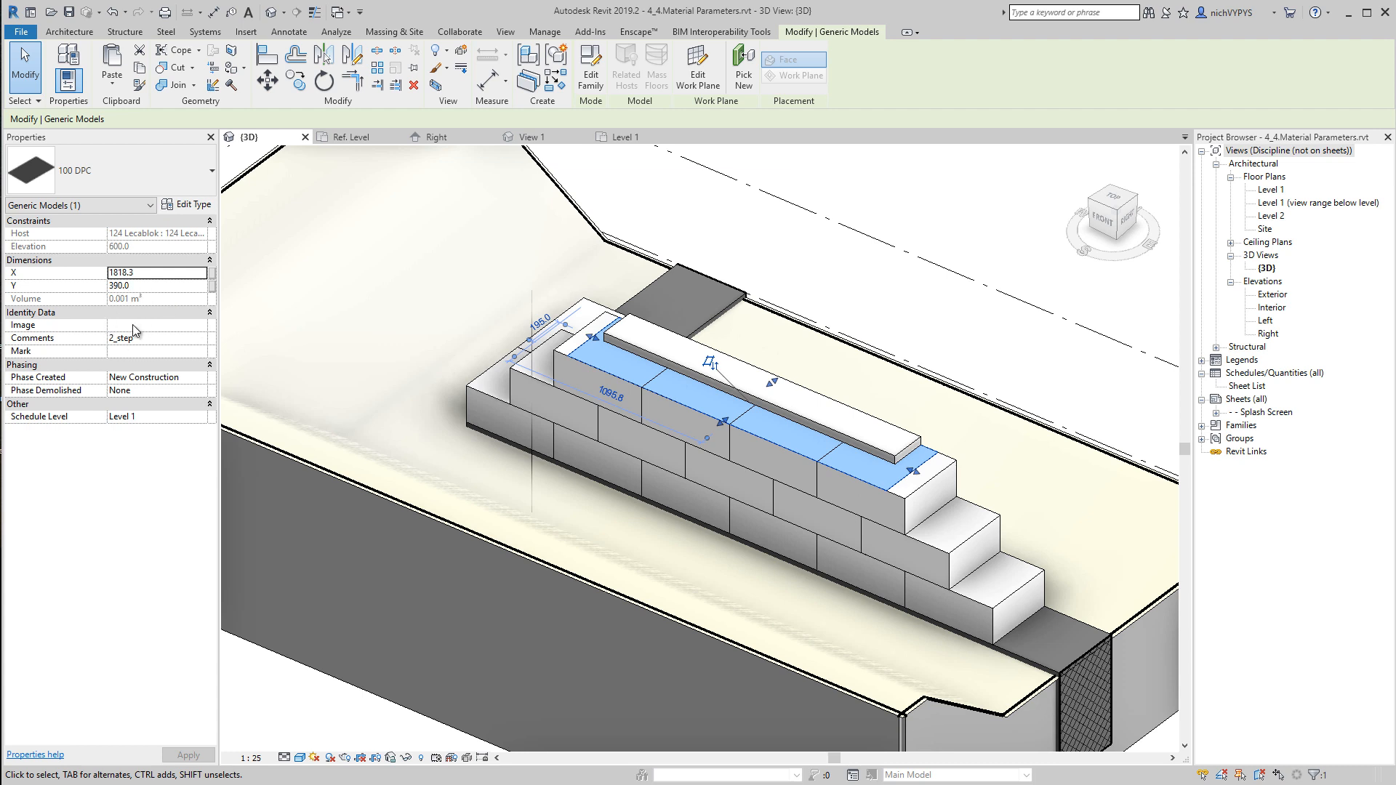
mouse_move(135, 330)
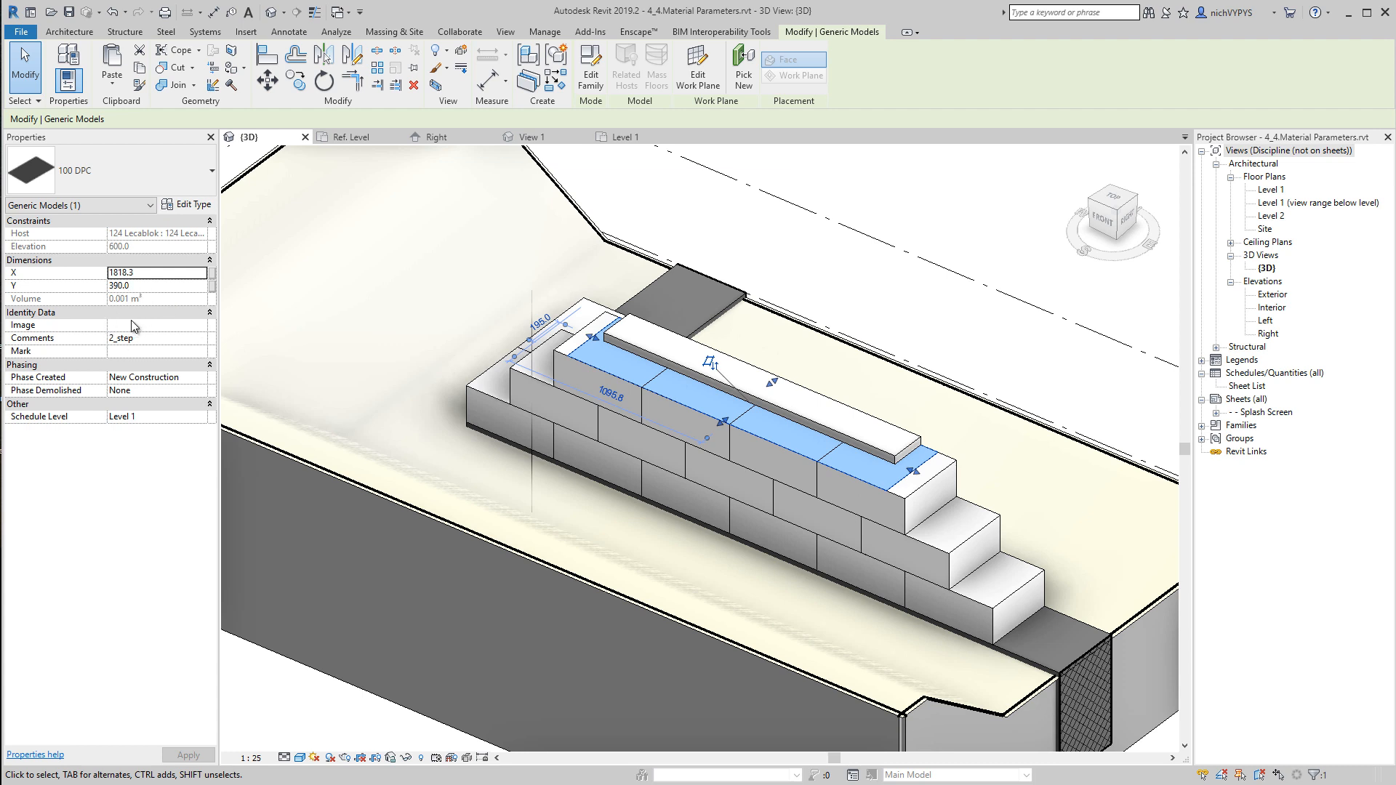
mouse_move(967, 329)
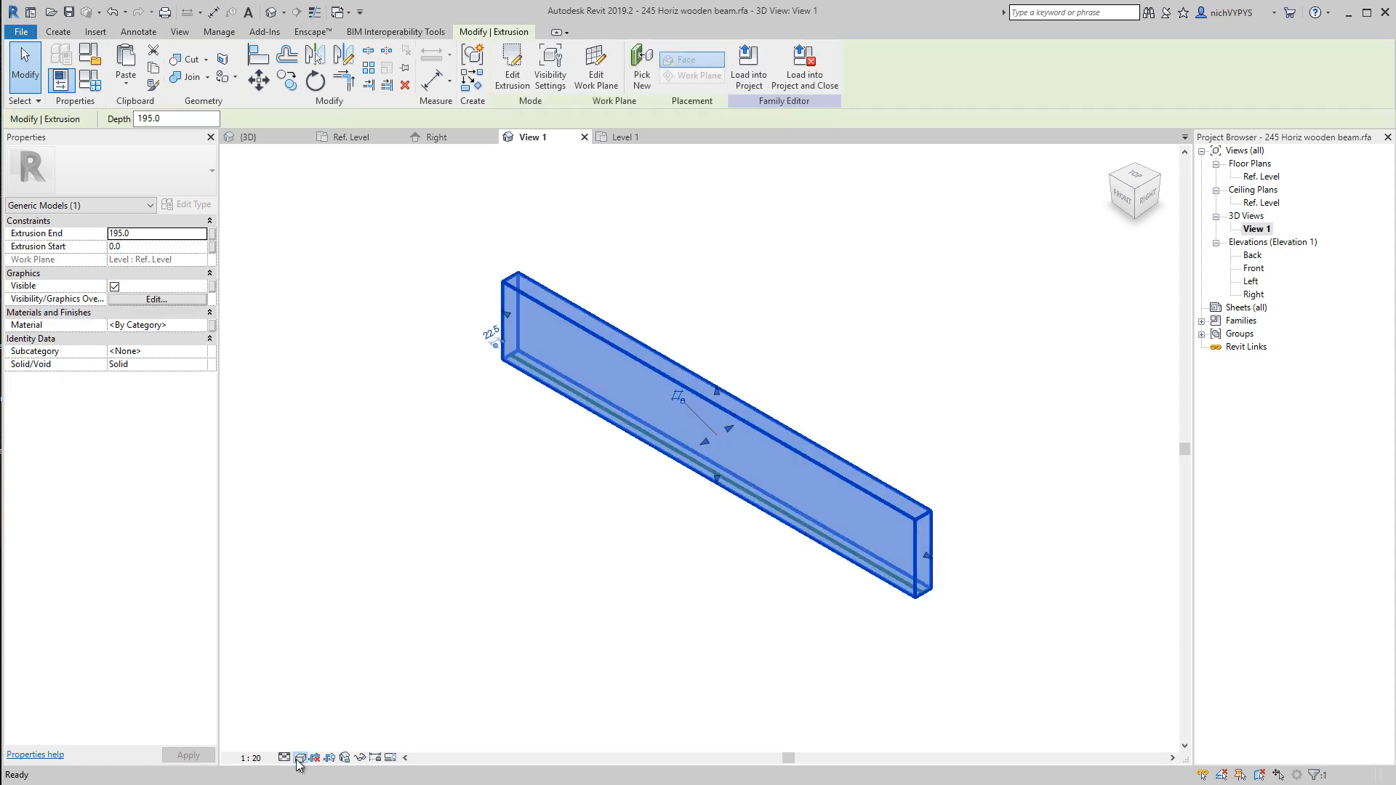
Step: Shade the beam view, select its extrusion, and open the Material parameter association
click(301, 757)
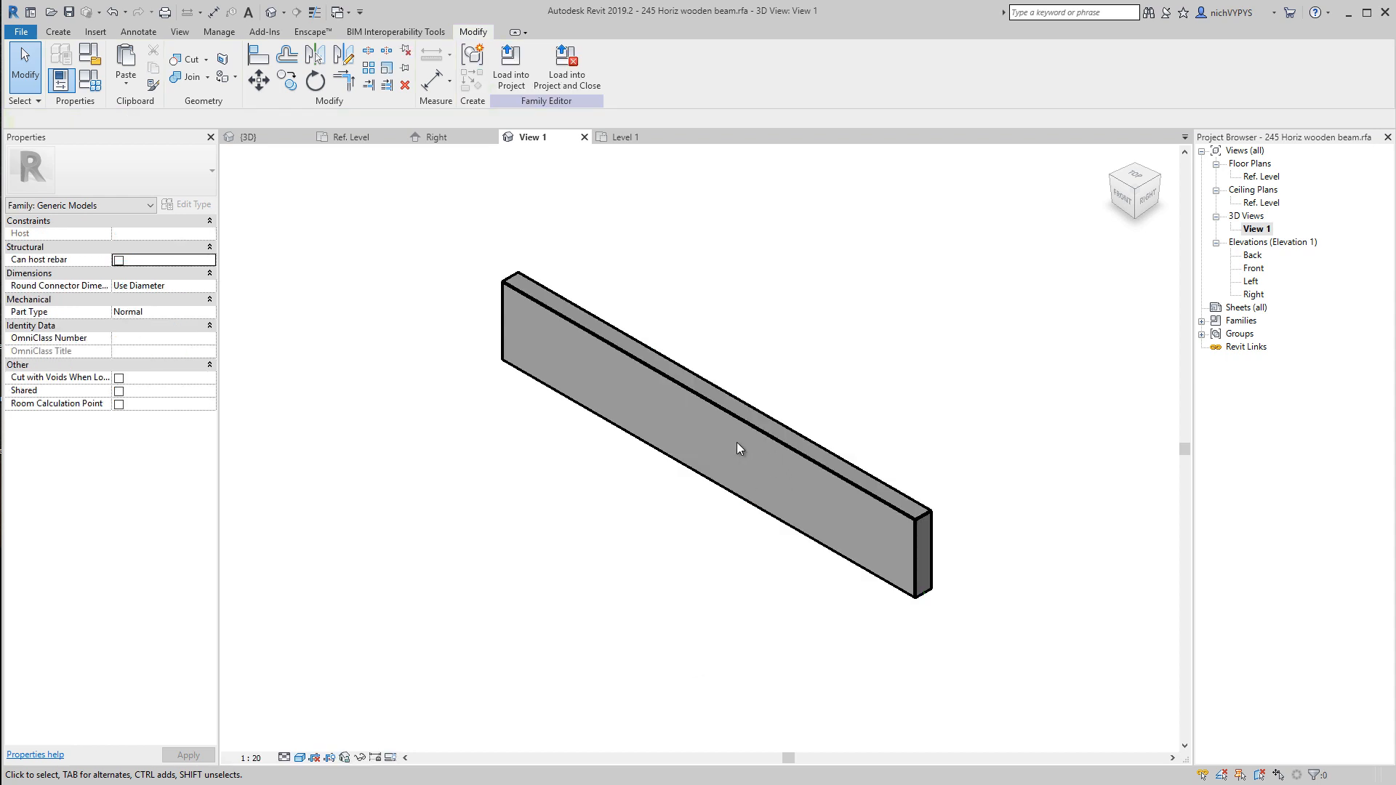
click(737, 448)
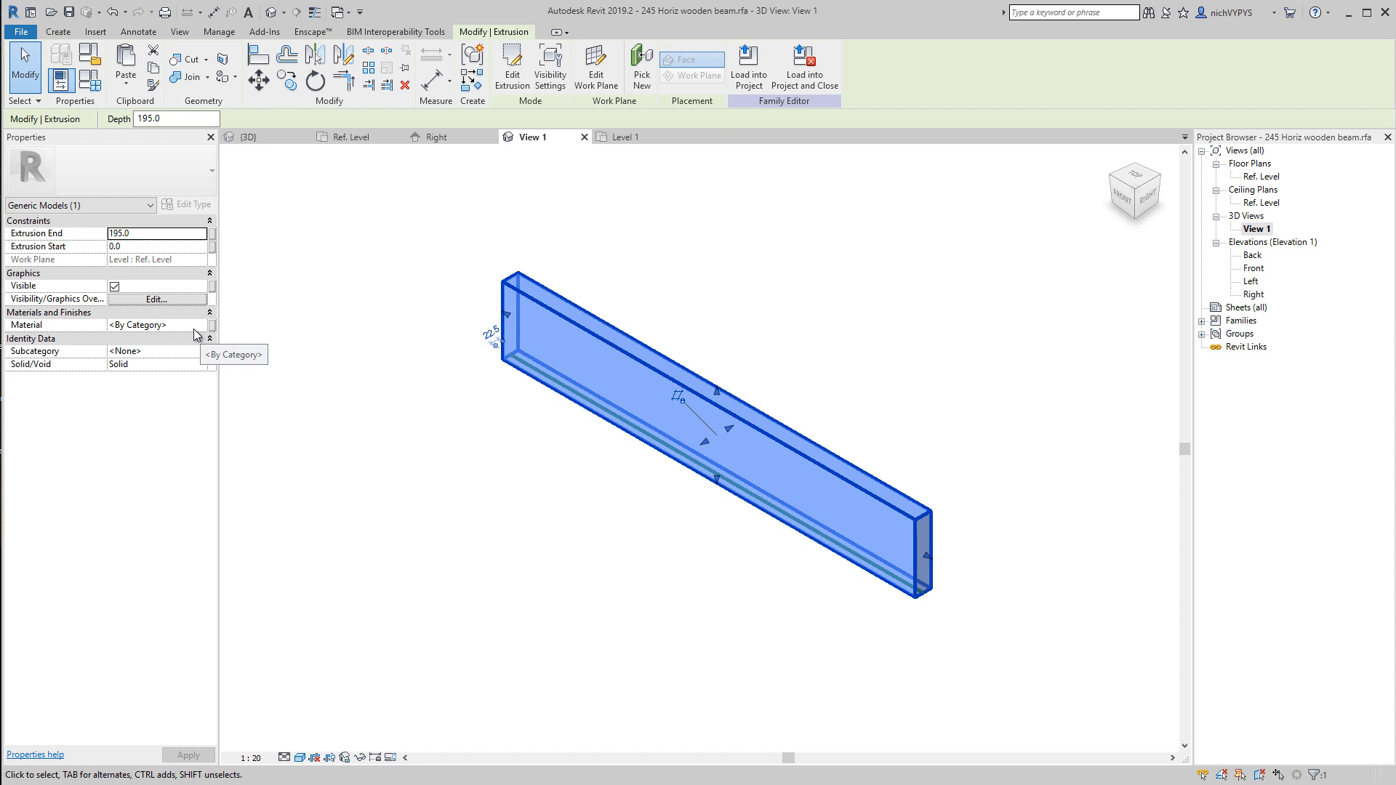
mouse_move(212, 331)
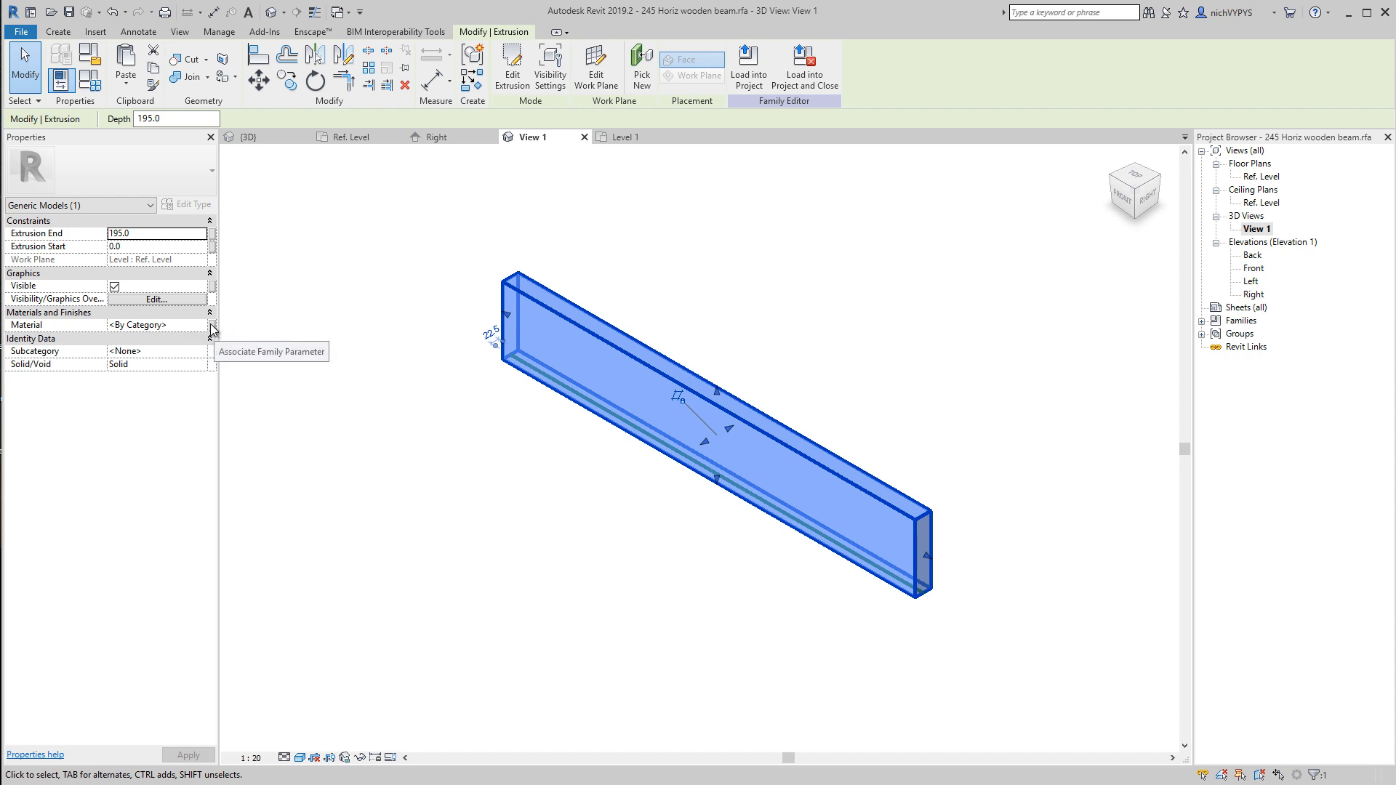
click(214, 329)
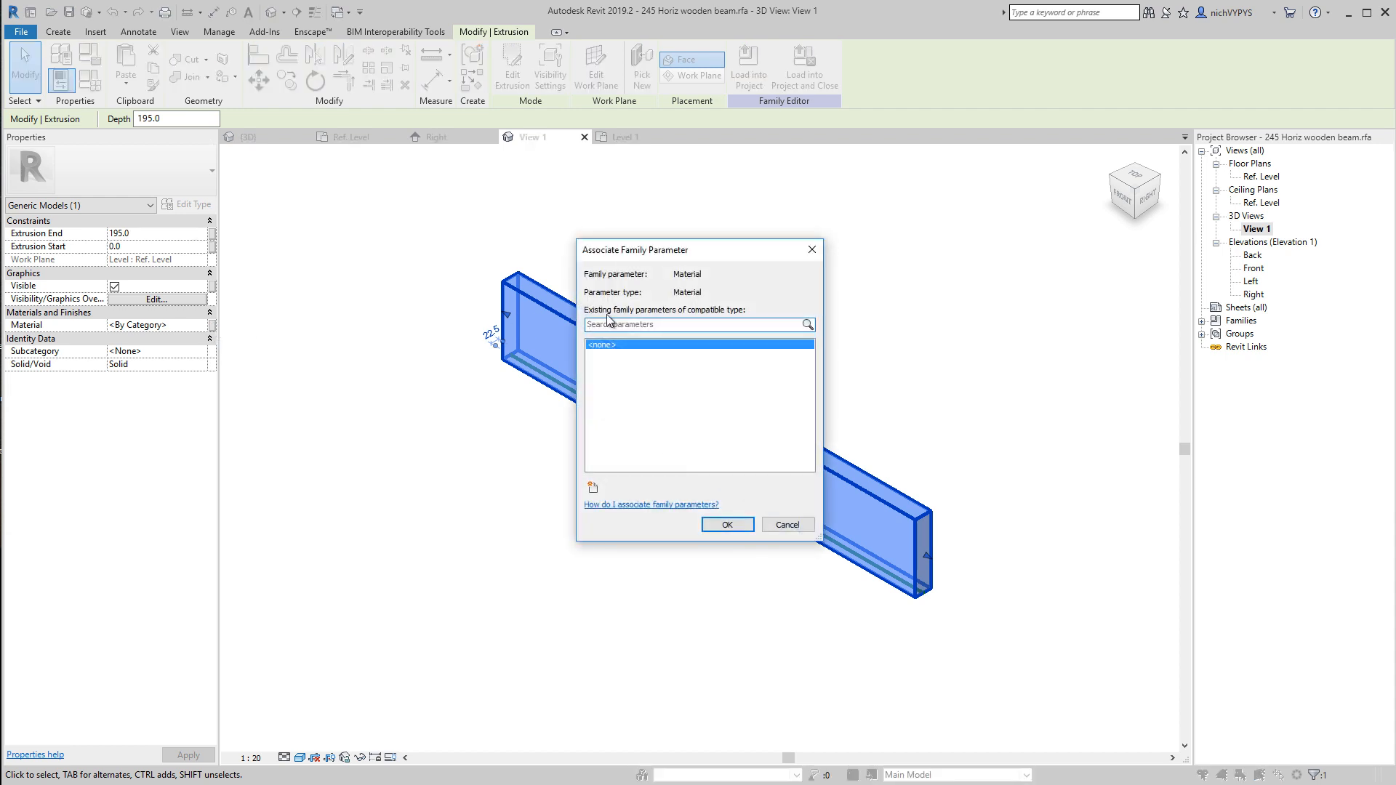
Step: Add a type parameter named Color under the Materials and Finishes group
click(592, 487)
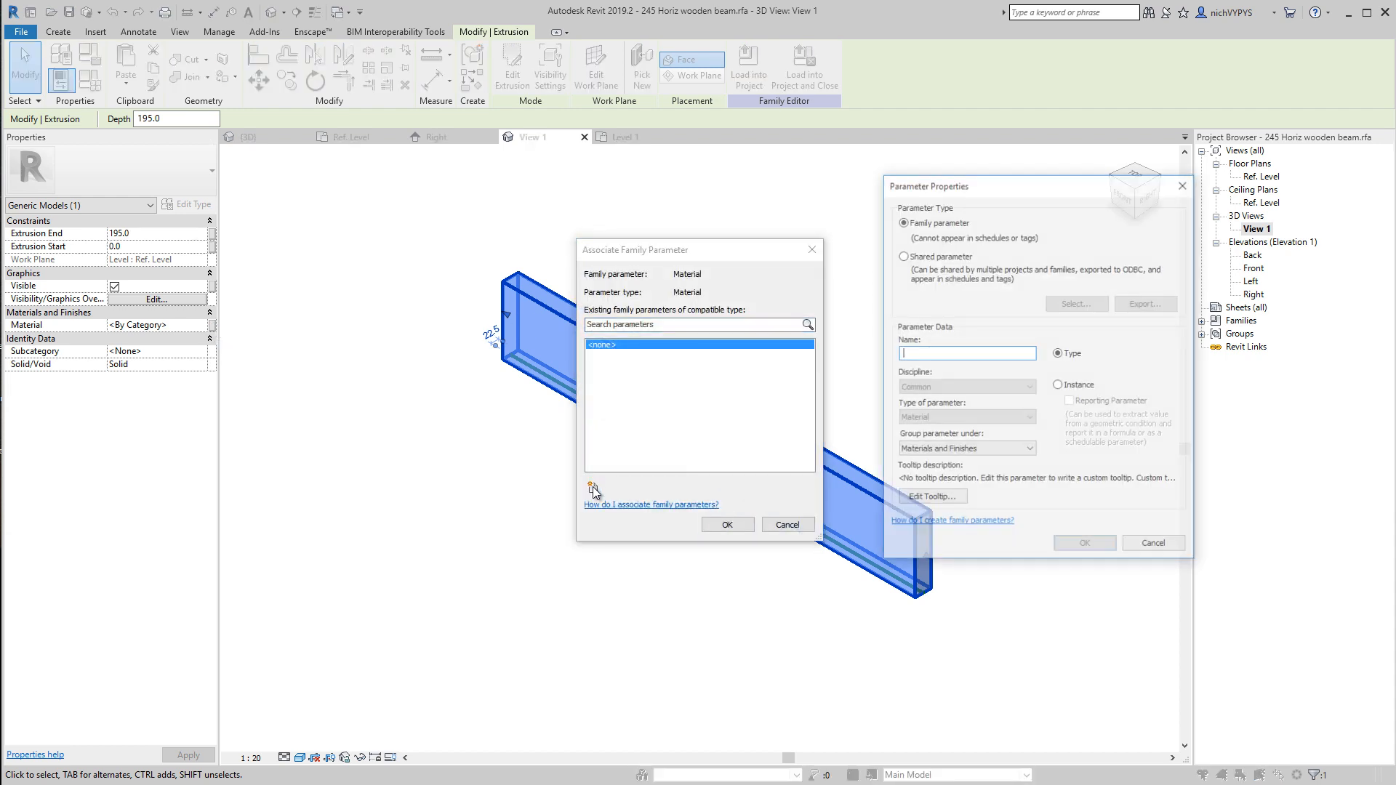
drag(1038, 186, 1047, 179)
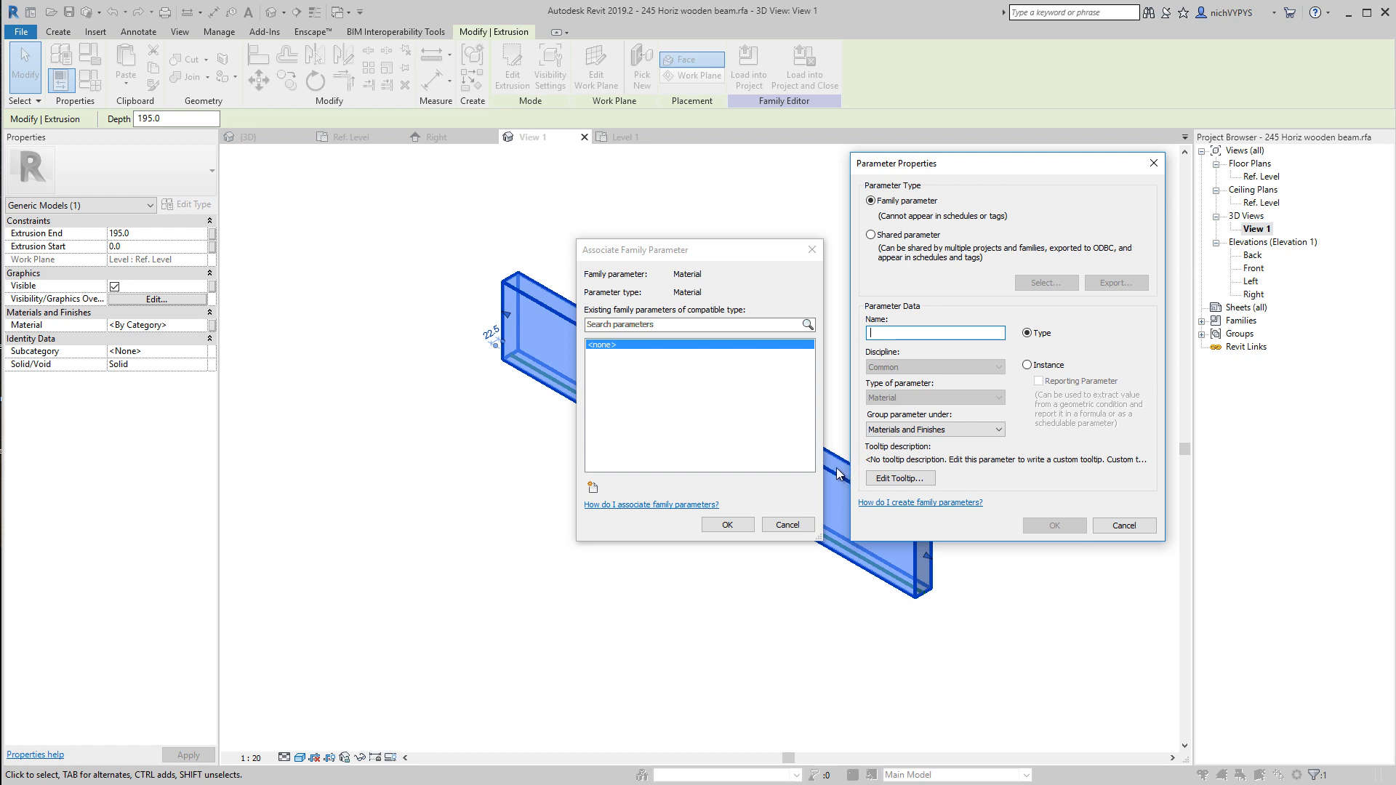
mouse_move(1047, 363)
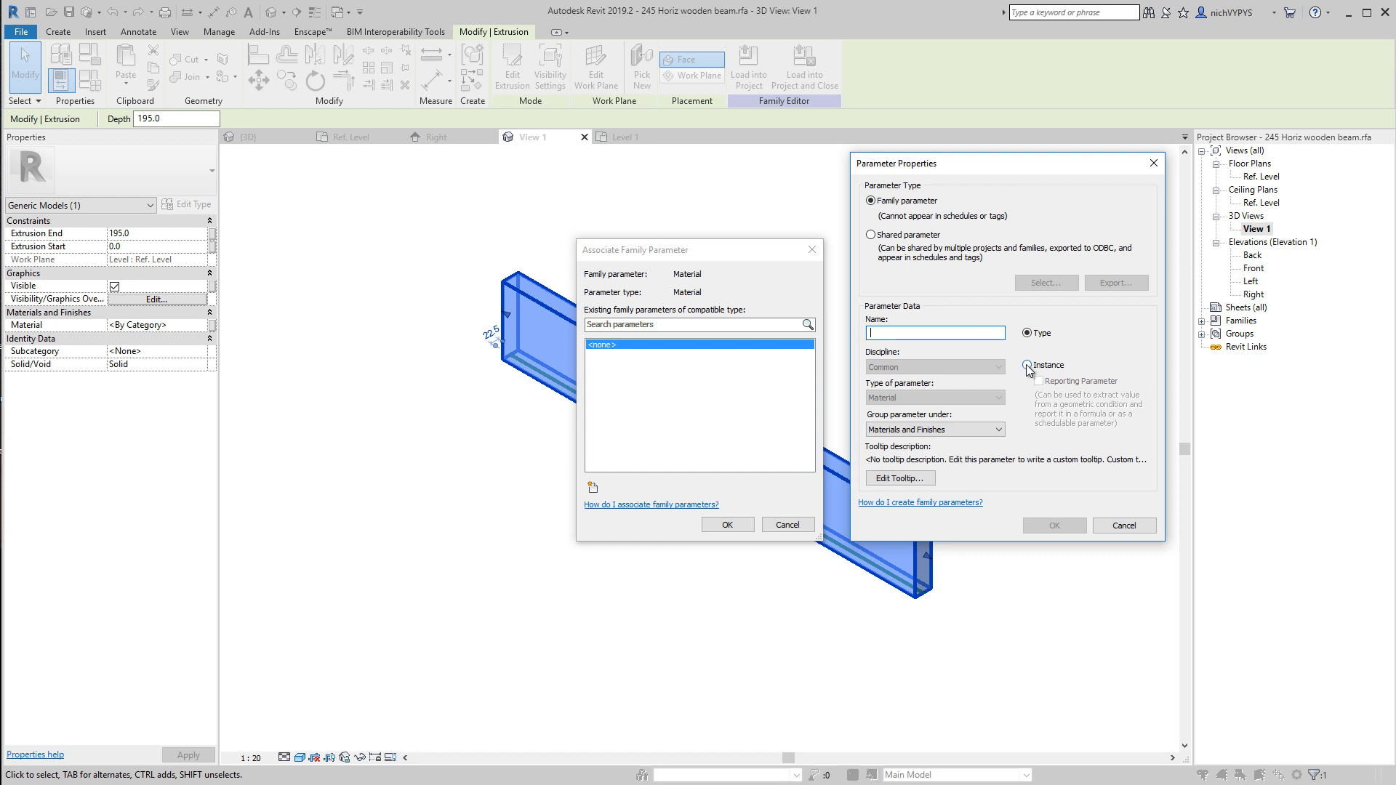
click(1026, 333)
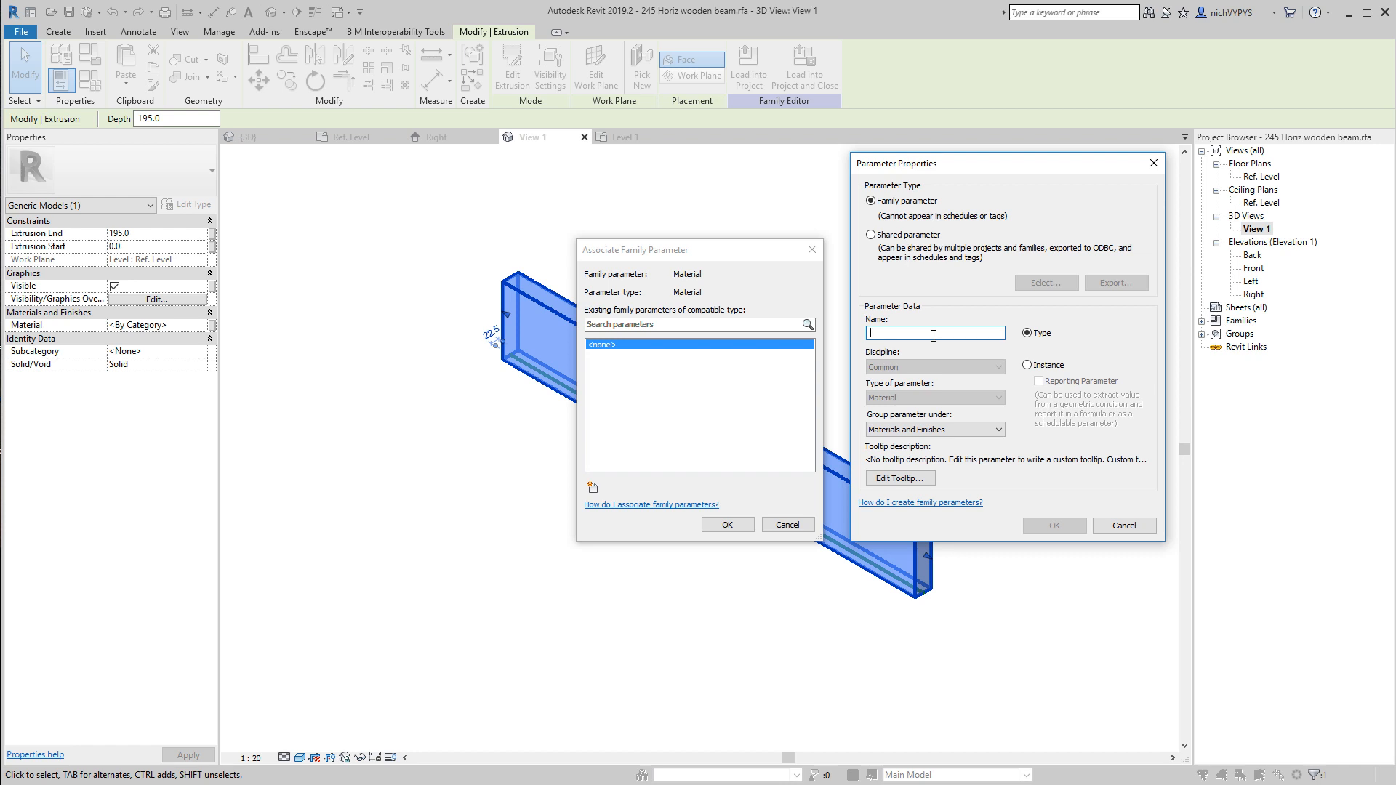
text(Color)
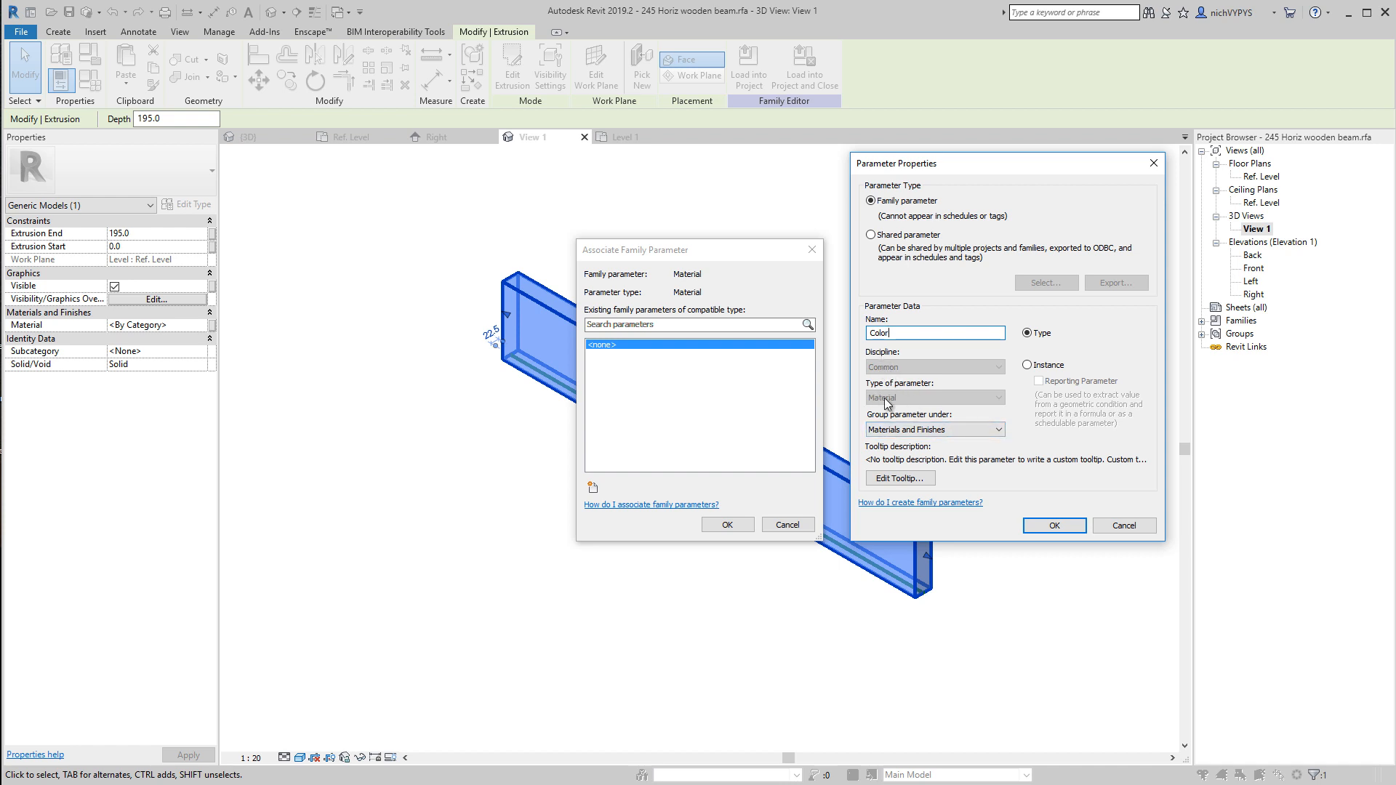
mouse_move(923, 398)
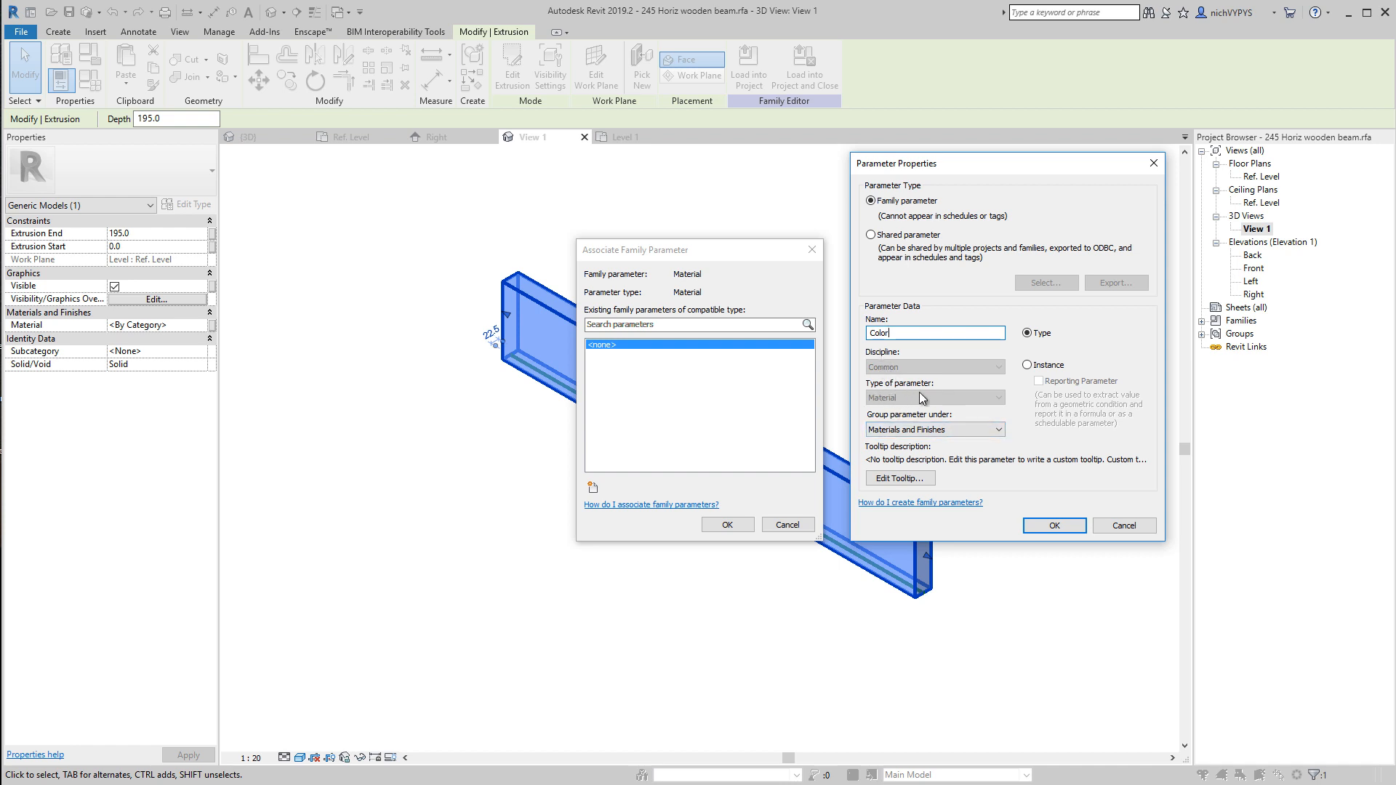
click(997, 429)
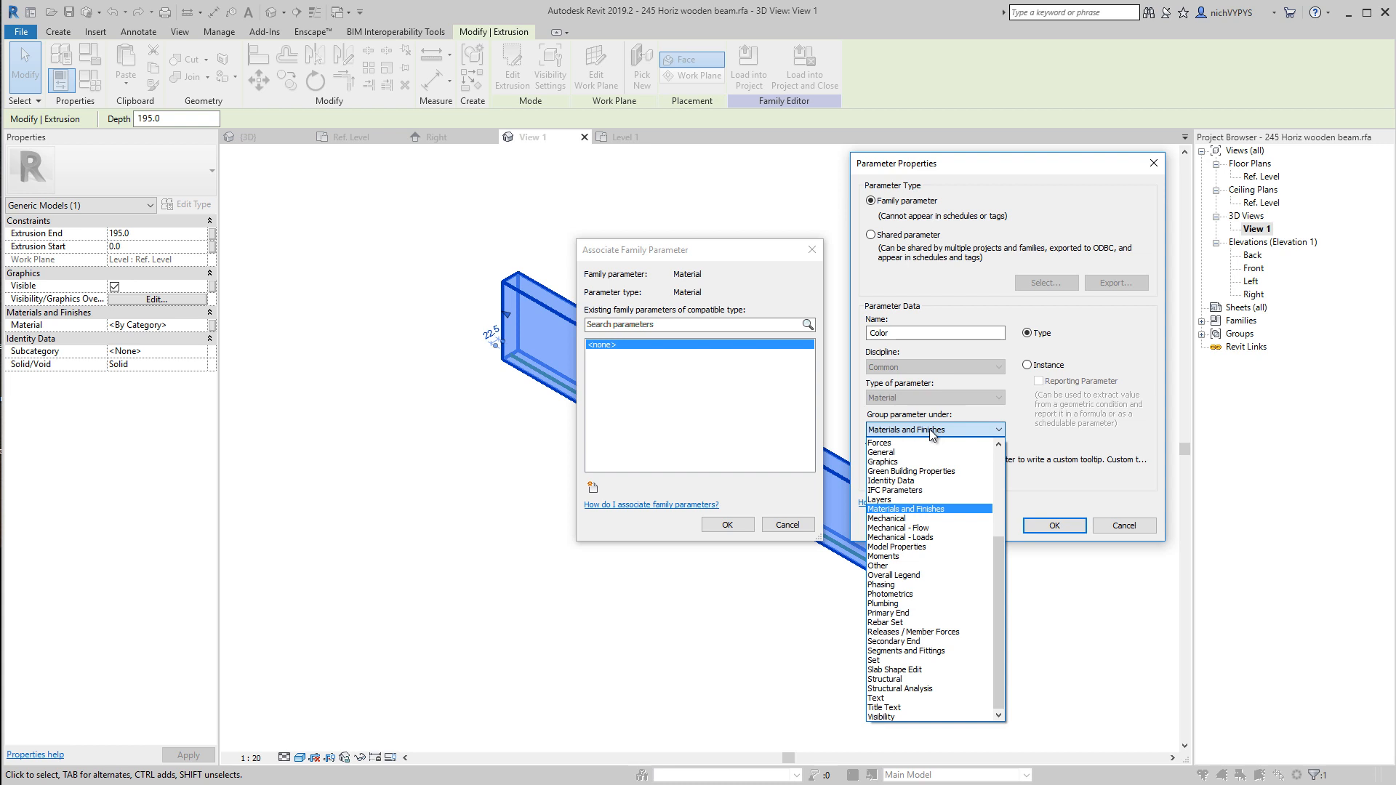
mouse_move(896, 516)
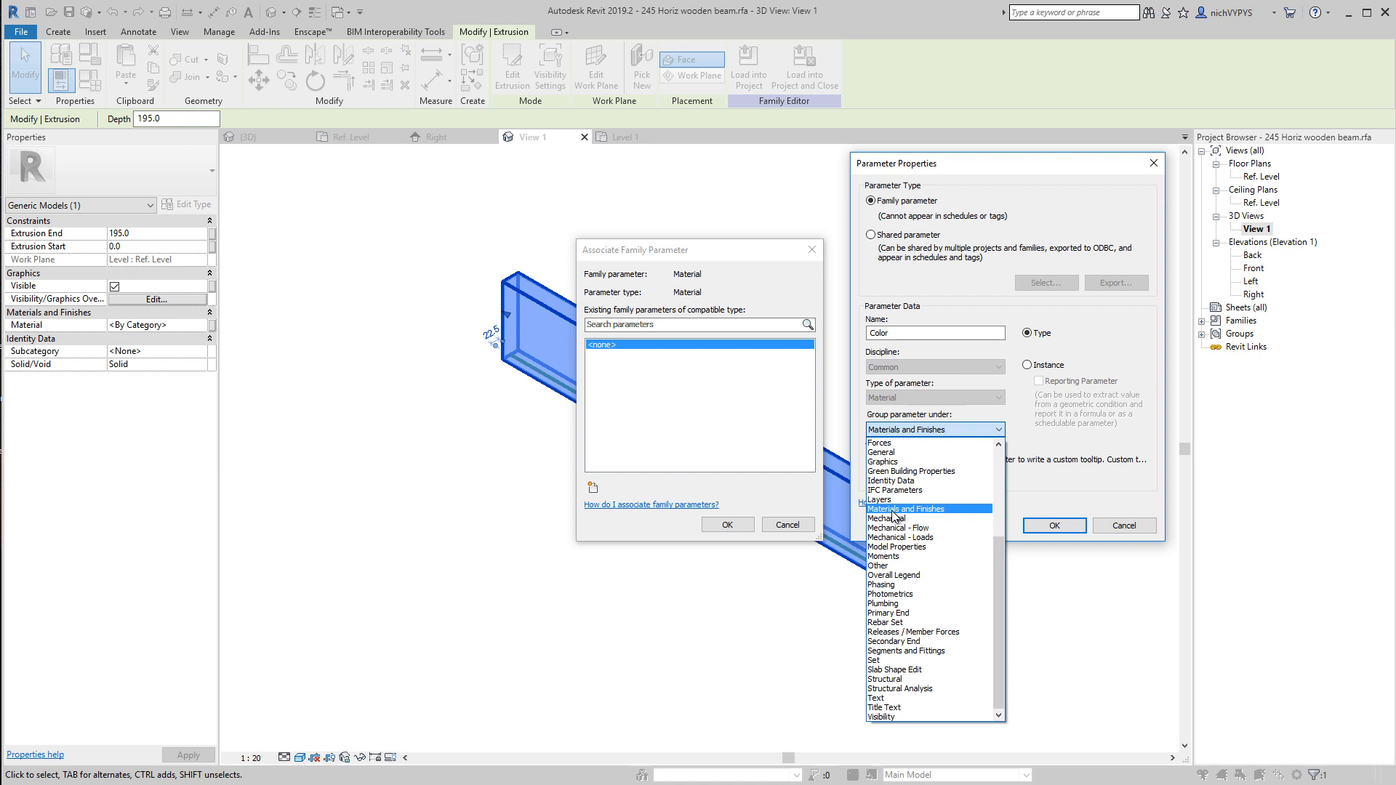
mouse_move(921, 517)
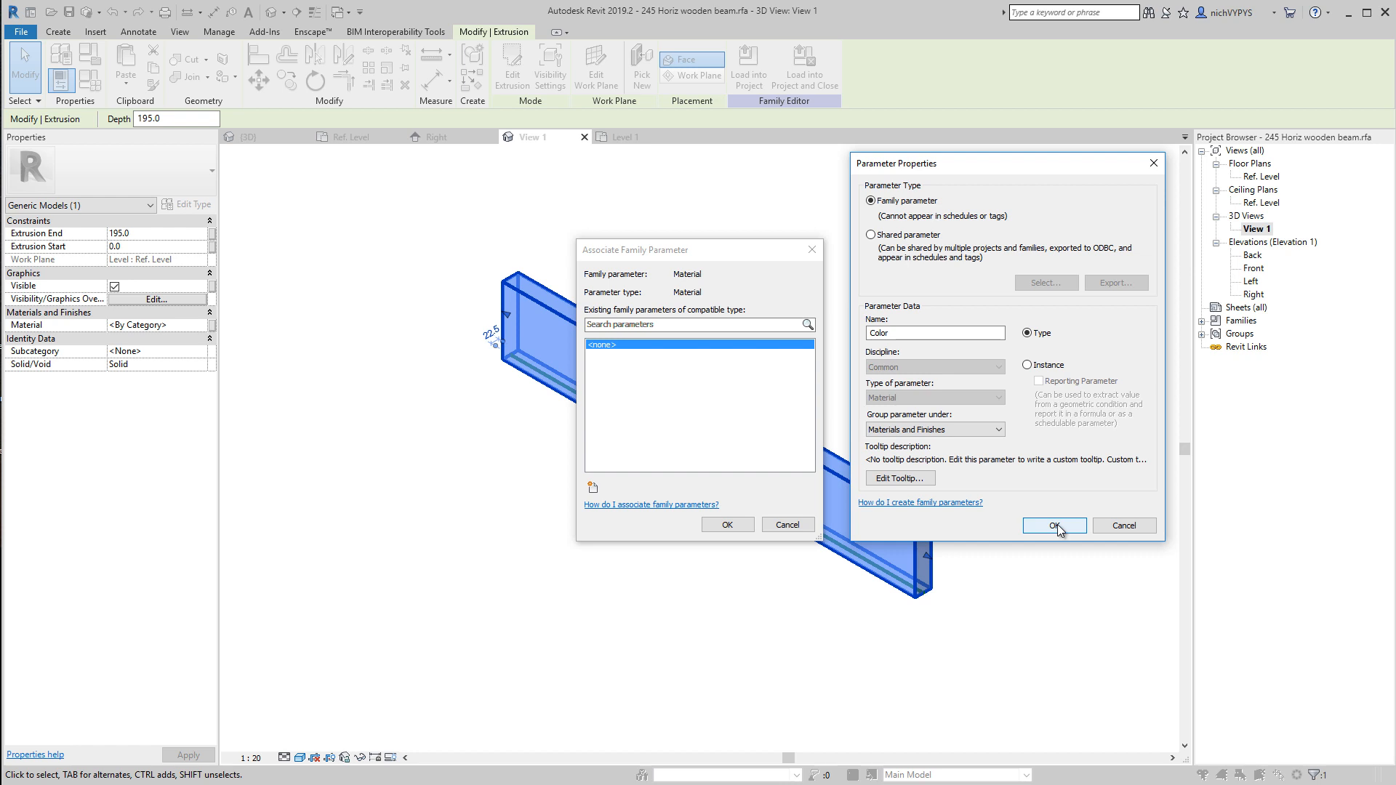
click(1054, 525)
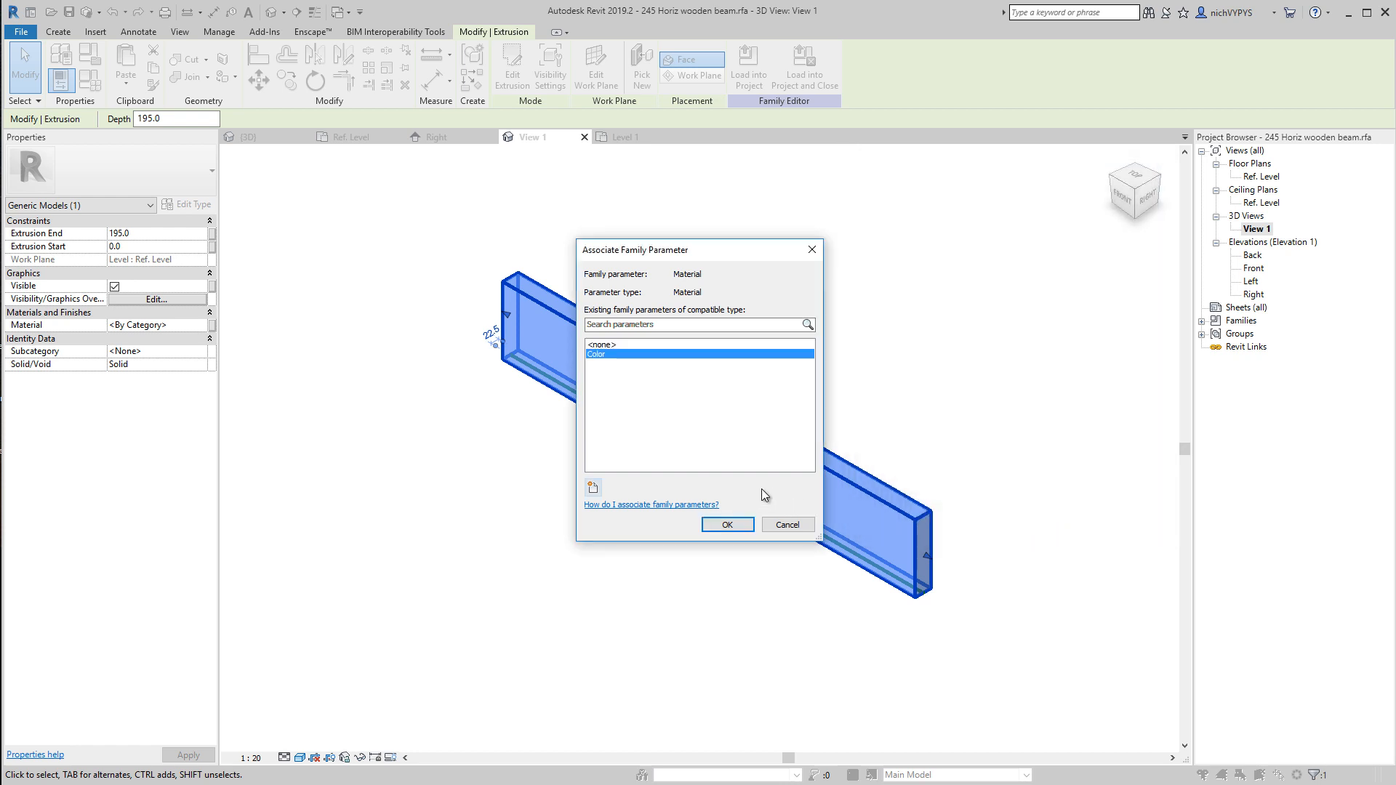
mouse_move(929, 533)
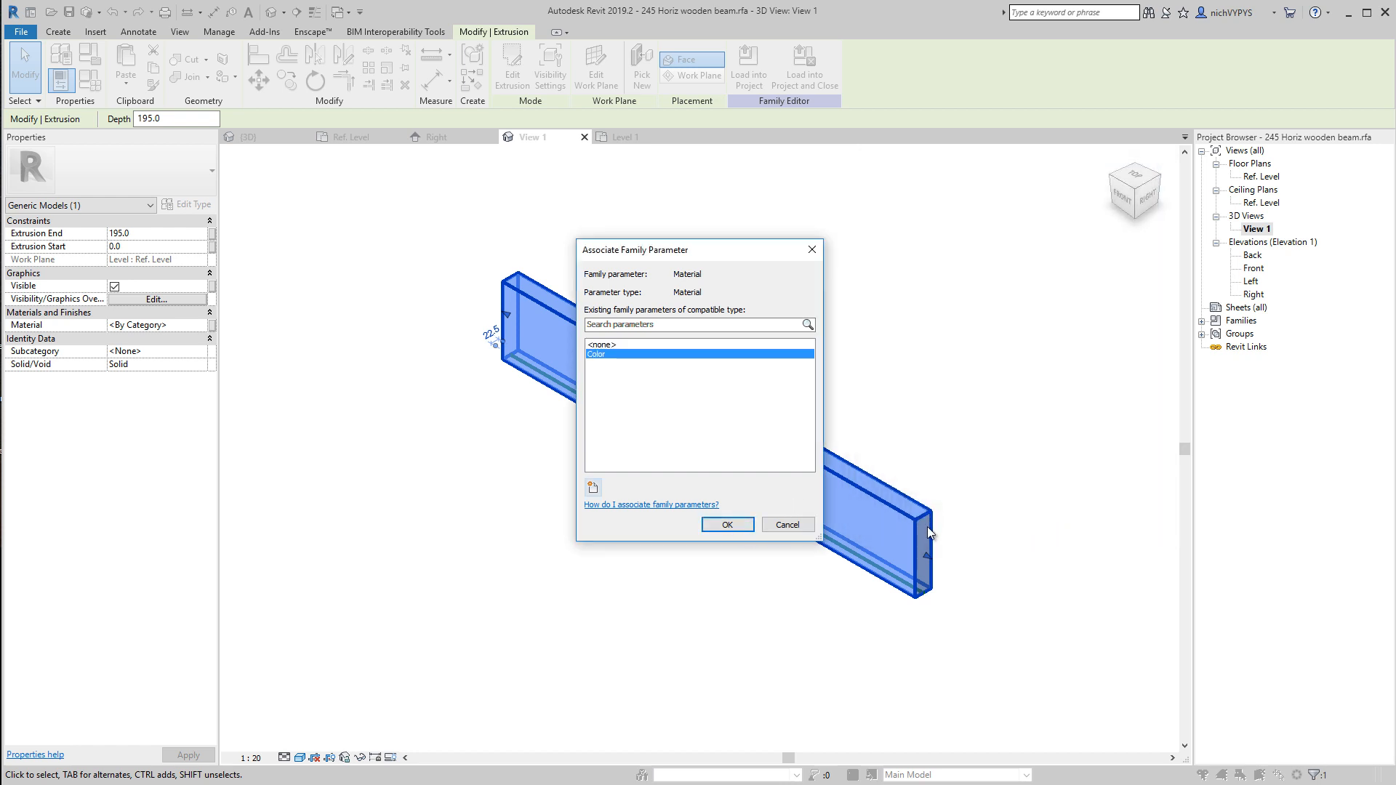
mouse_move(727, 525)
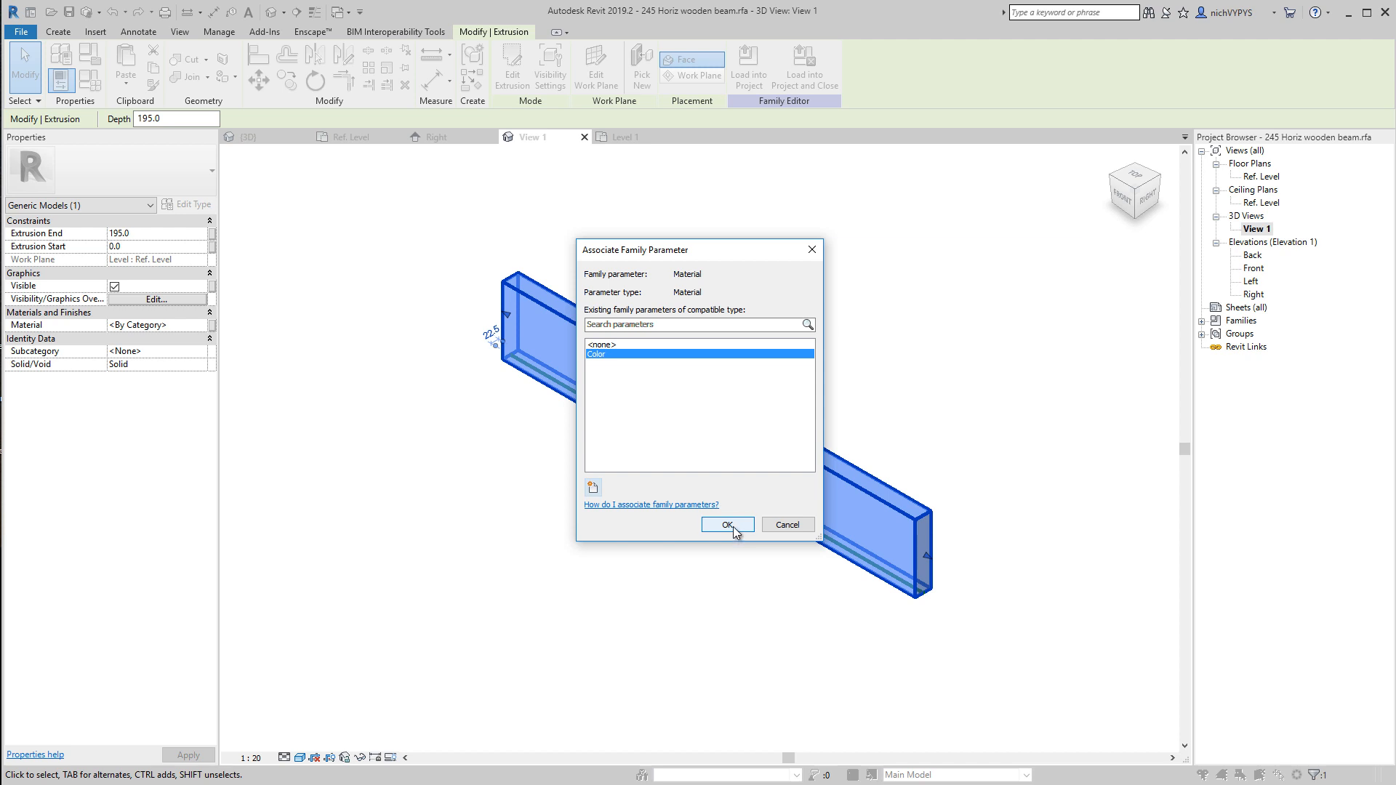
Step: Confirm Color as the parameter driving the extrusion's material
click(726, 524)
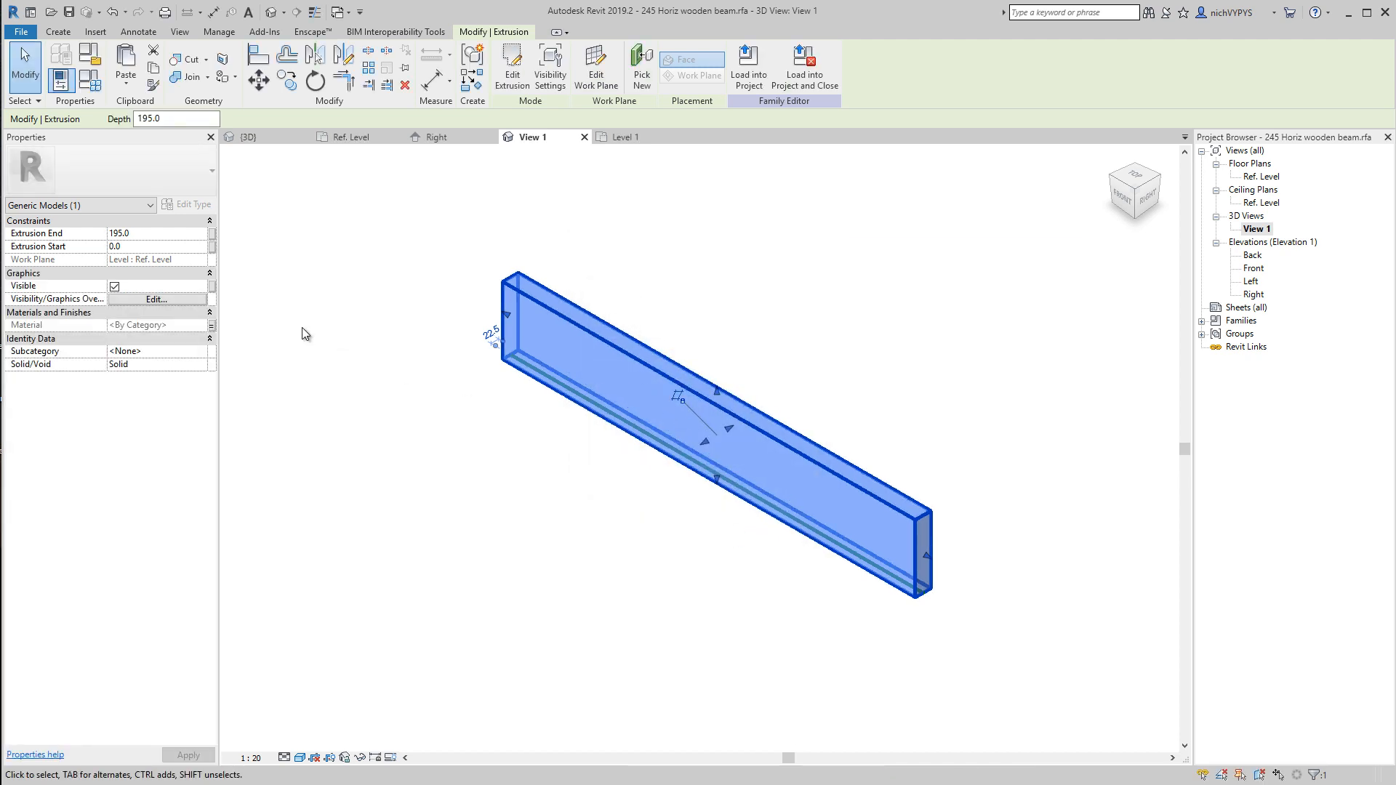
mouse_move(306, 334)
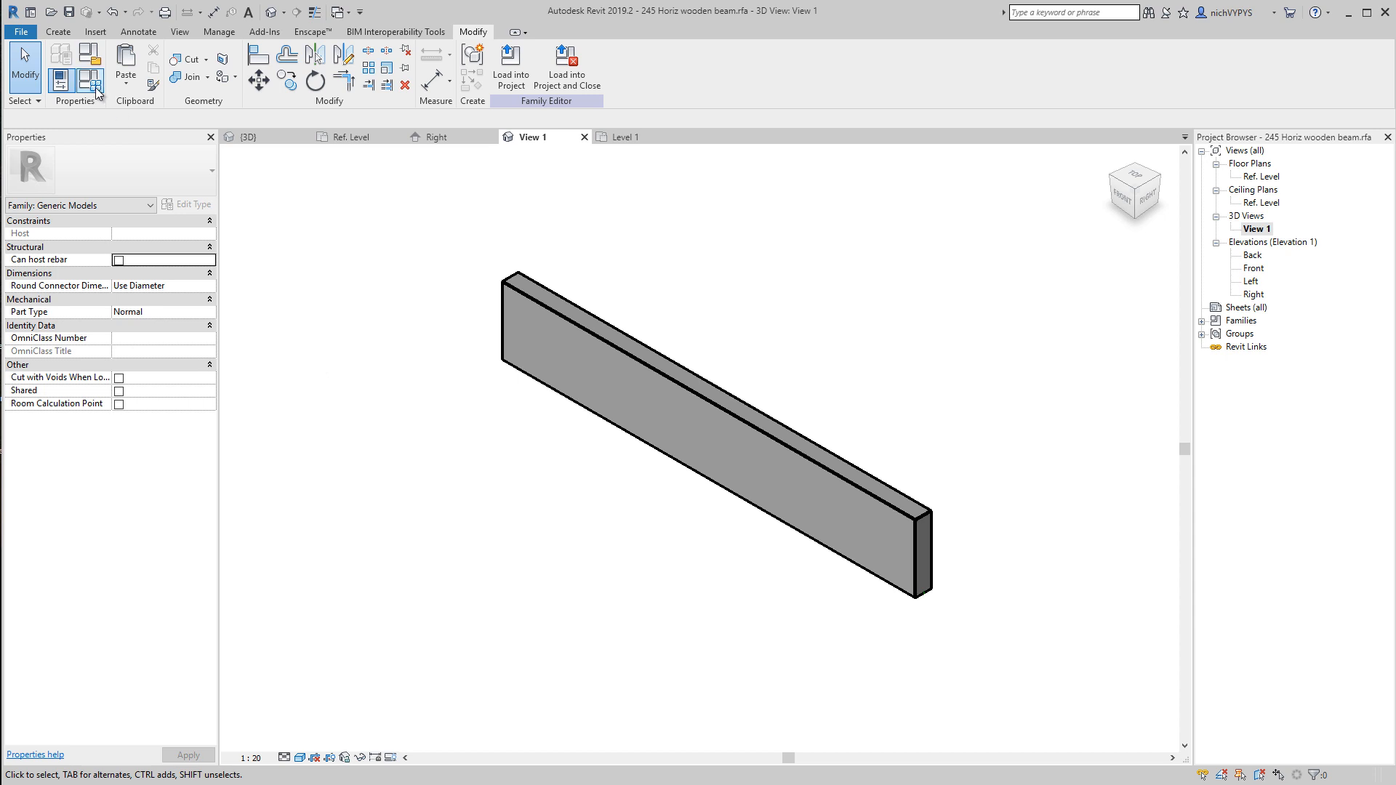
Step: In Family Types, check the beam type list and browse materials for Color
click(88, 80)
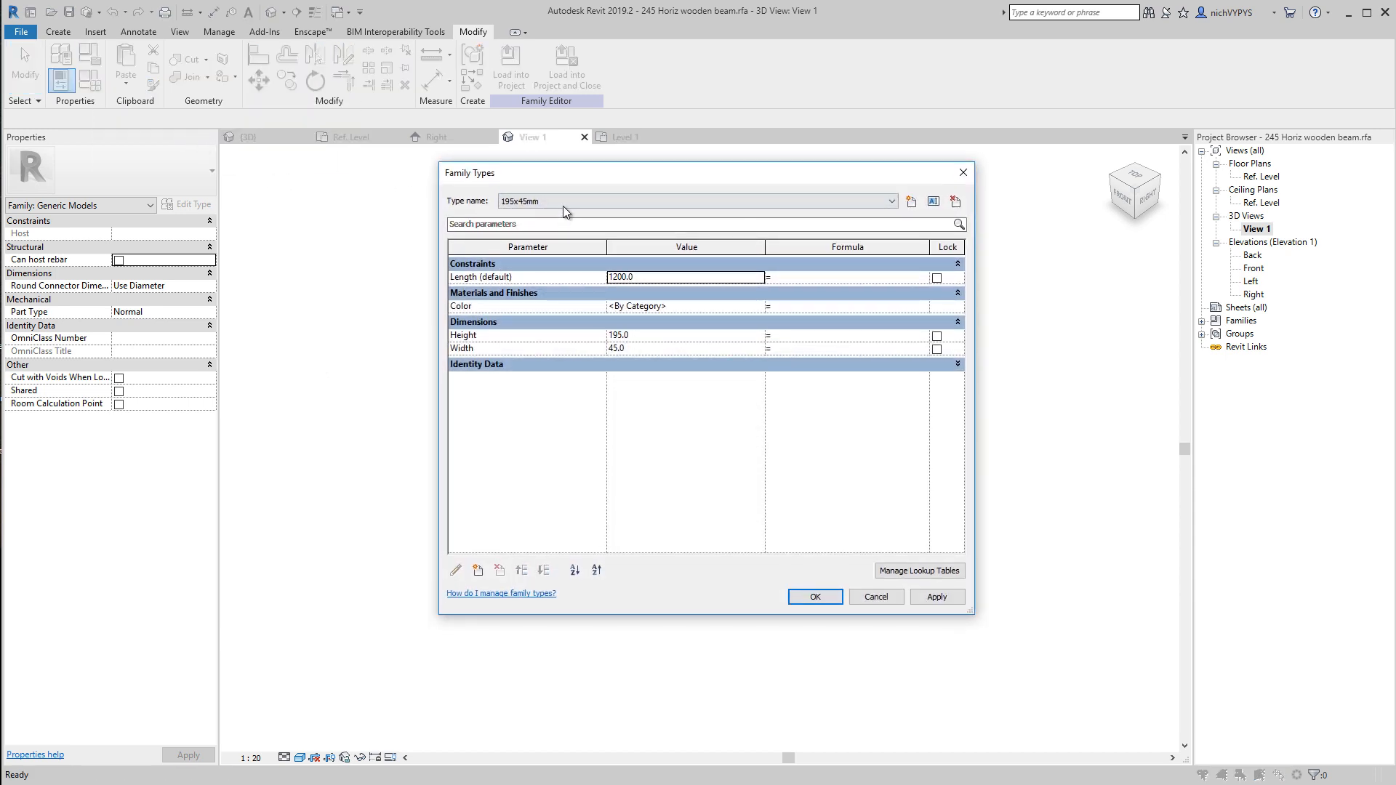
click(891, 200)
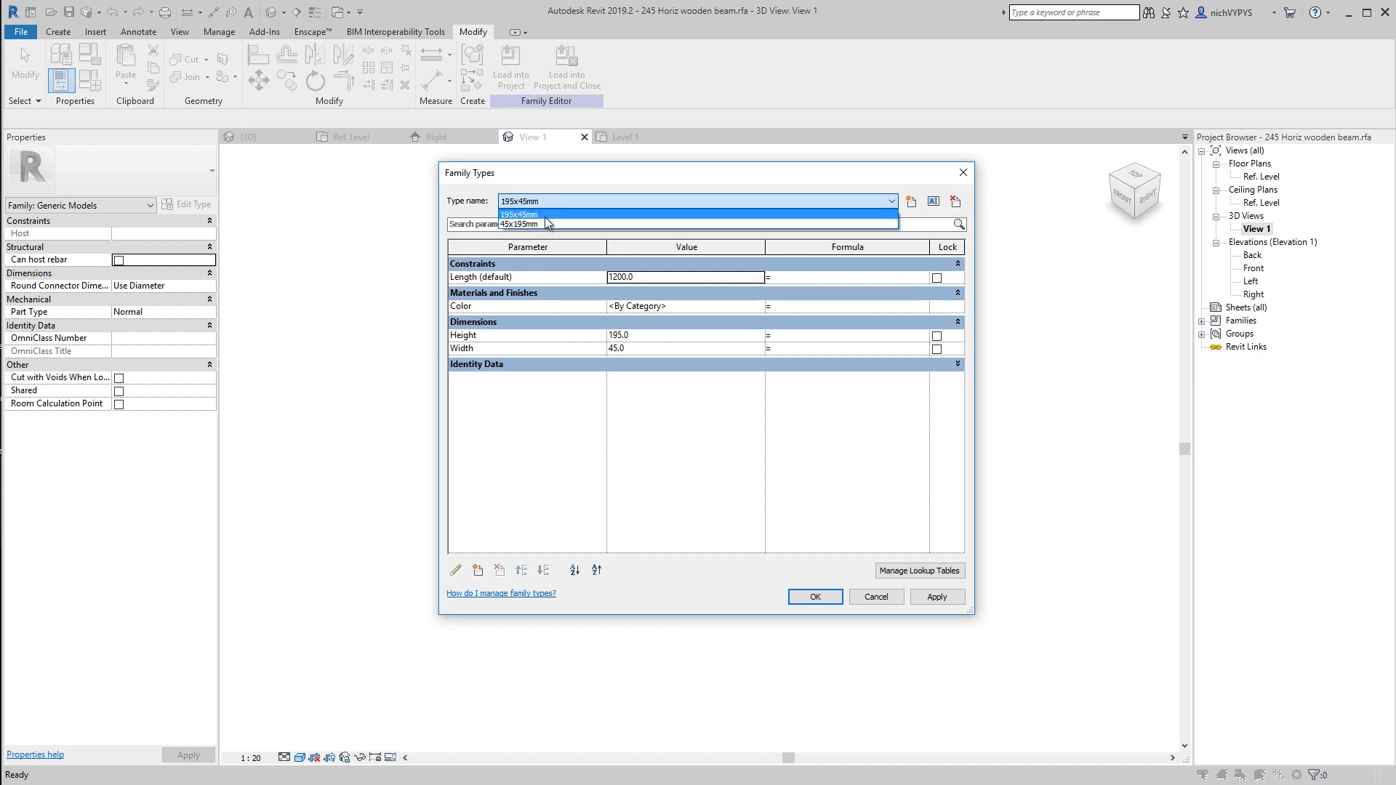
mouse_move(599, 227)
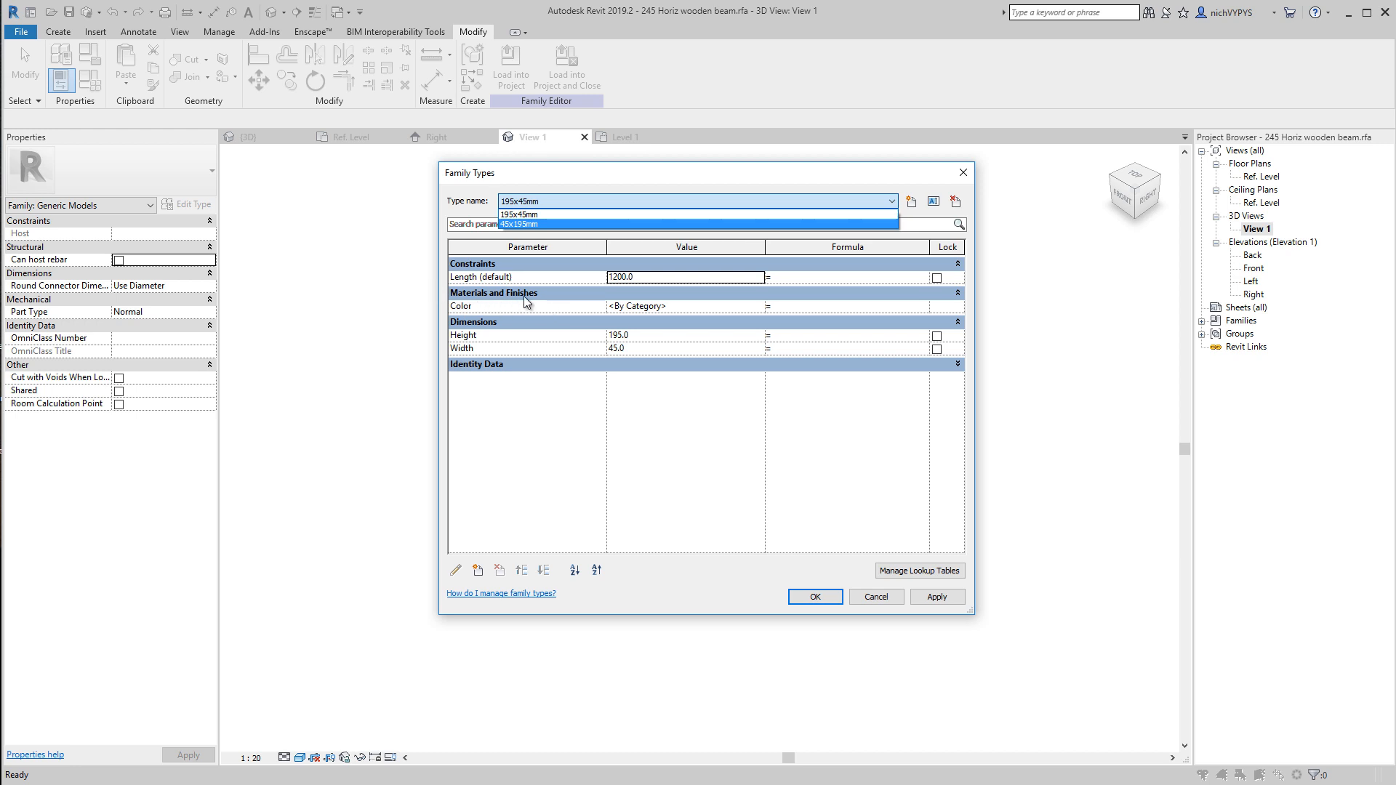
mouse_move(762, 312)
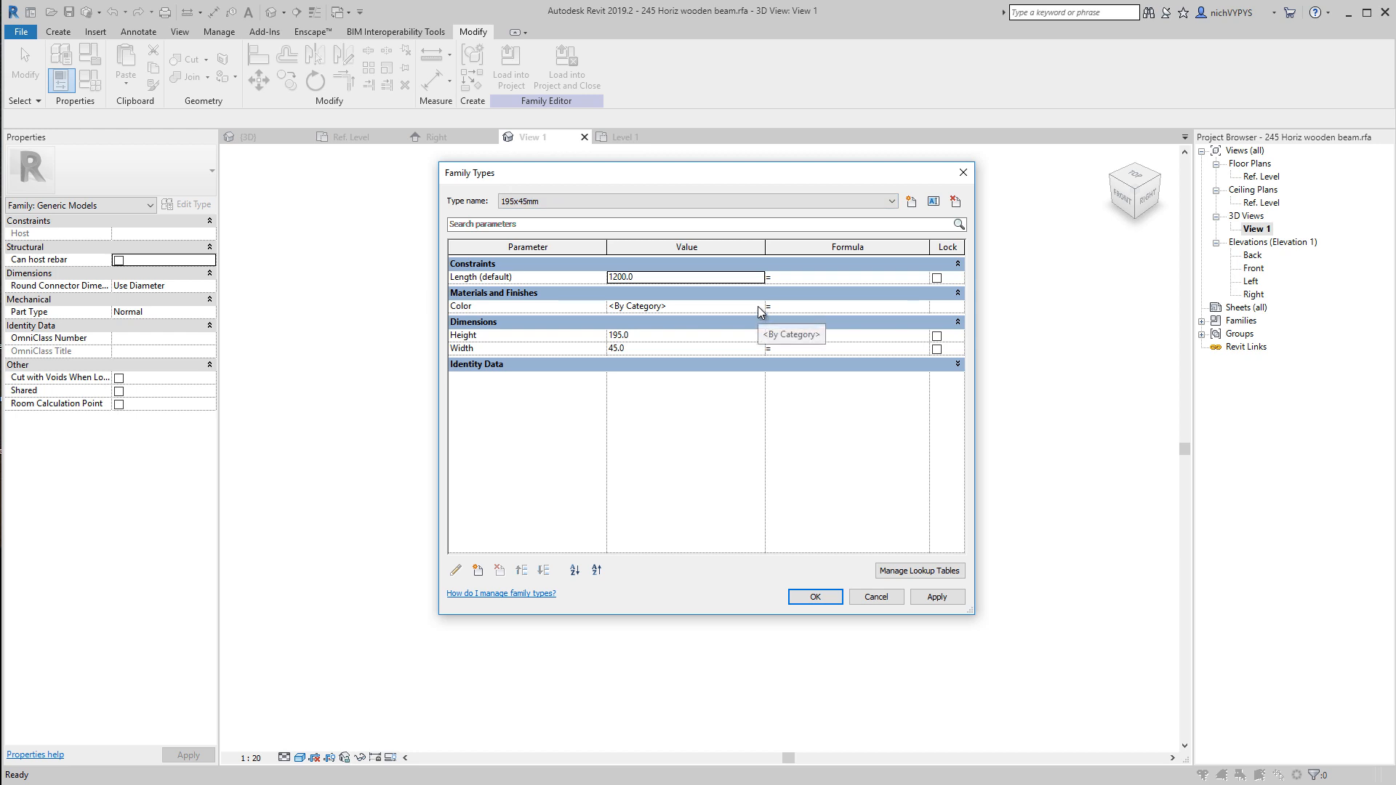
click(761, 306)
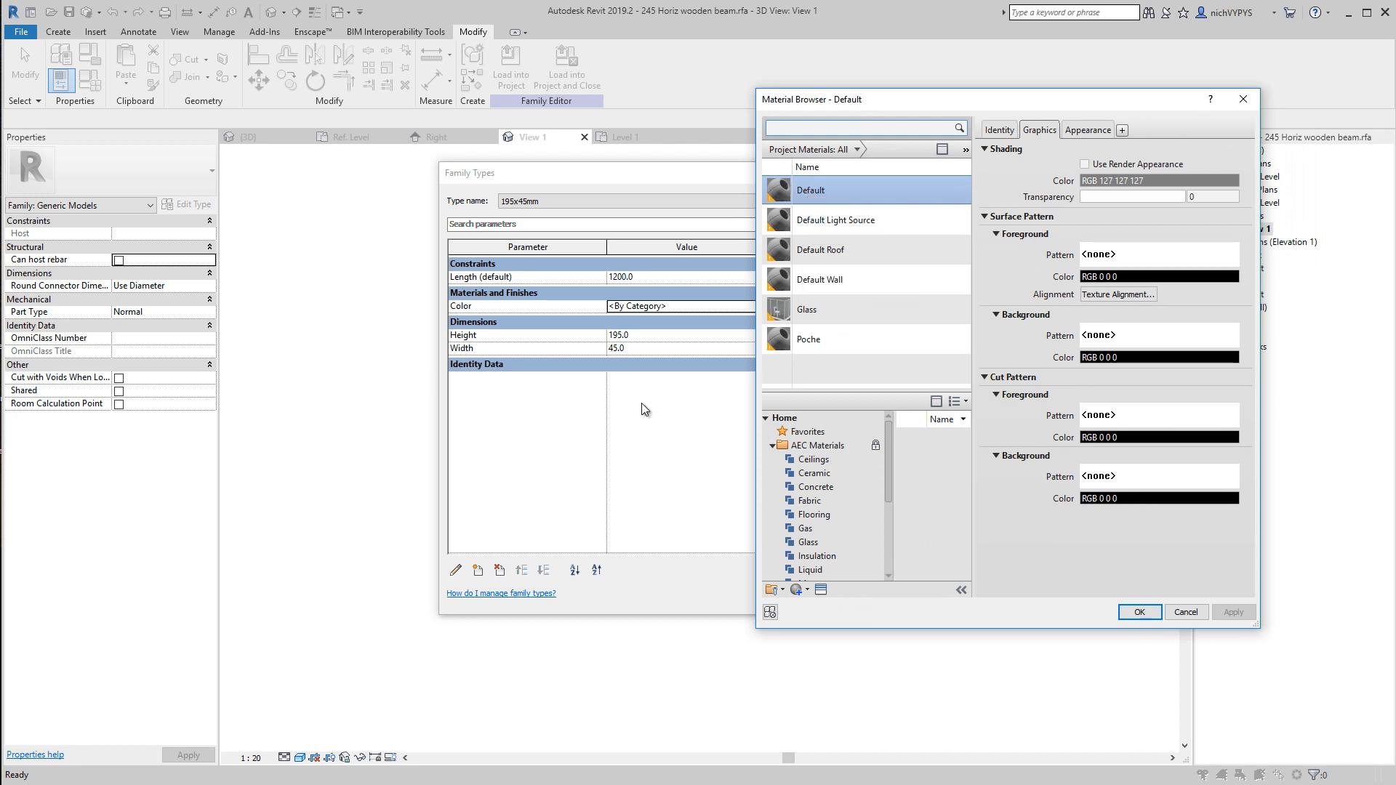
mouse_move(648, 394)
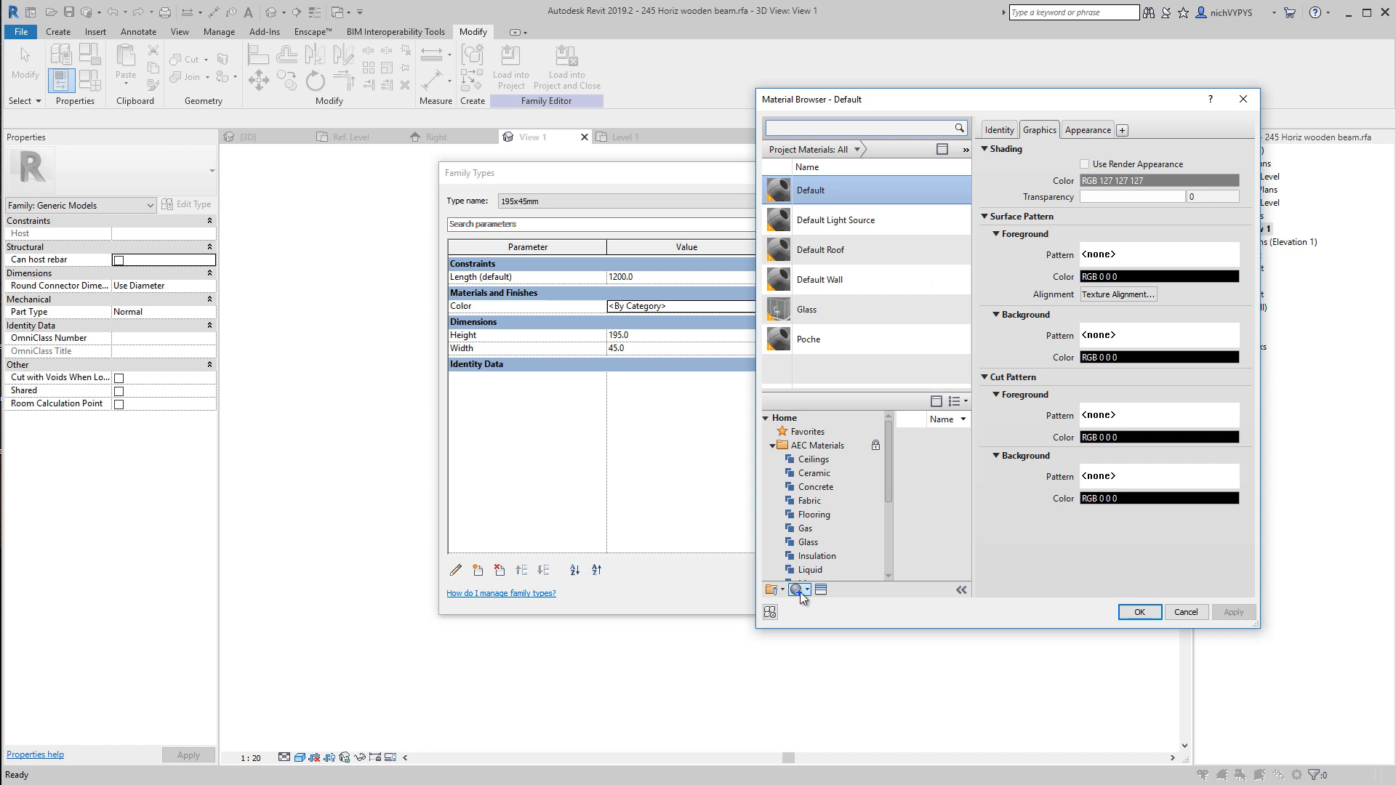
Step: Create a material named Pine and review its graphics and appearance settings
click(771, 590)
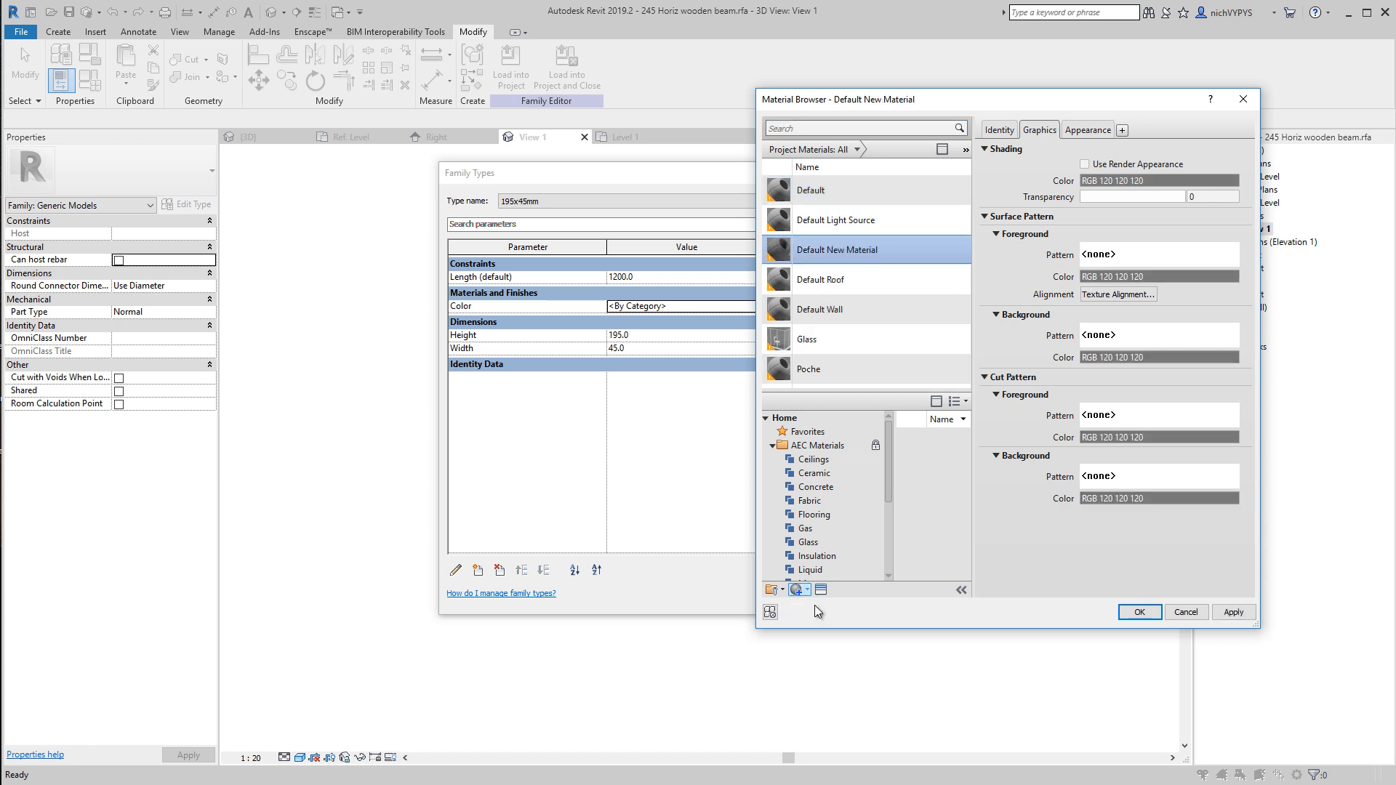
click(997, 130)
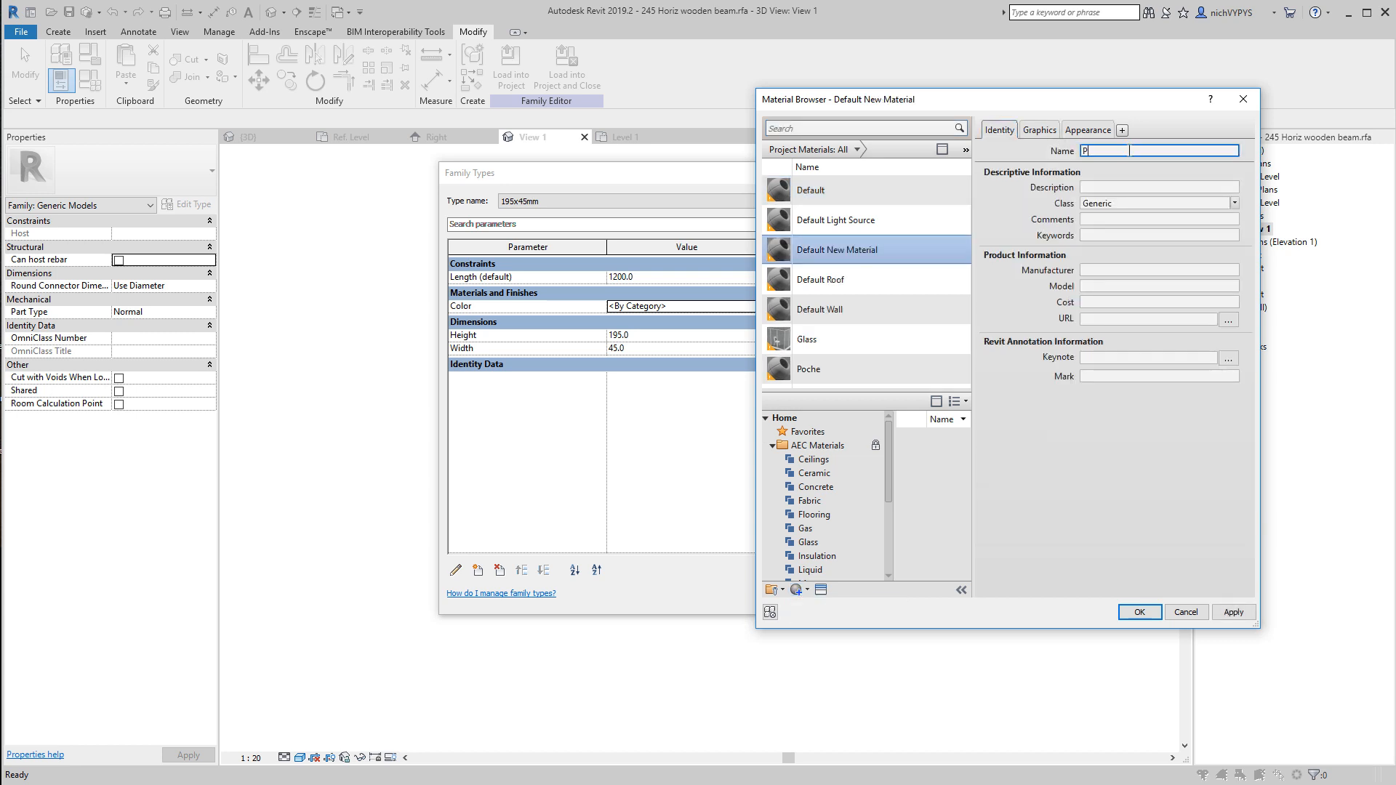
text(ine)
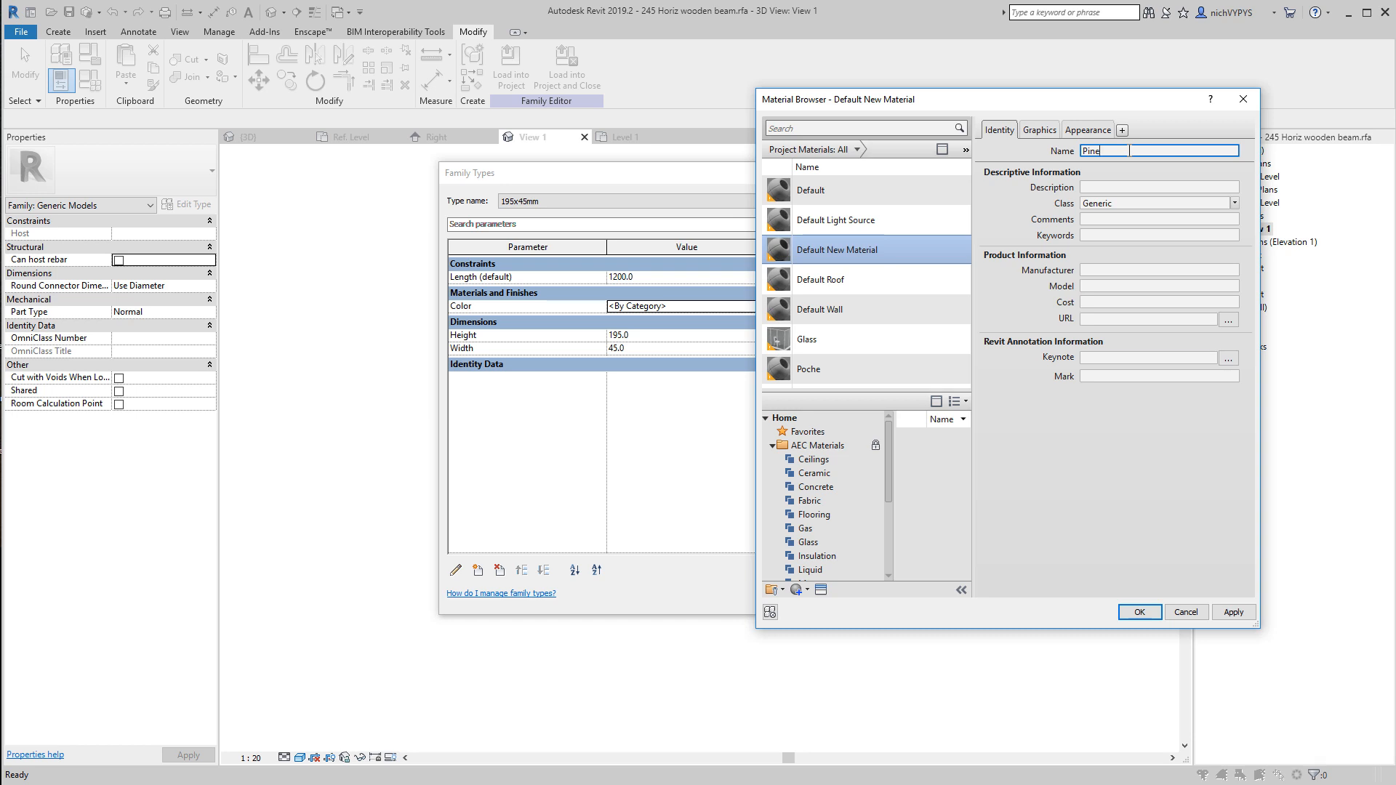
click(1039, 130)
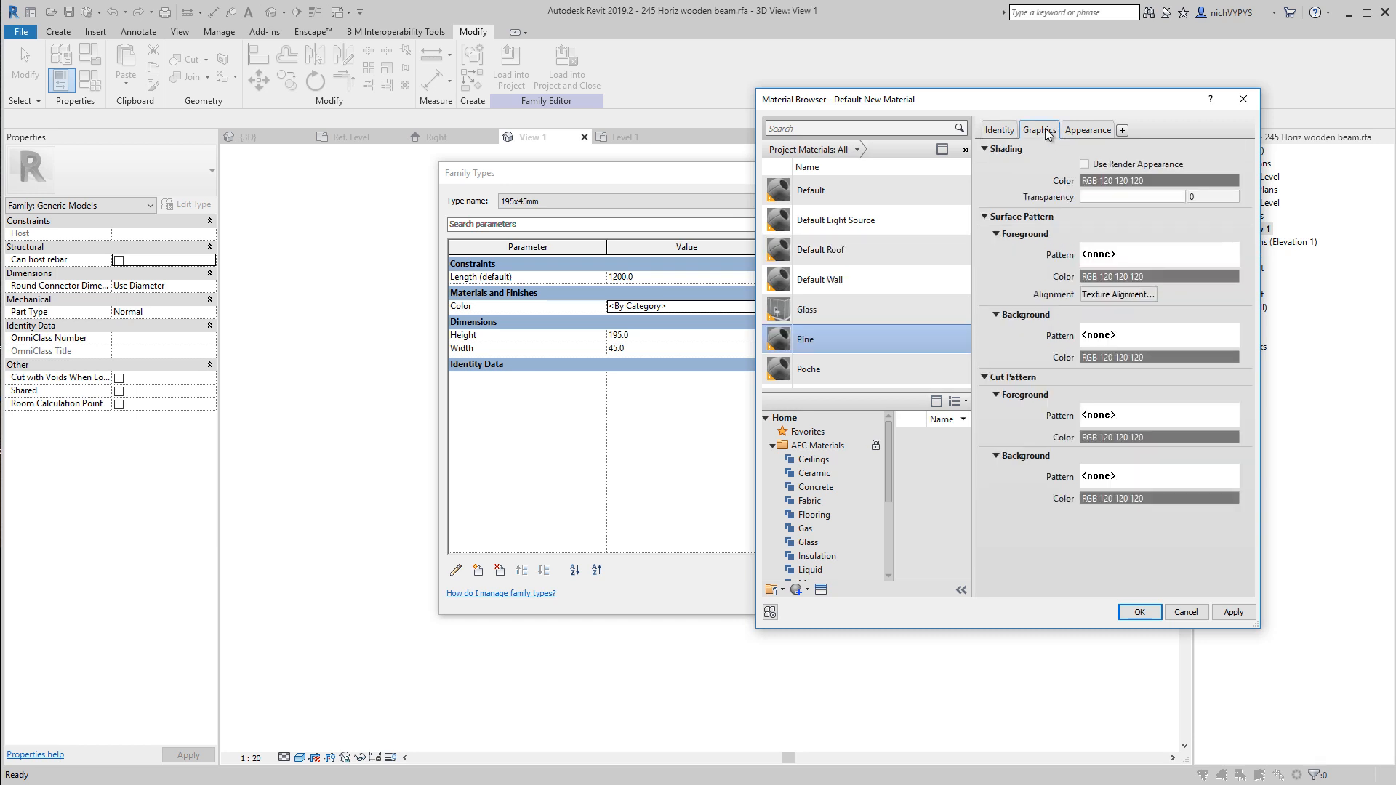
click(1158, 181)
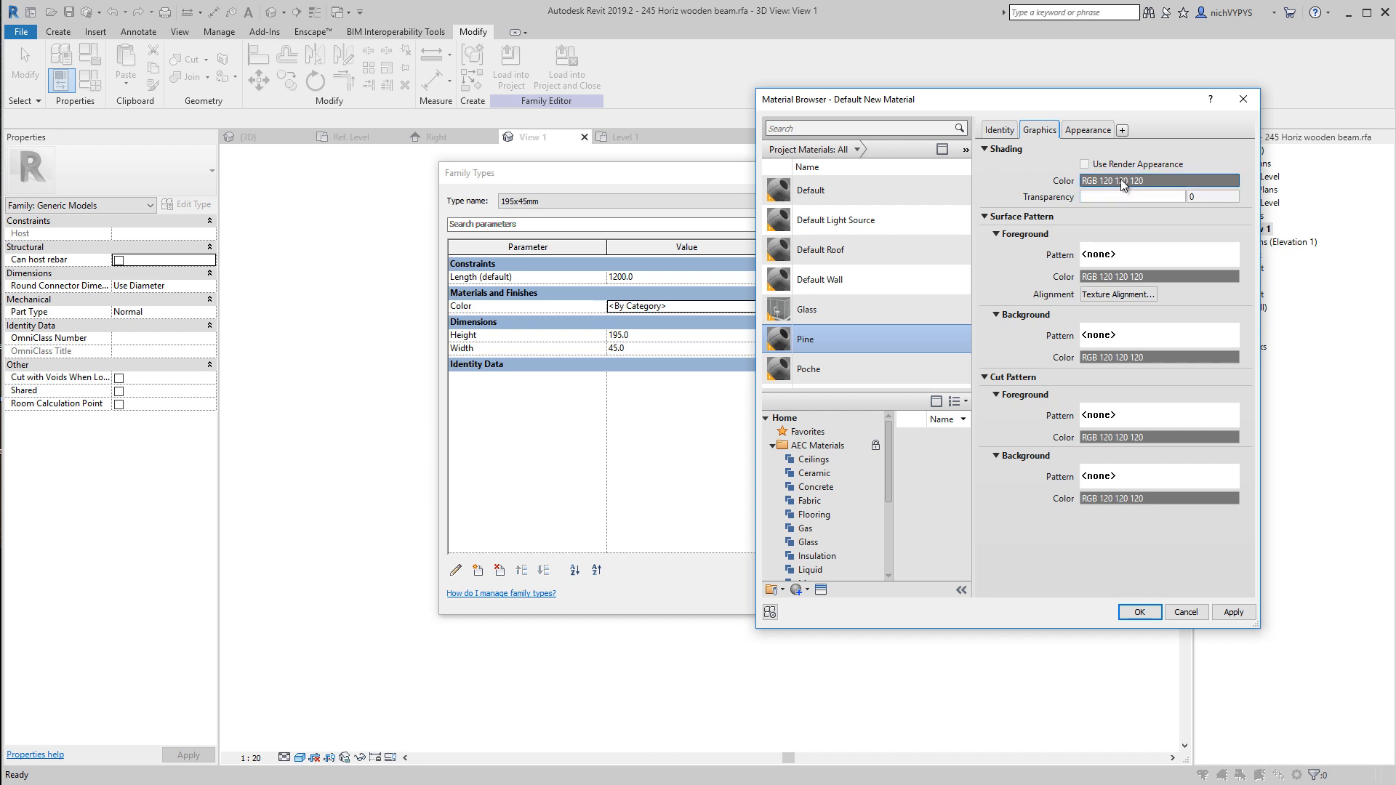
mouse_move(1141, 184)
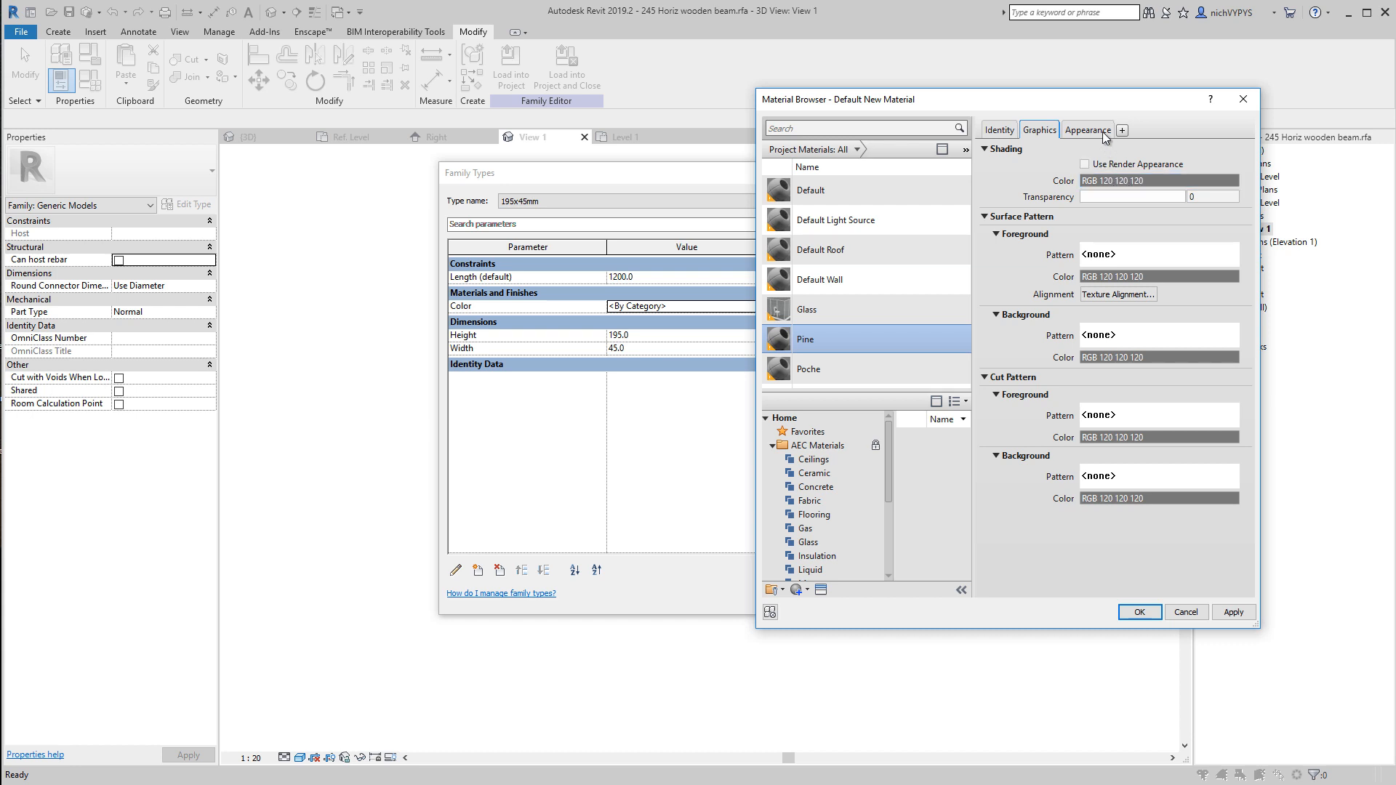
click(1087, 130)
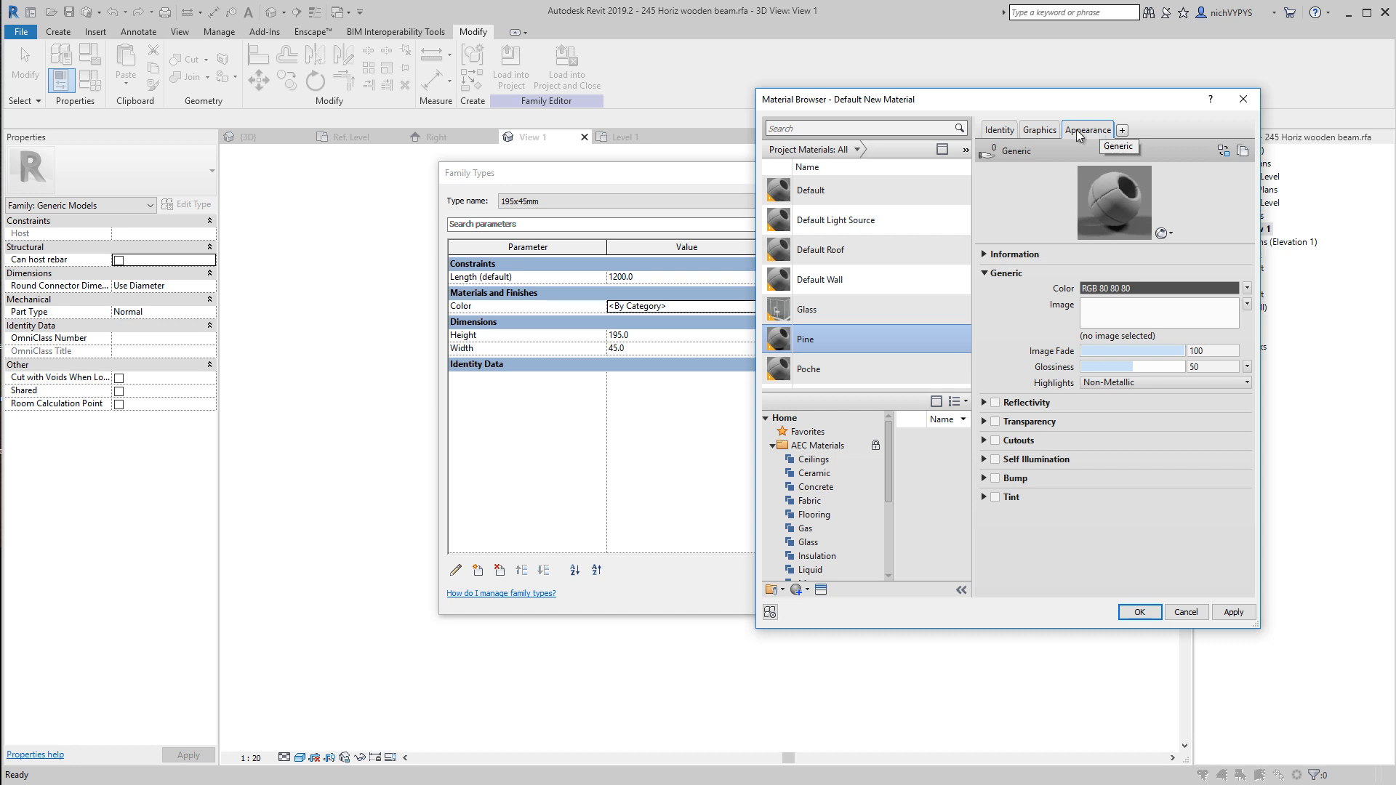
mouse_move(1094, 133)
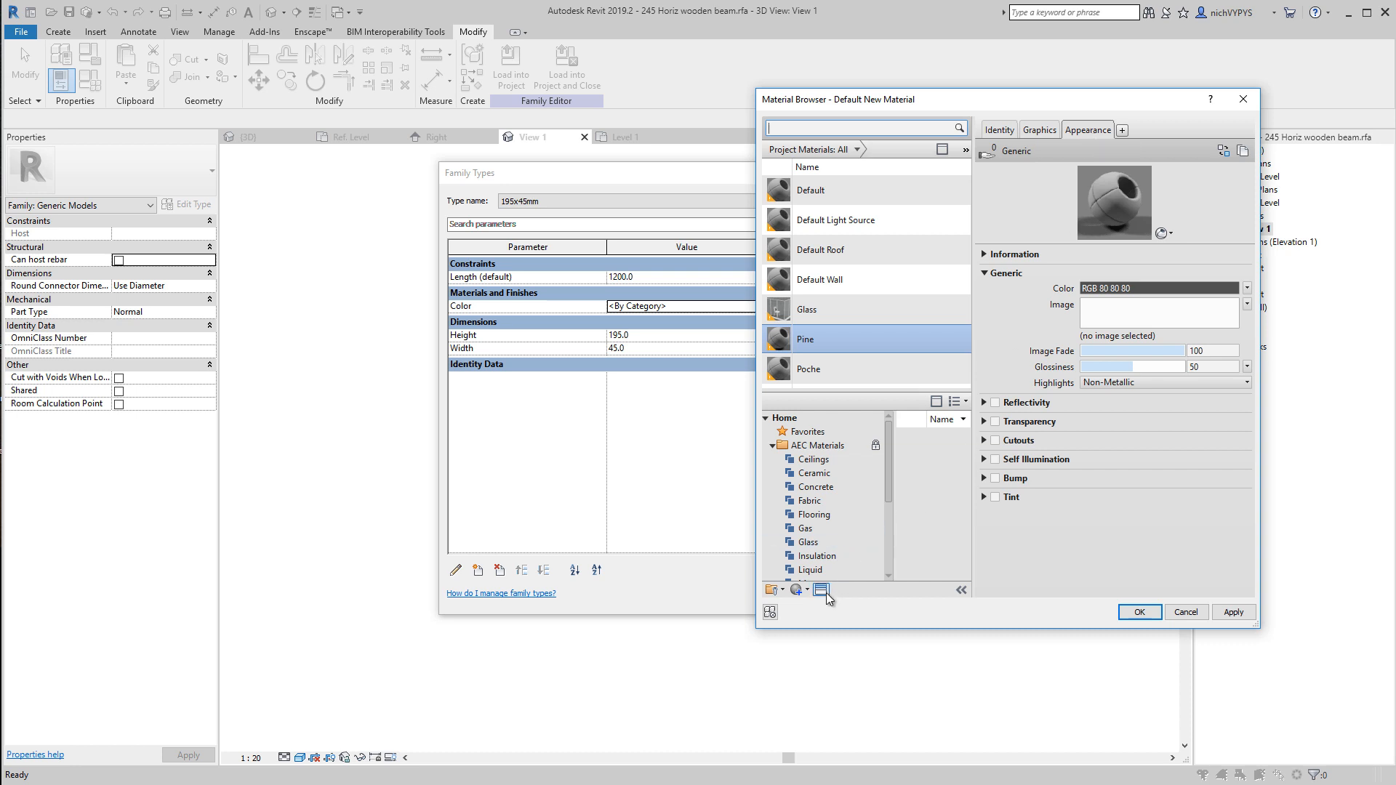
mouse_move(821, 590)
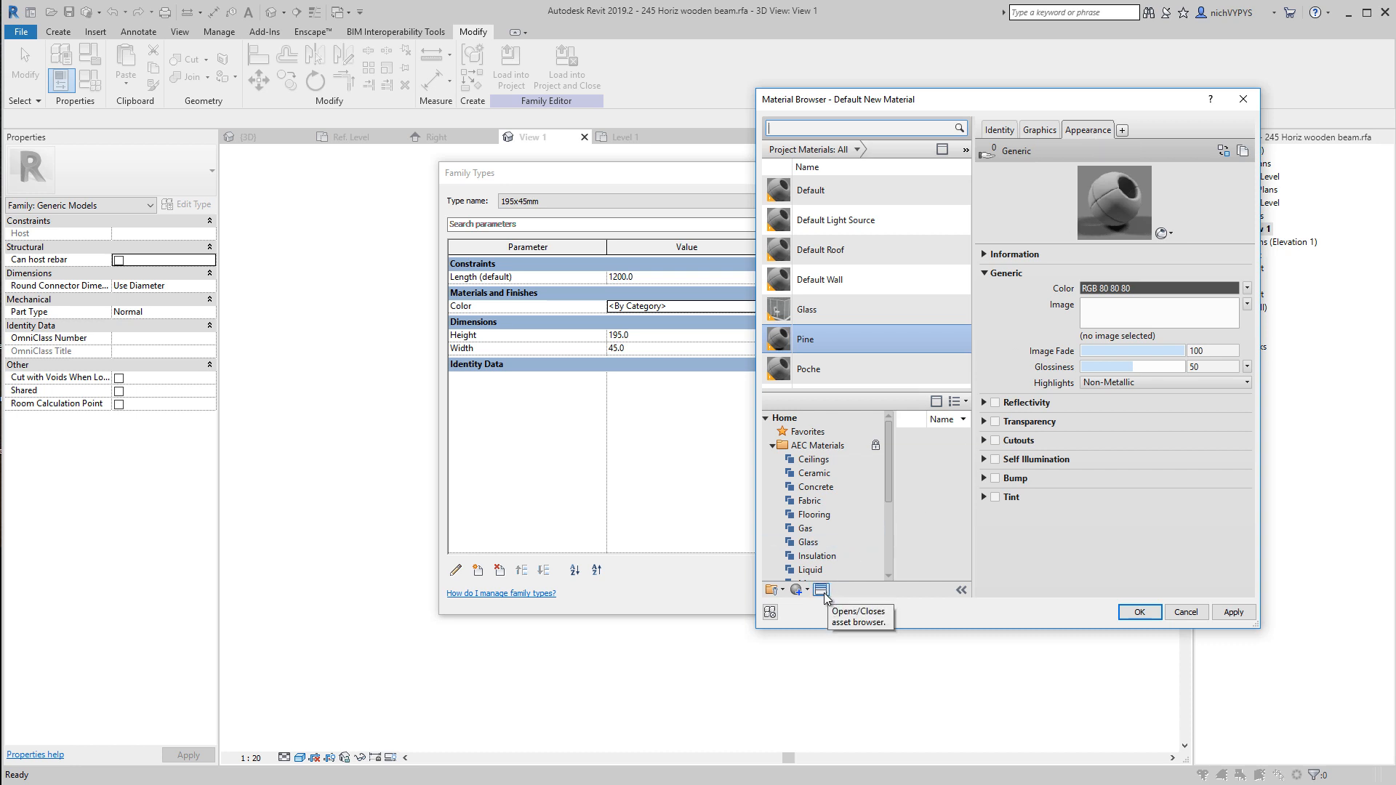
Step: Open the Appearance Library's Wood category and scroll to the opaque Pine asset
click(821, 589)
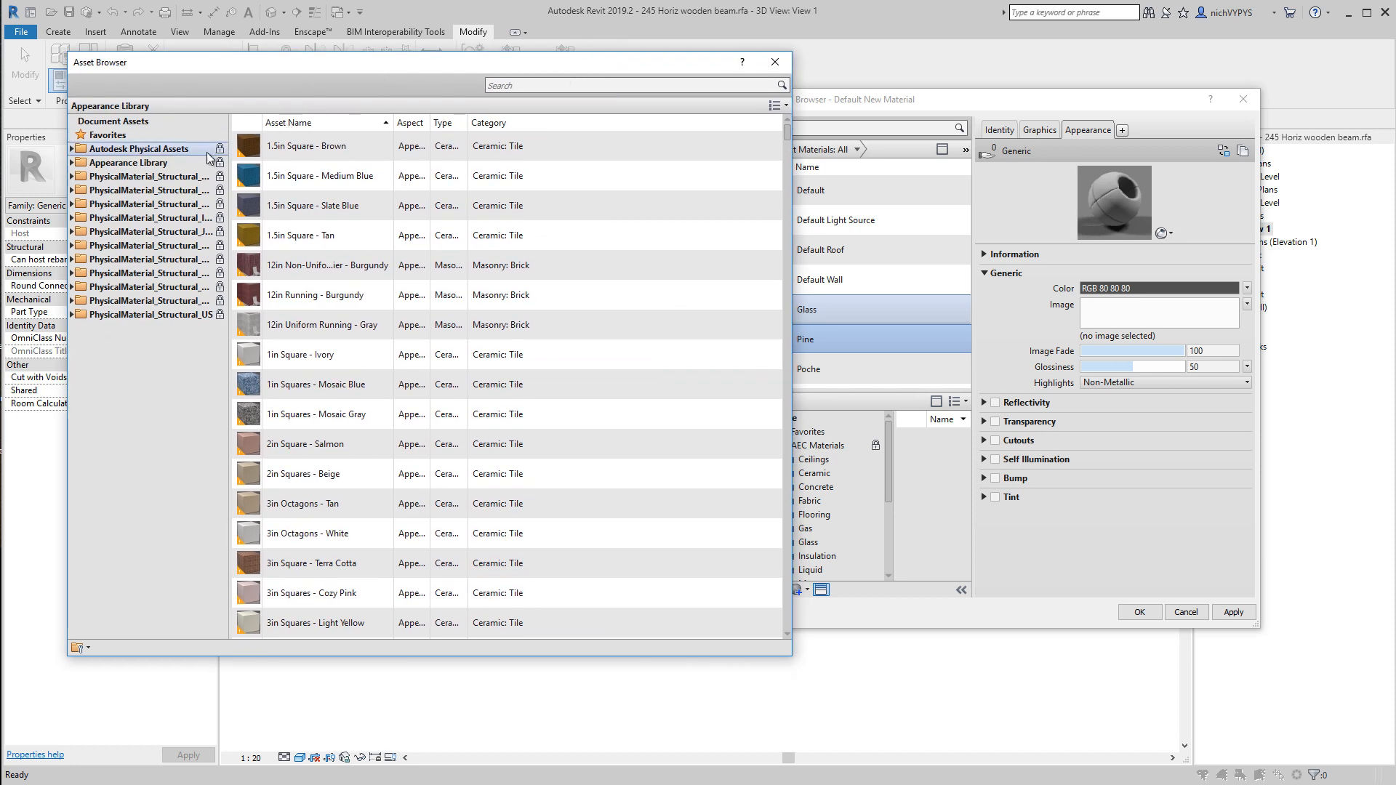
click(338, 176)
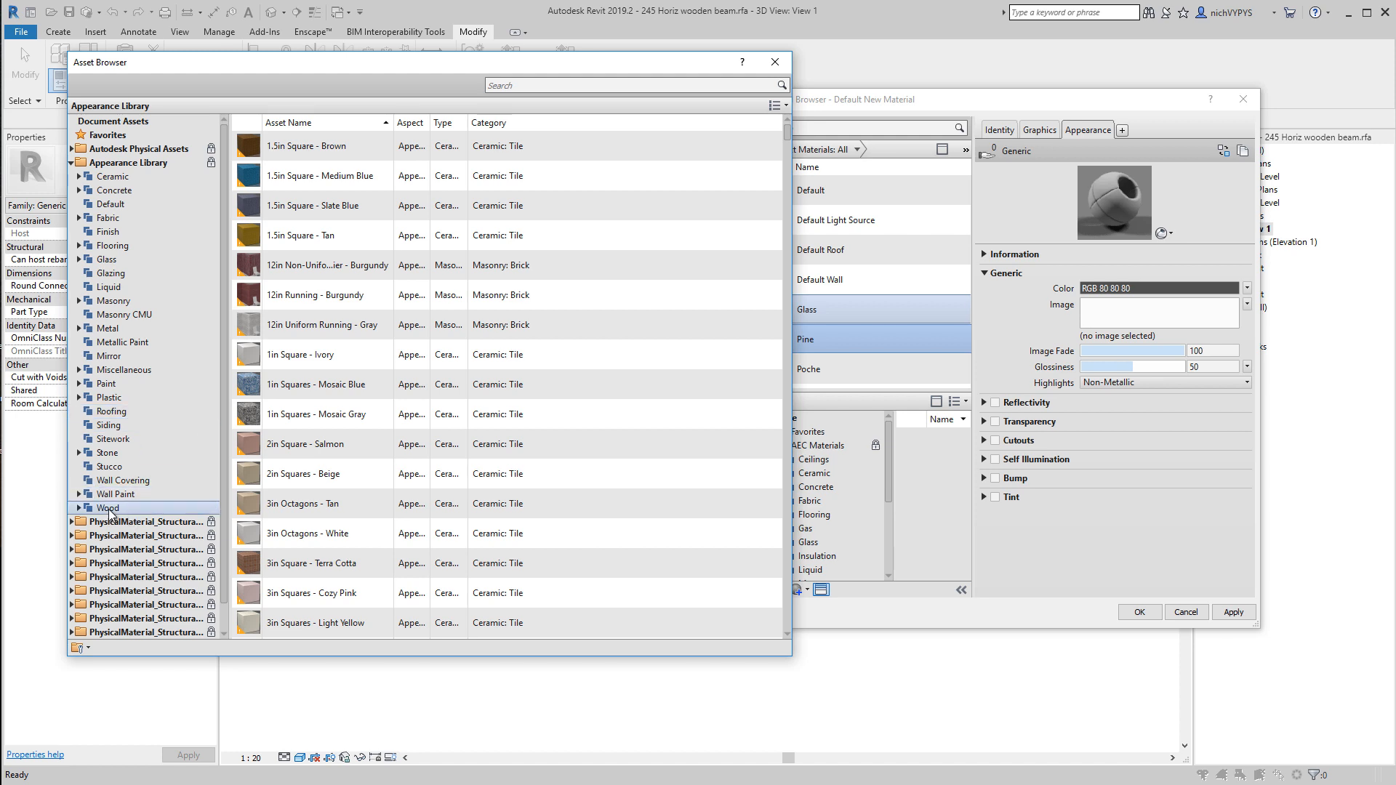
click(96, 508)
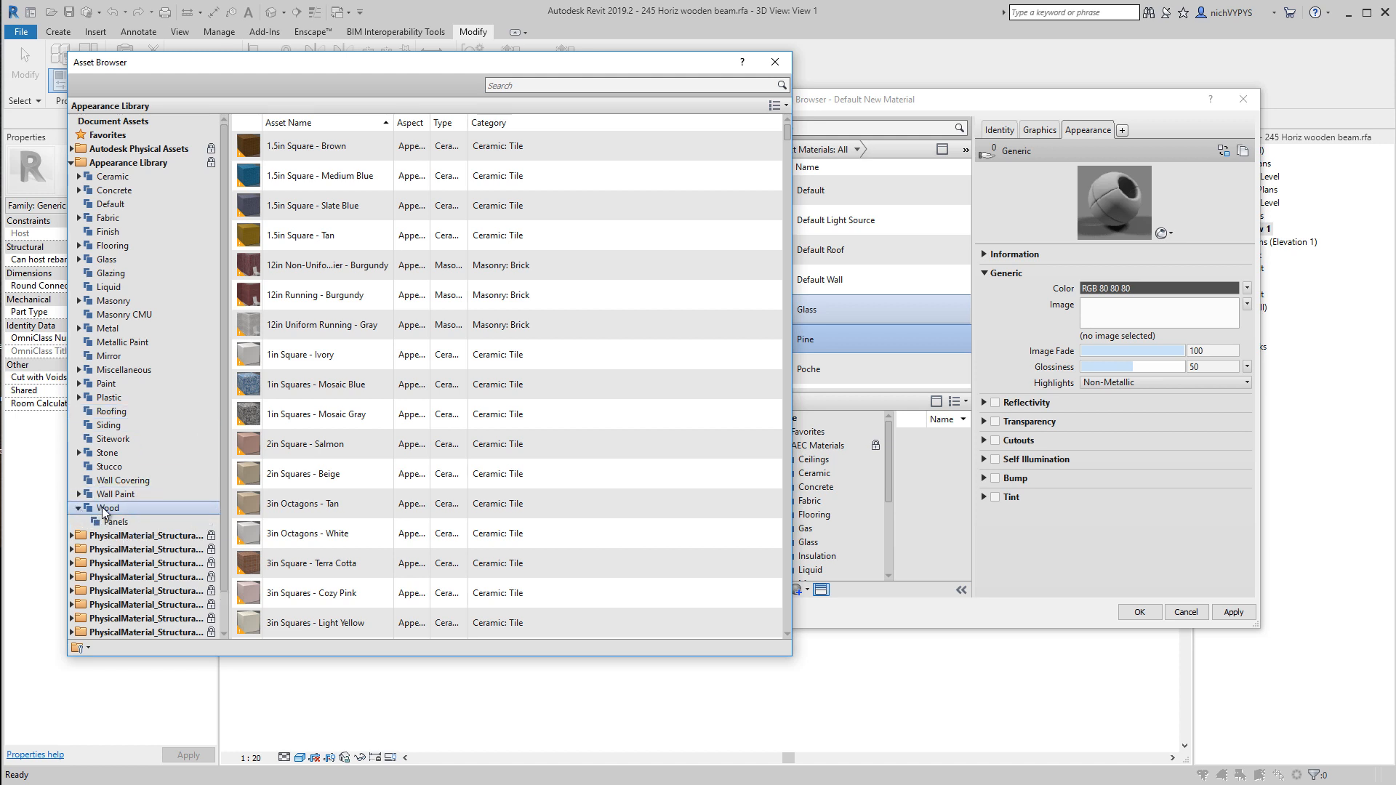
click(107, 507)
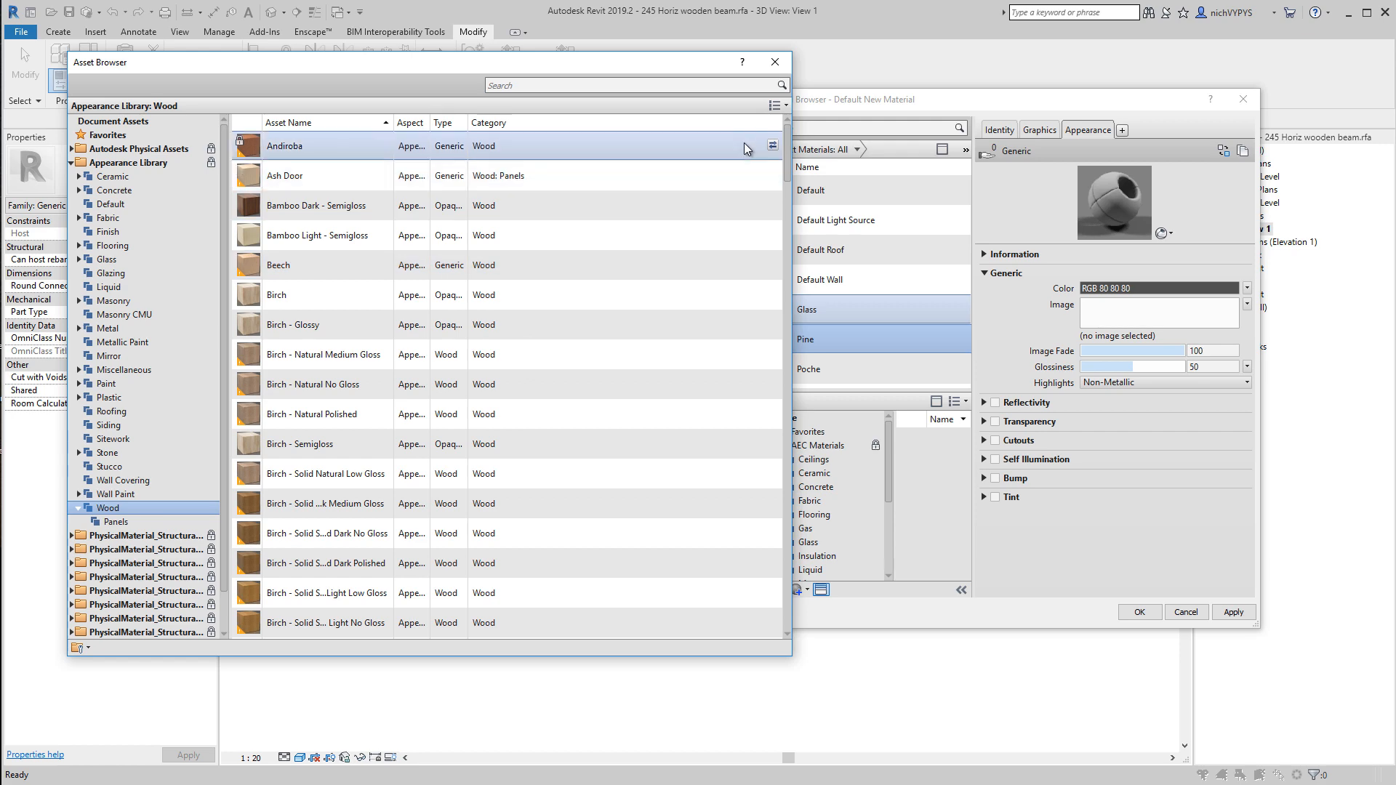
scroll(down, 3)
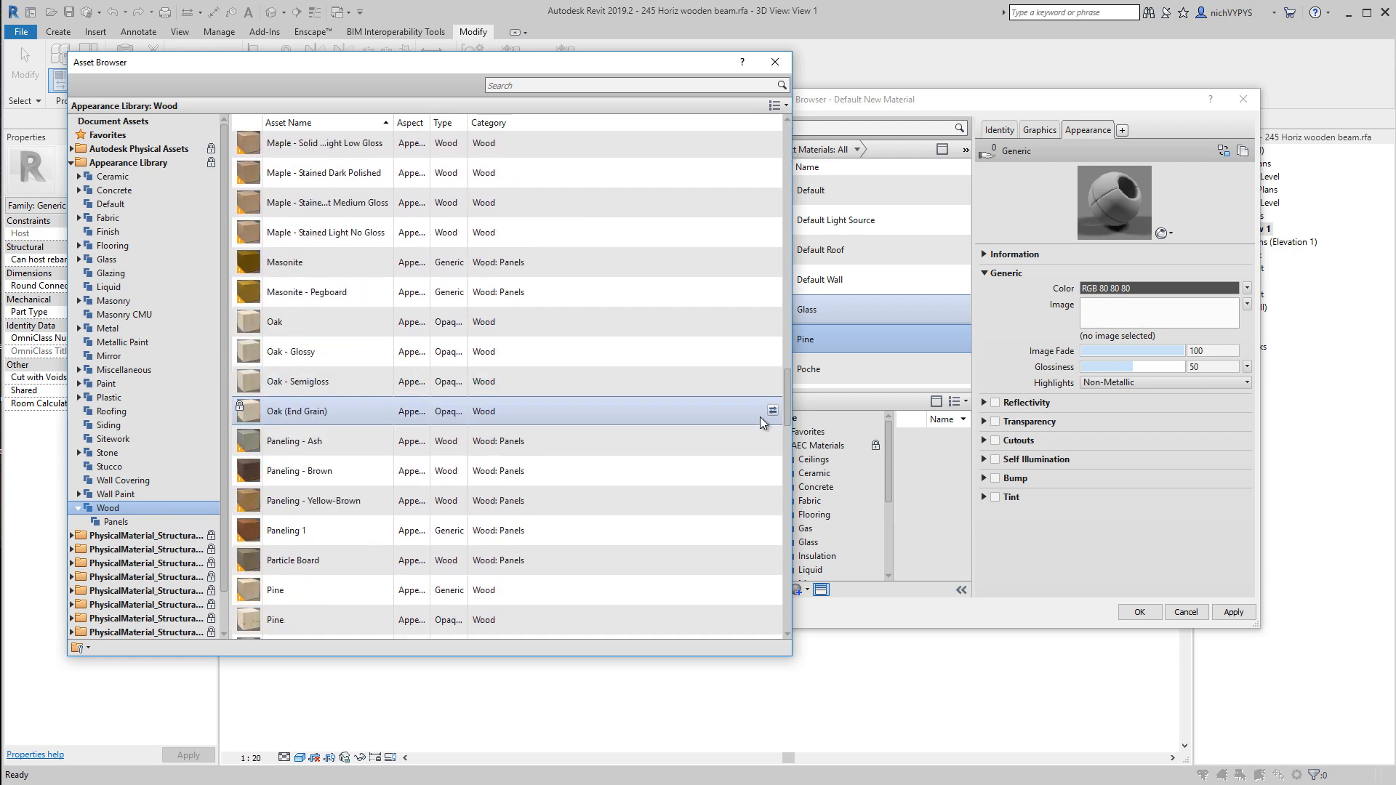
scroll(down, 3)
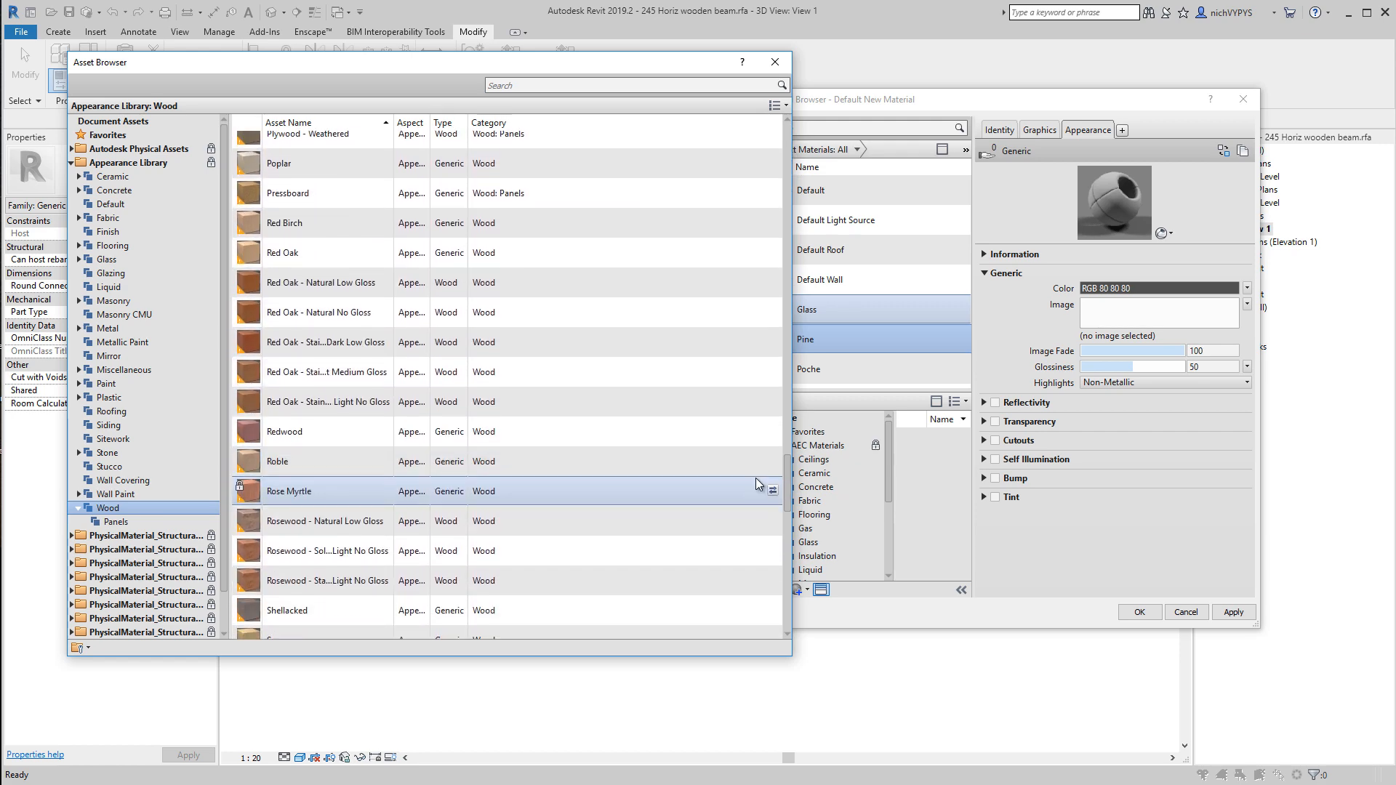
scroll(down, 3)
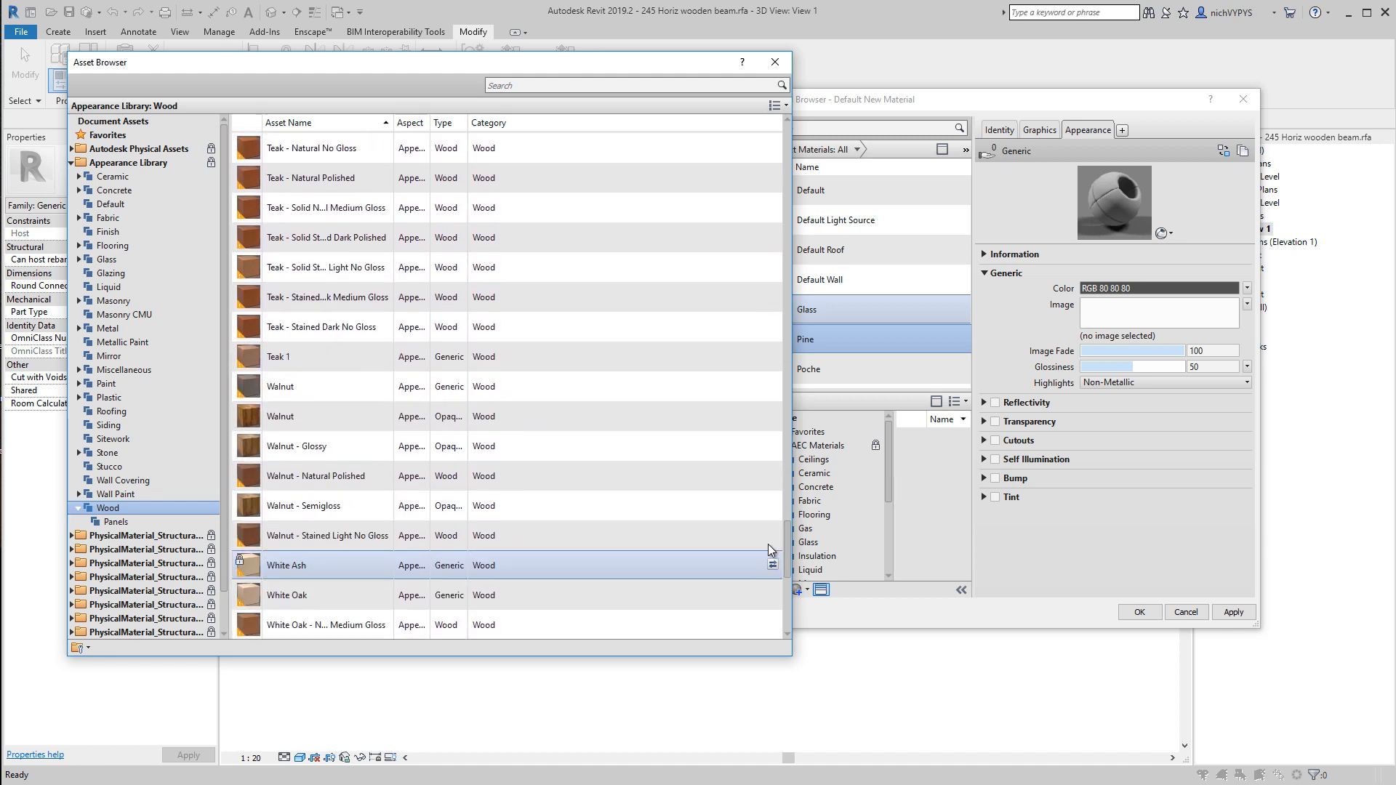
scroll(down, 3)
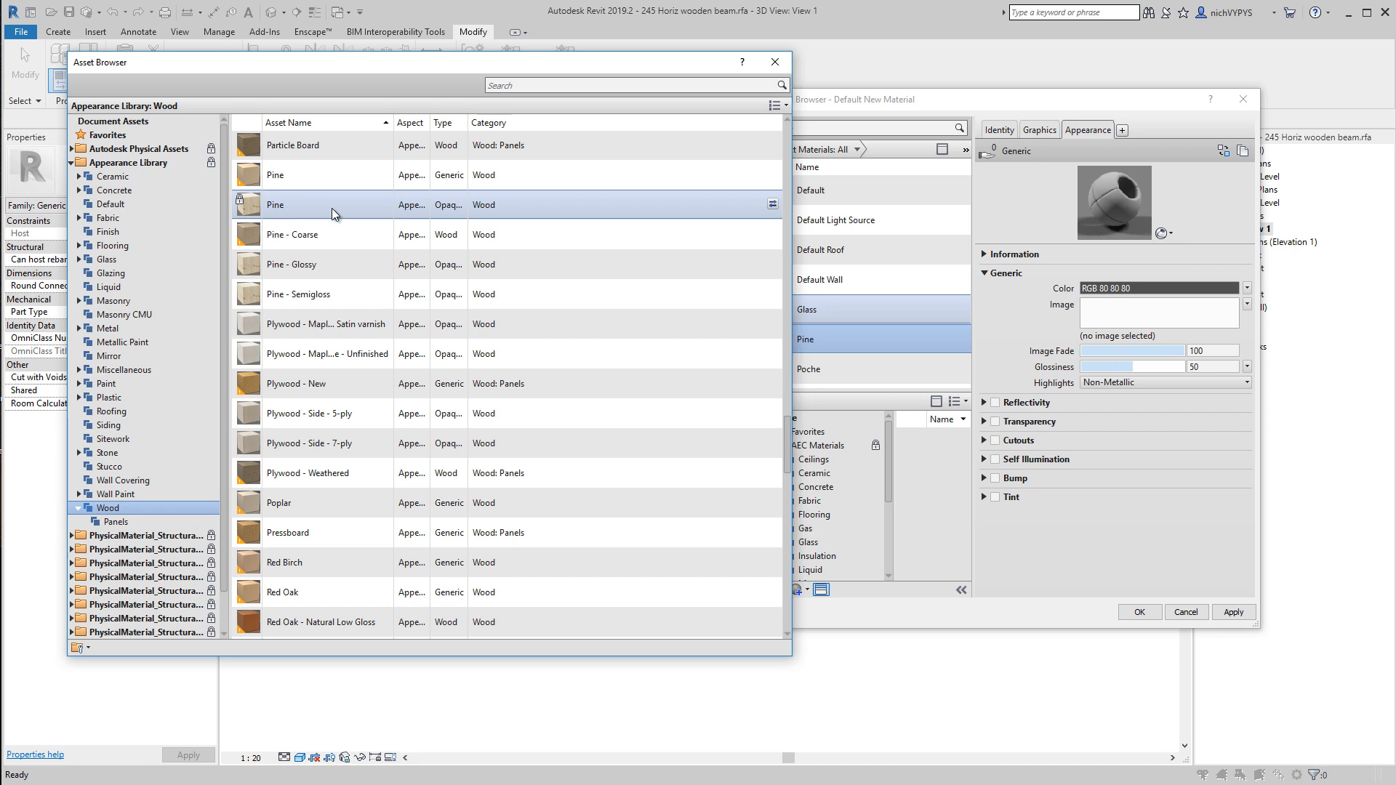
mouse_move(738, 199)
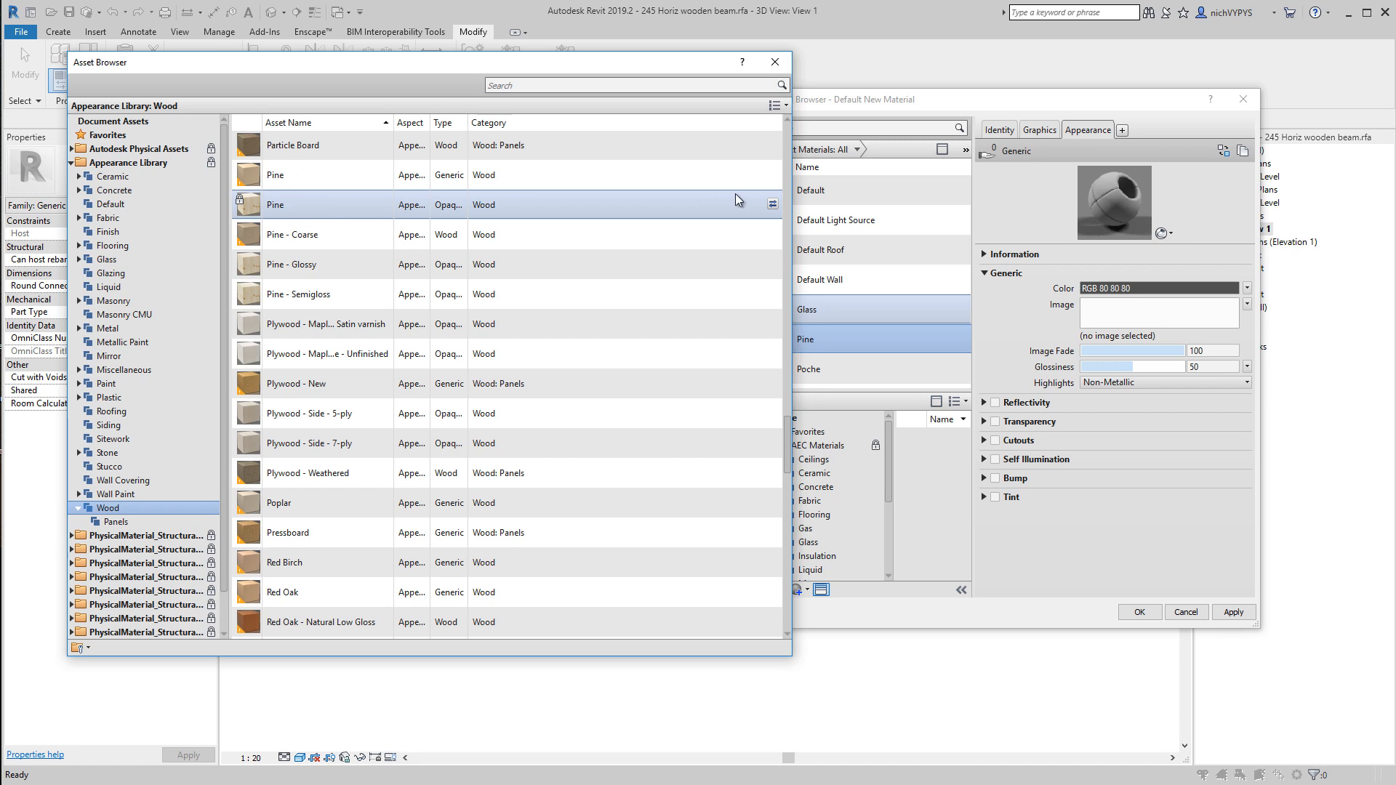
mouse_move(770, 205)
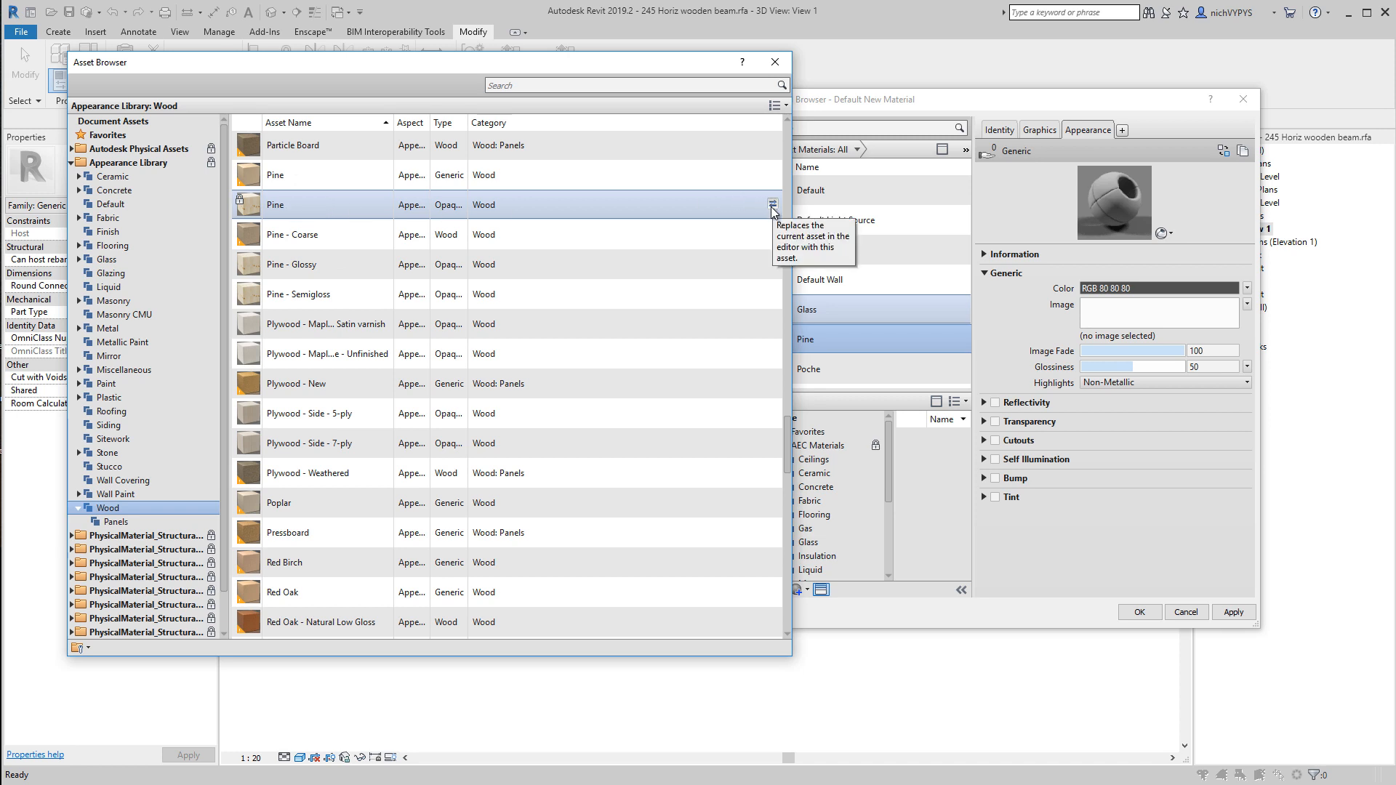
Step: Replace Pine's appearance with the pine wood asset, enable Use Render Appearance, and accept
click(771, 204)
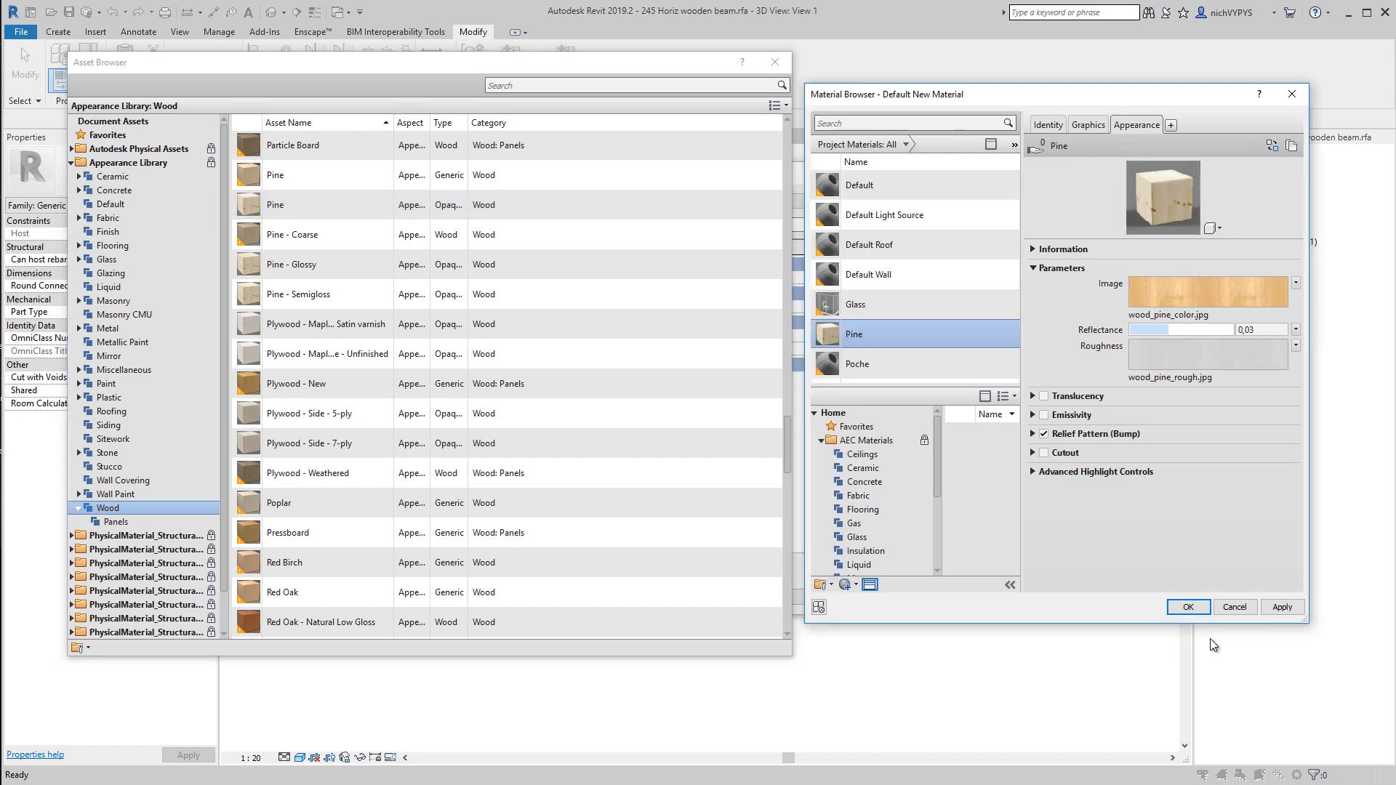
click(1088, 124)
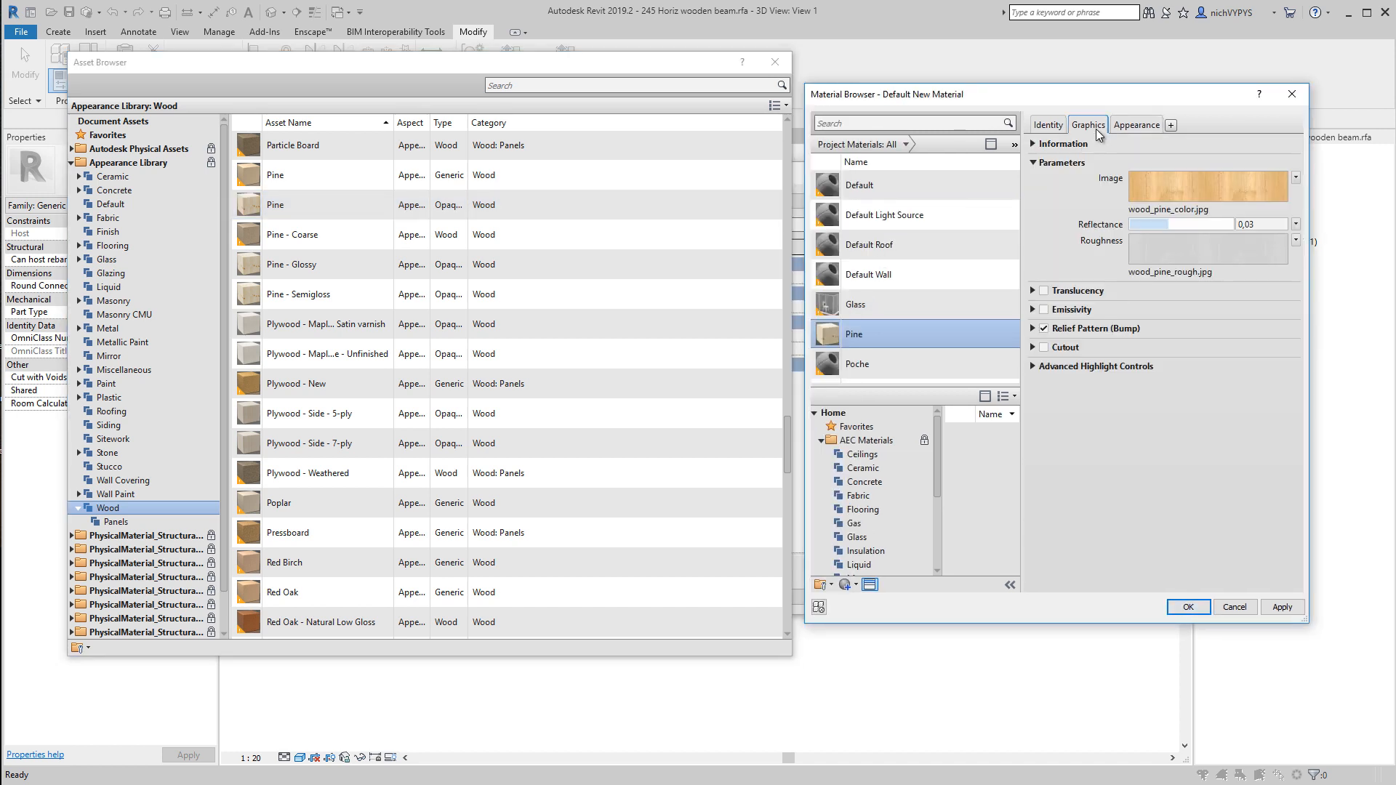
click(1087, 124)
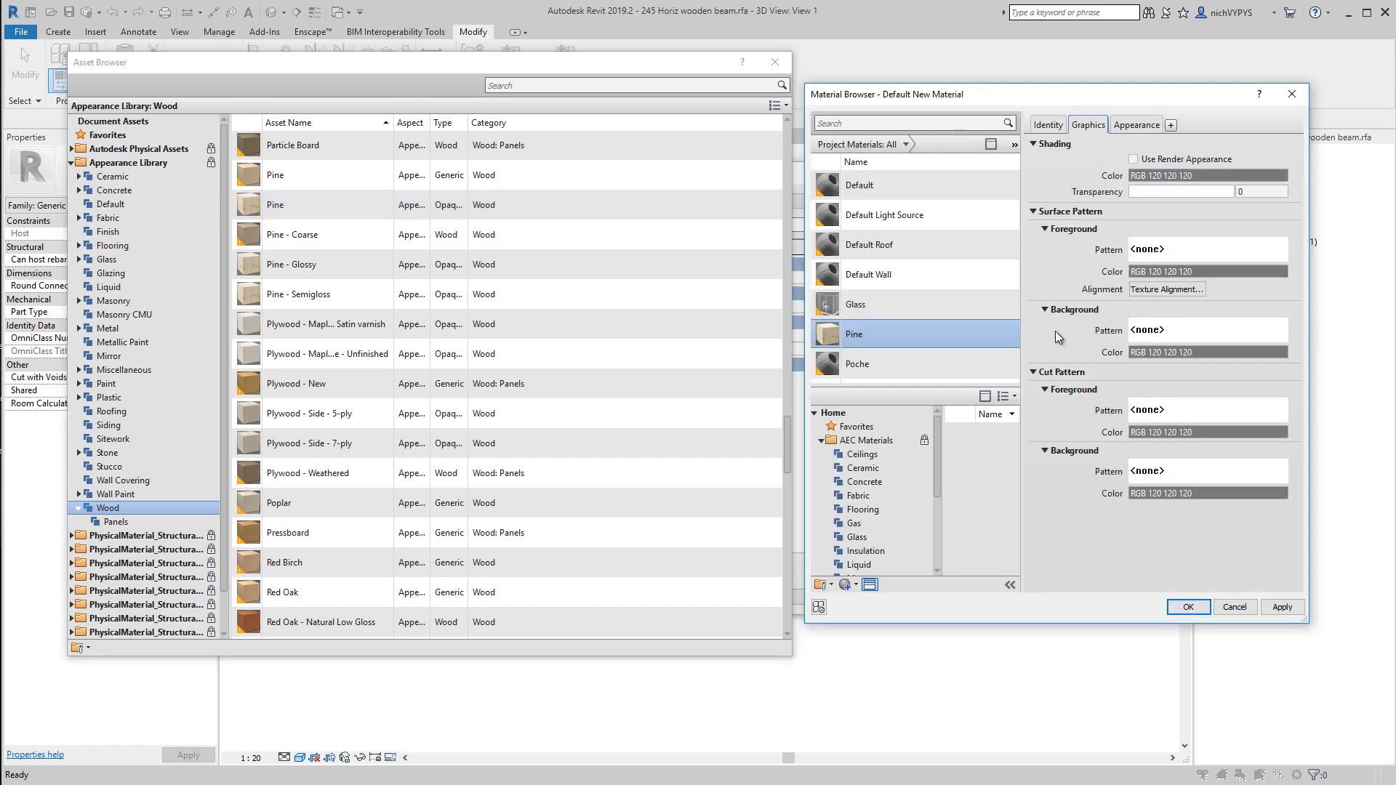
mouse_move(1042, 157)
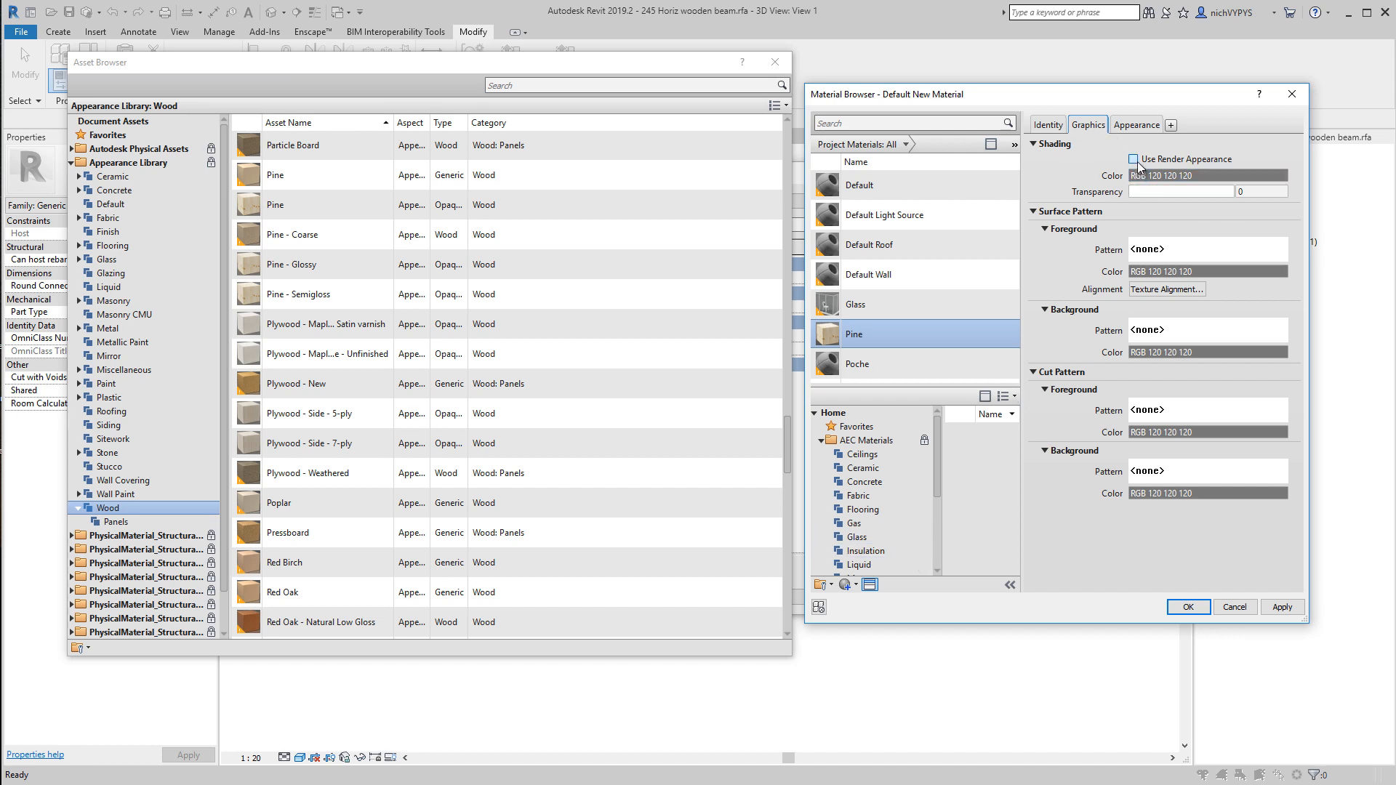
click(1133, 158)
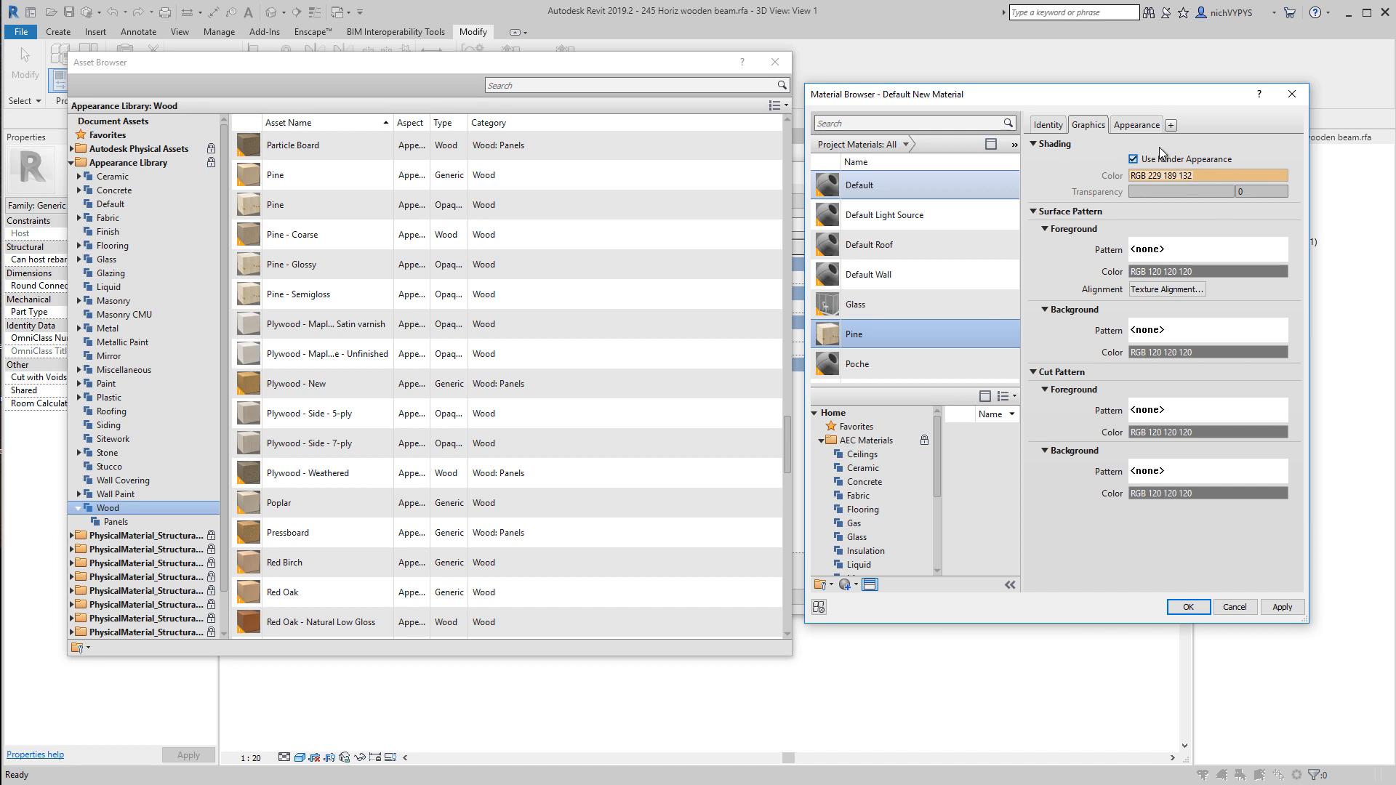
click(1135, 124)
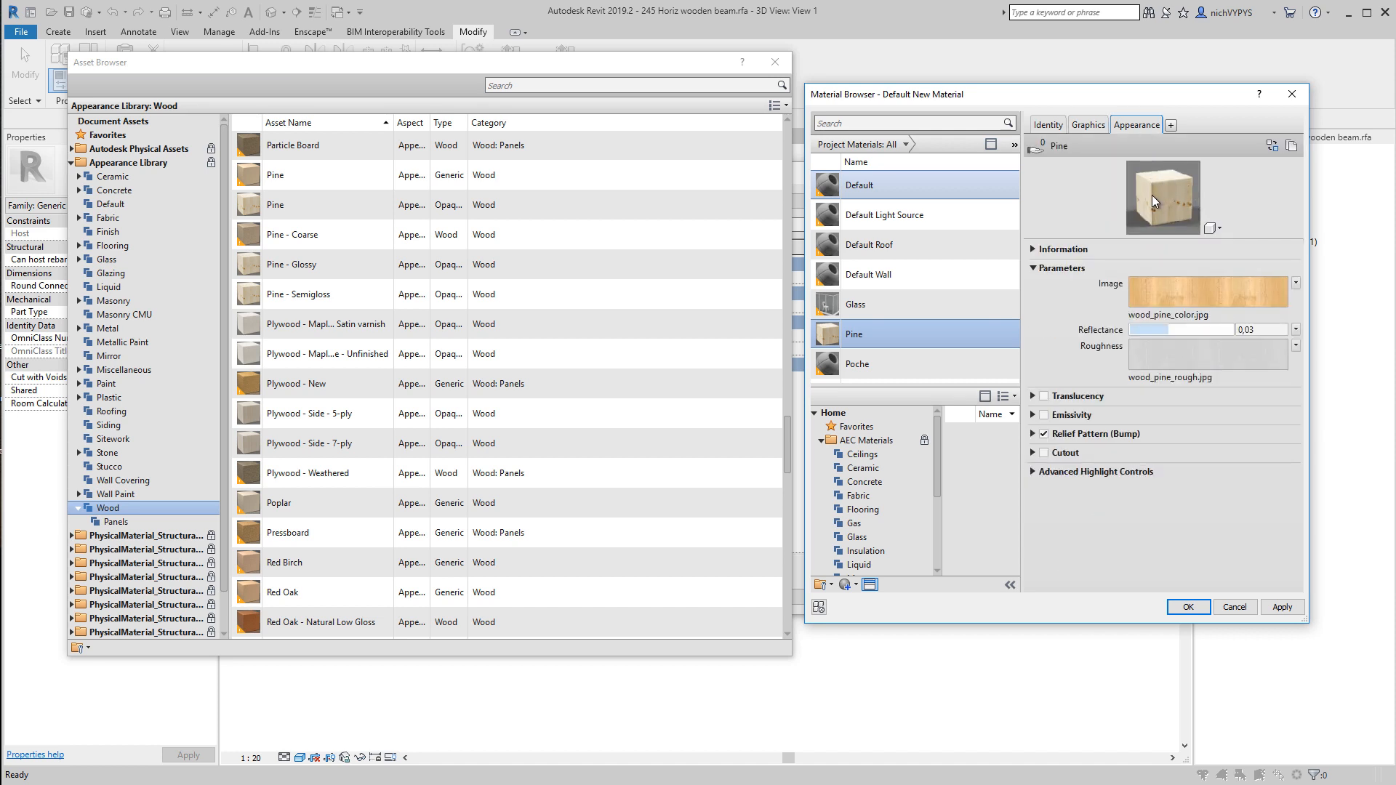
click(1088, 123)
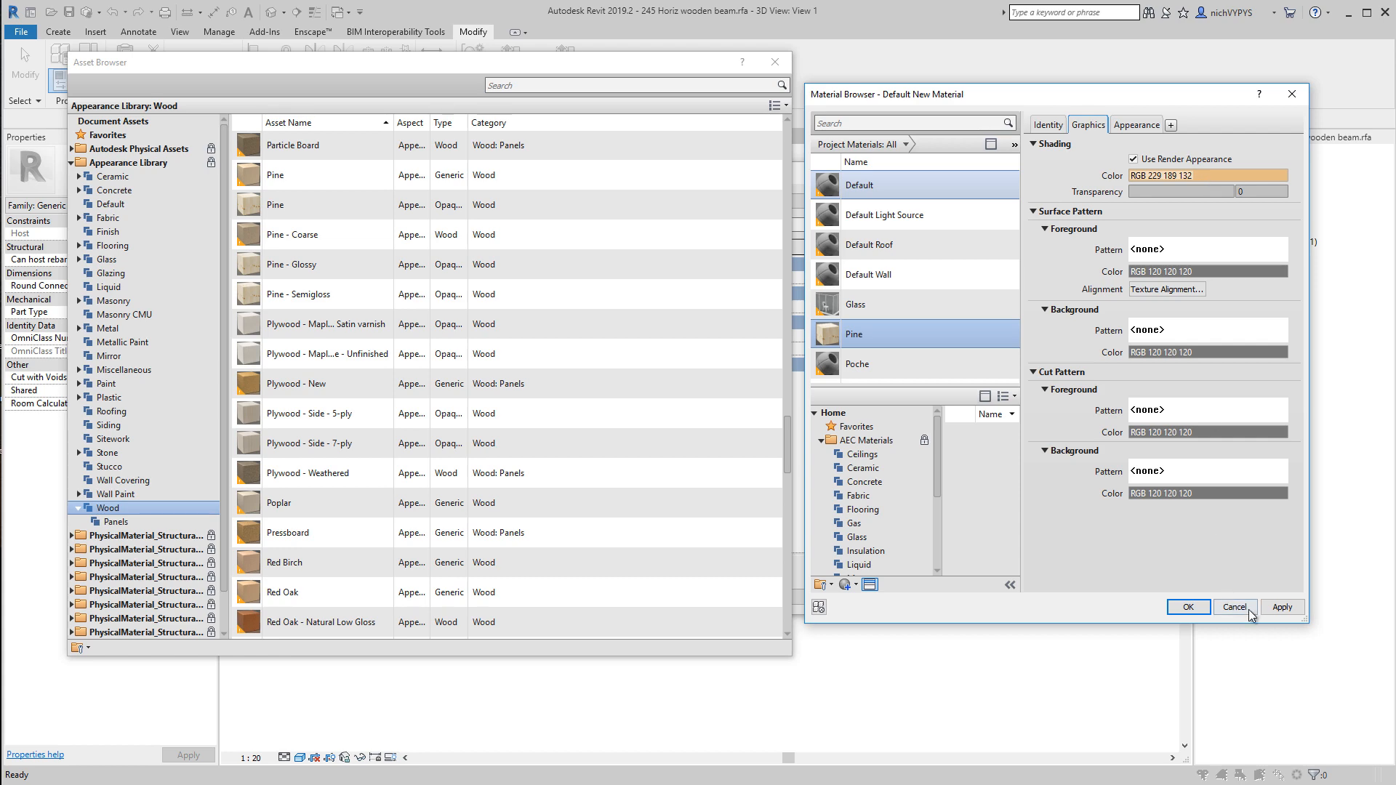
click(1235, 607)
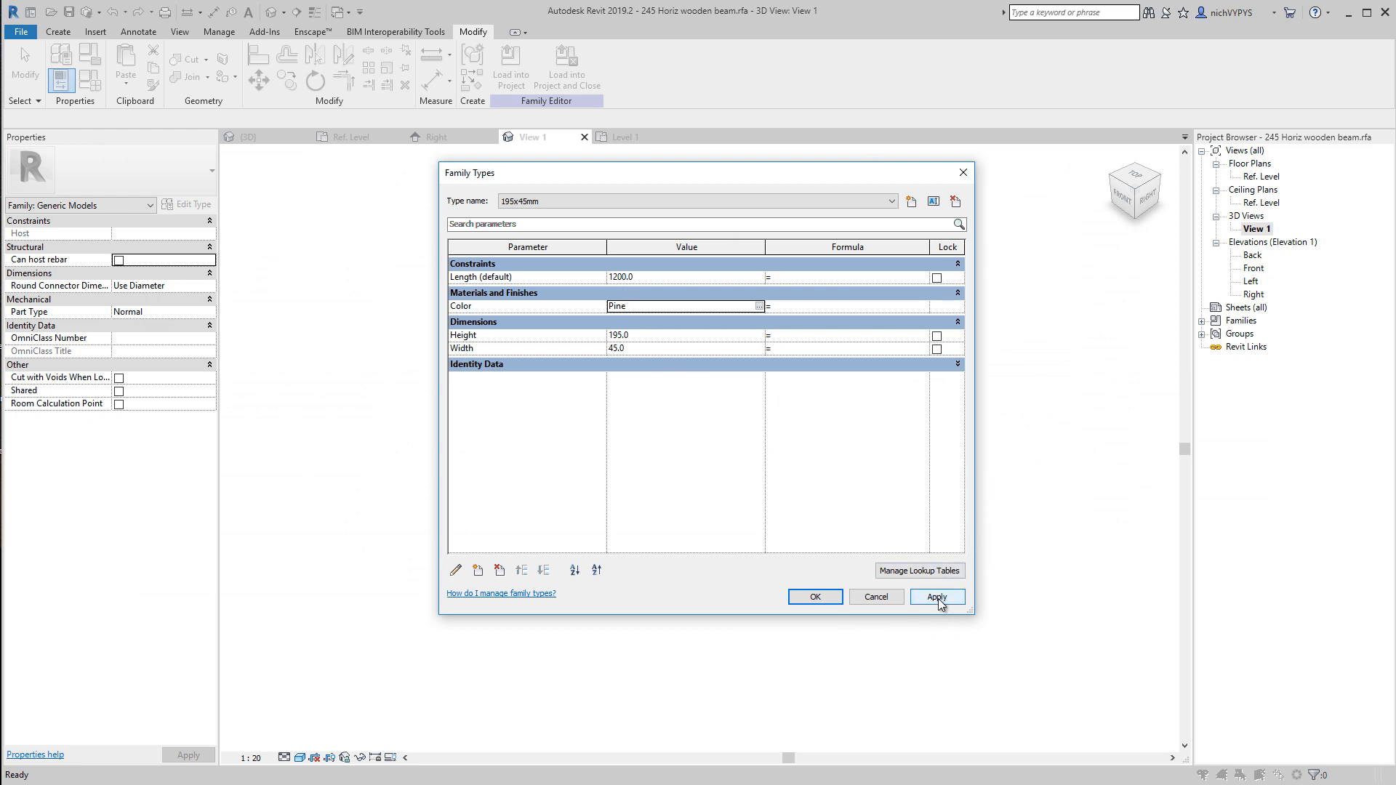
Step: Apply Pine, set the 45x195mm type's Color to Pine, then return to 195x45mm
click(813, 597)
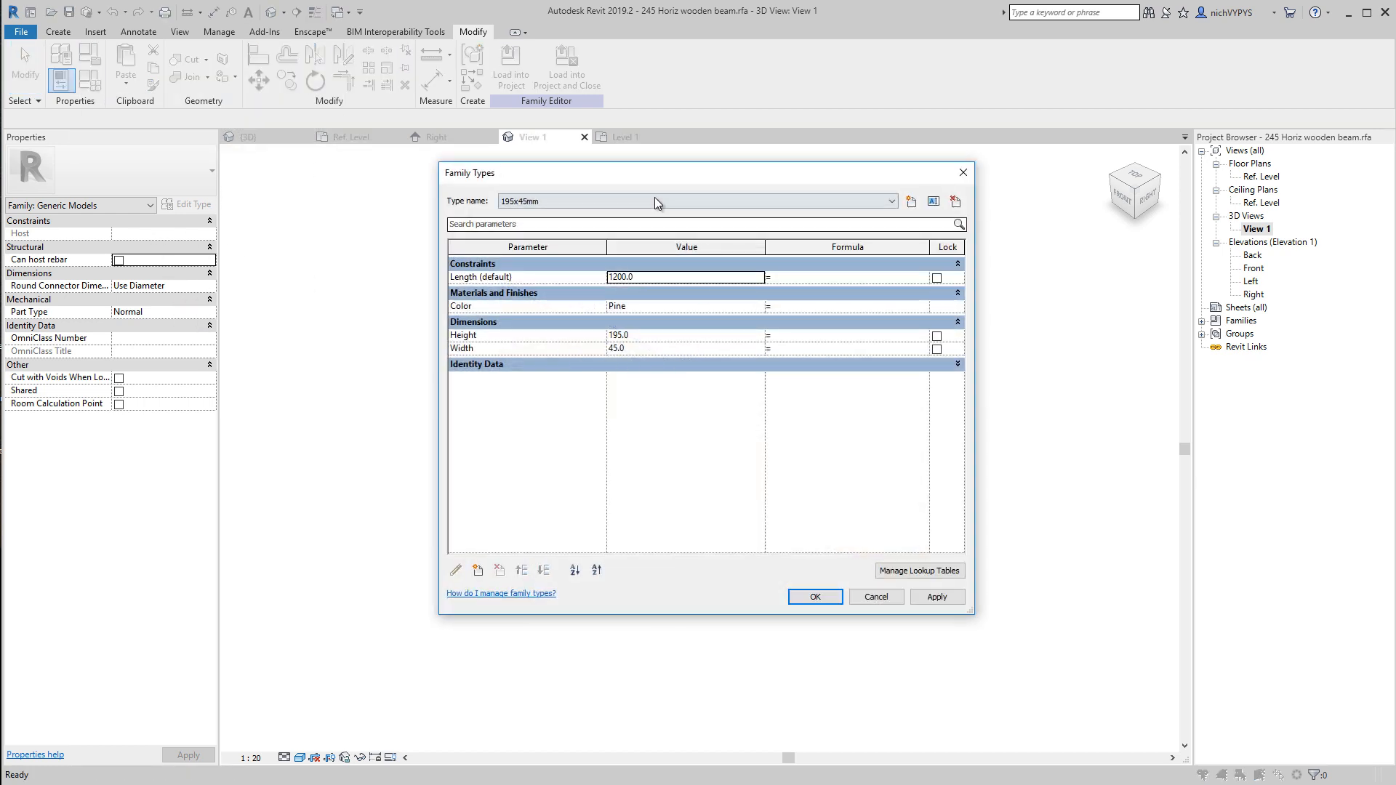
click(890, 202)
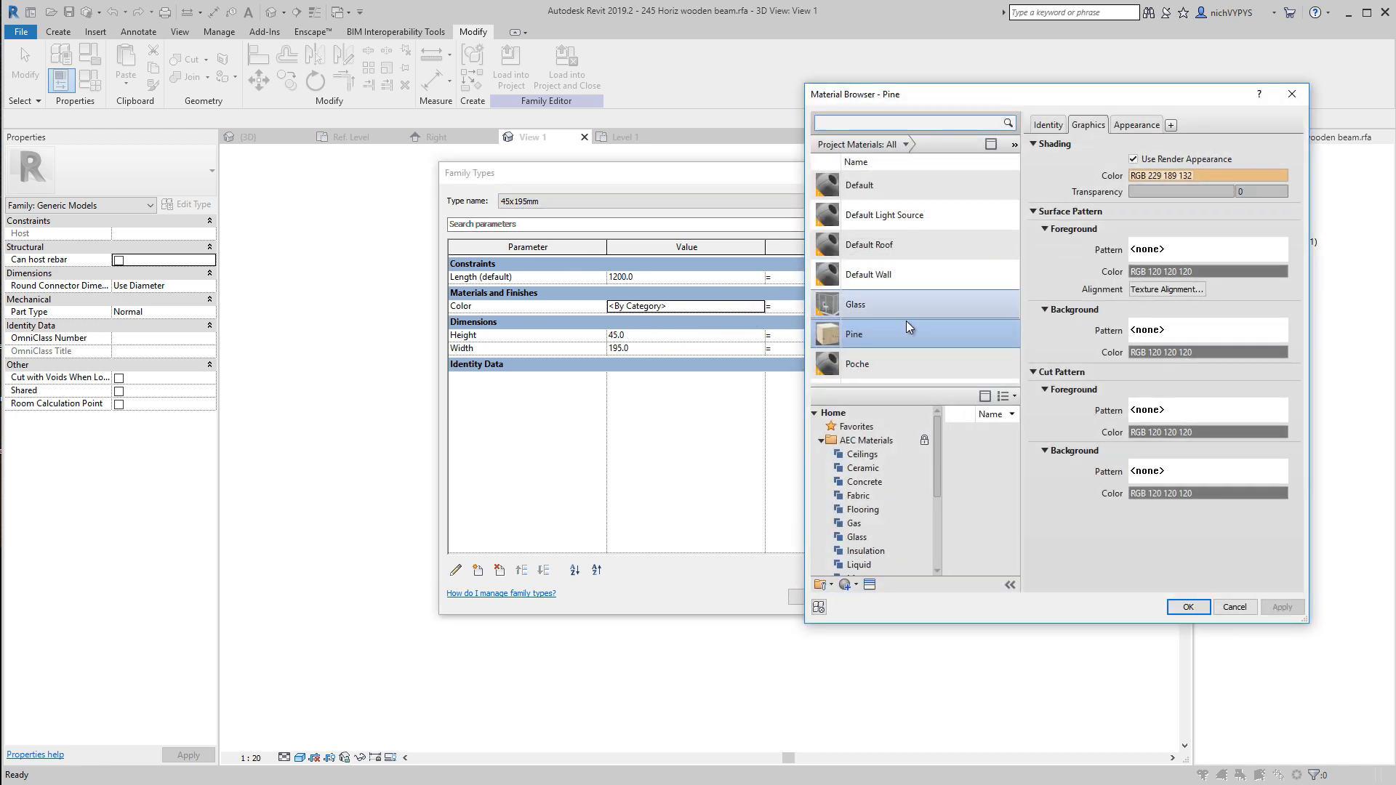
click(1187, 607)
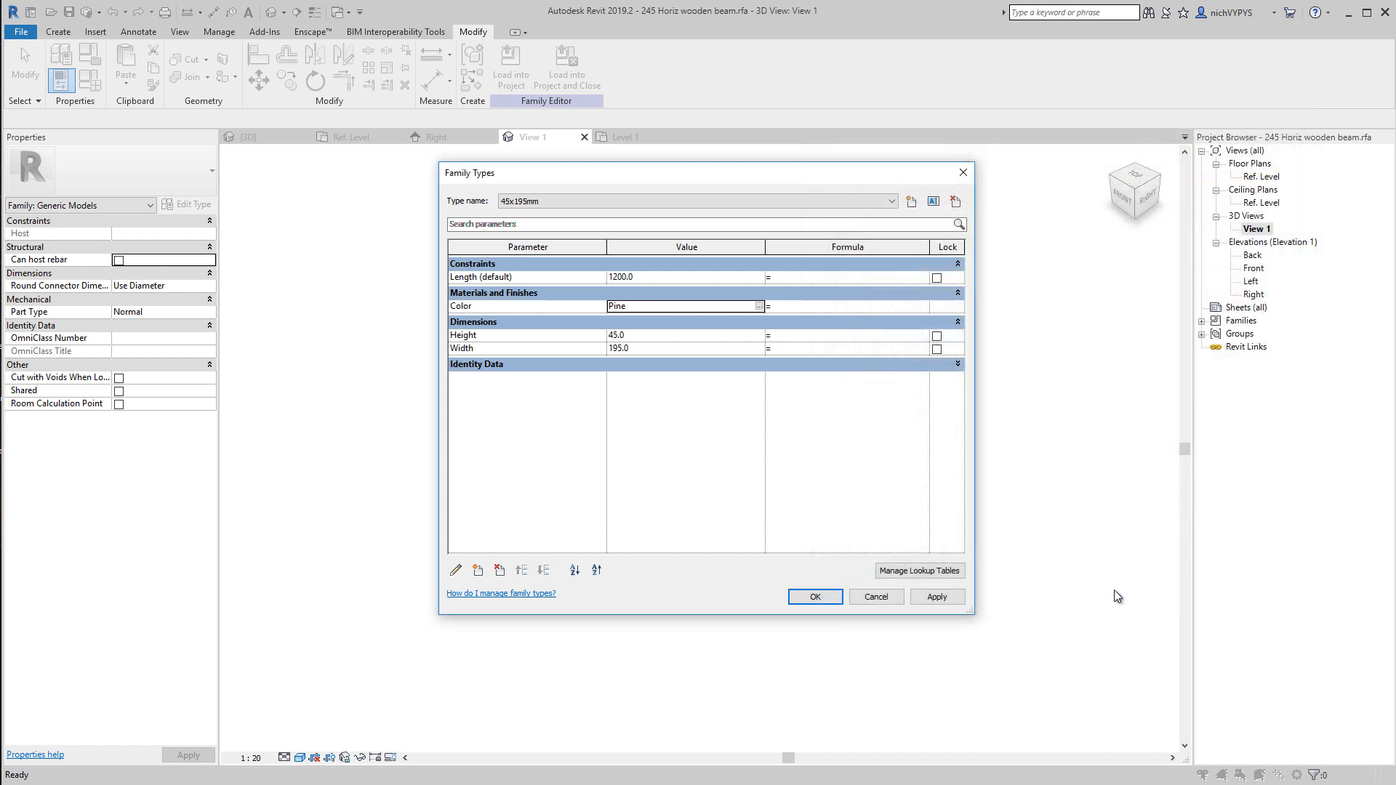
click(892, 201)
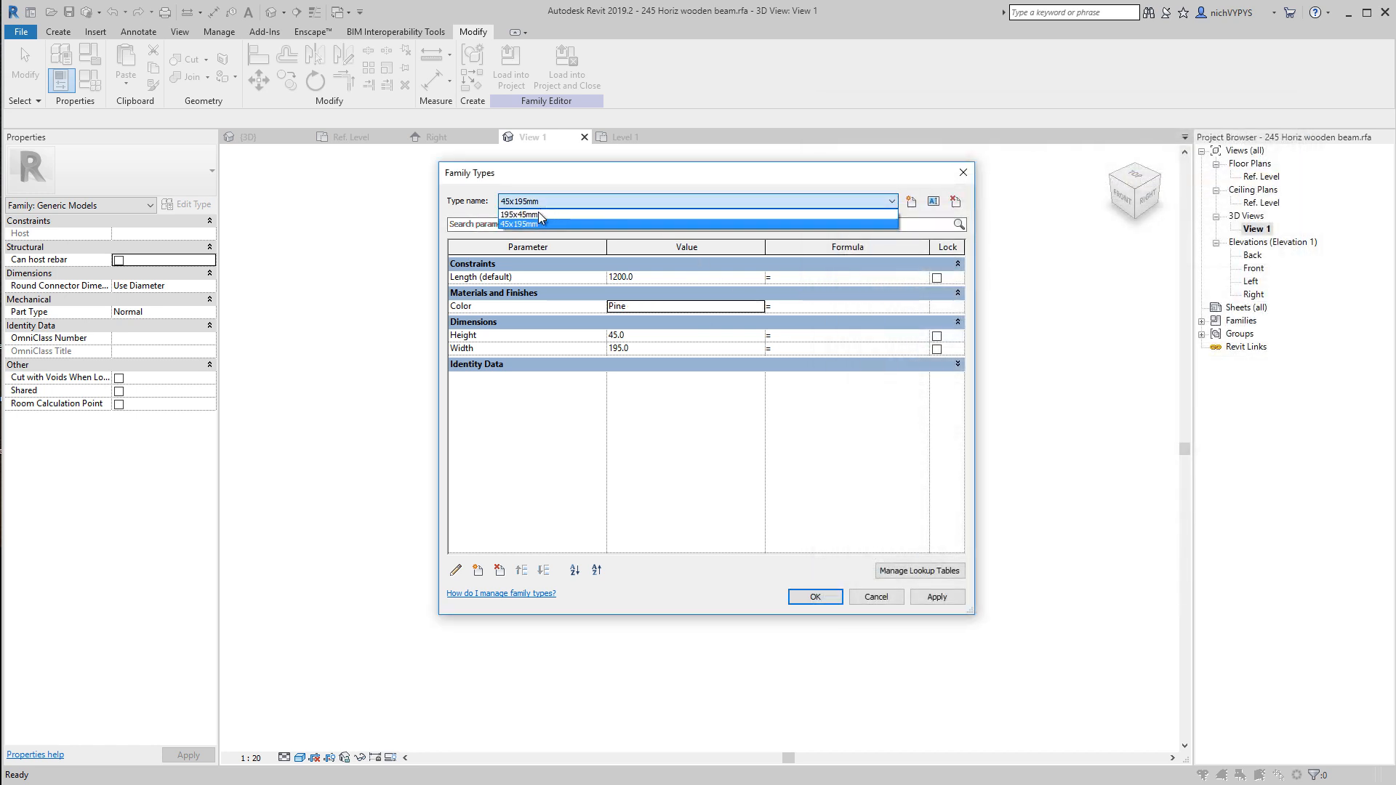
click(525, 215)
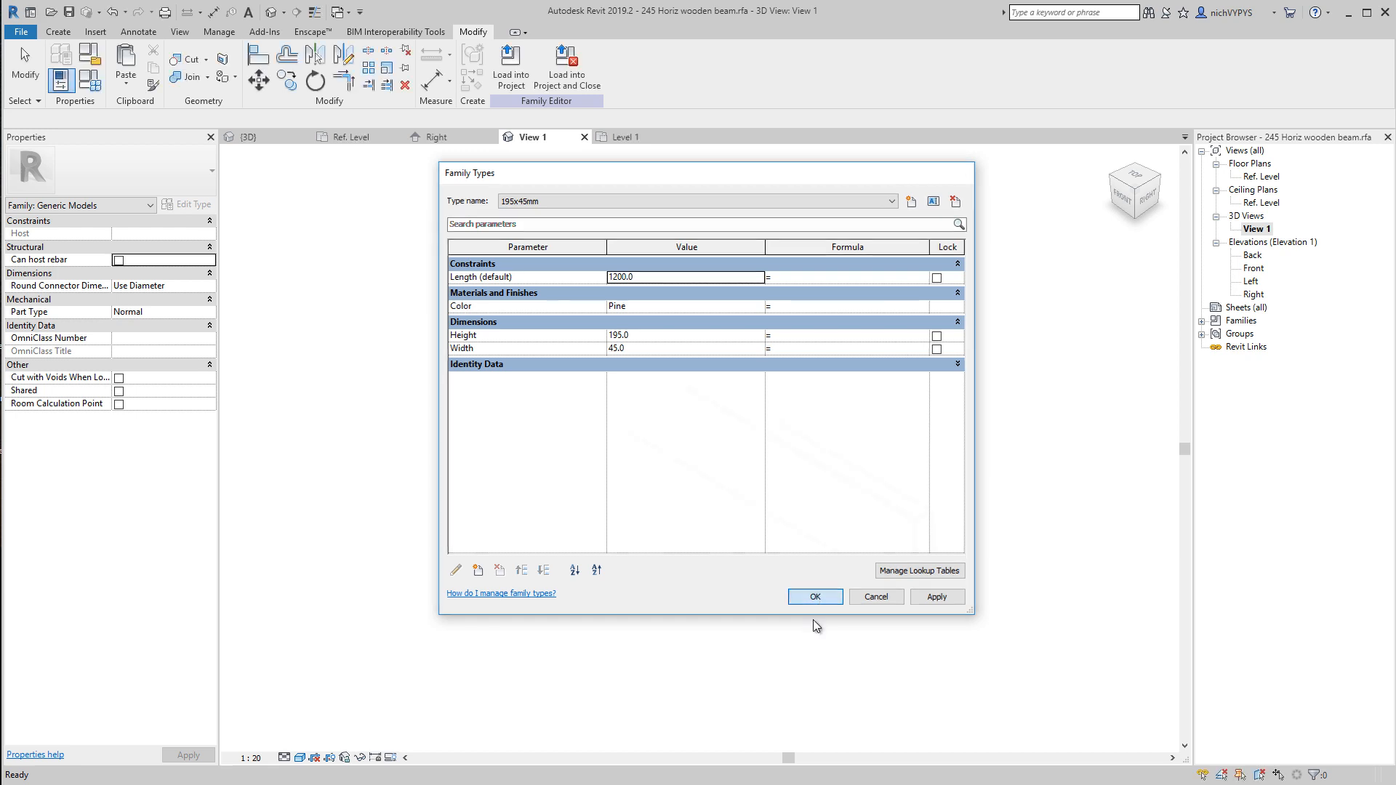
Step: Close Family Types, load the family into the project overwriting the existing version, and deselect
click(813, 596)
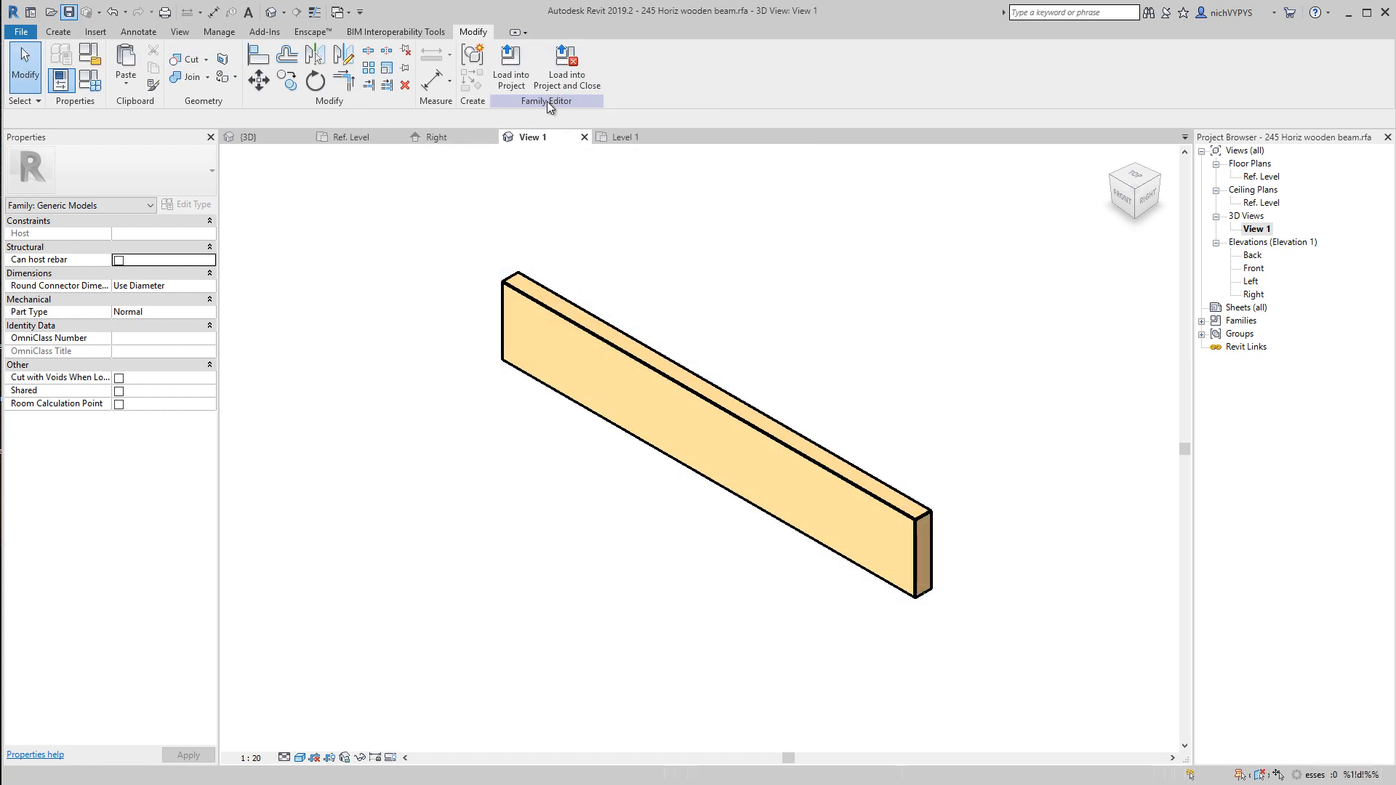
click(510, 66)
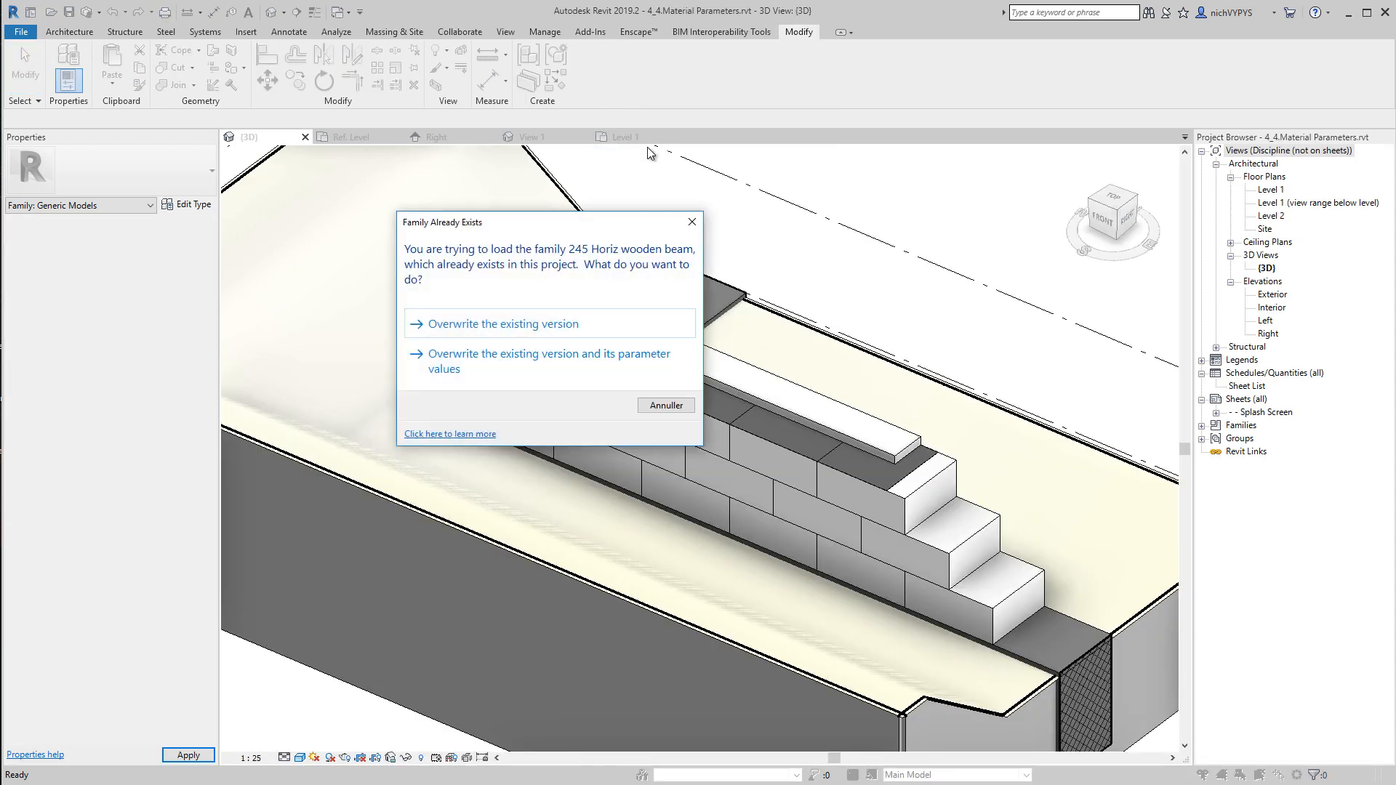
click(505, 323)
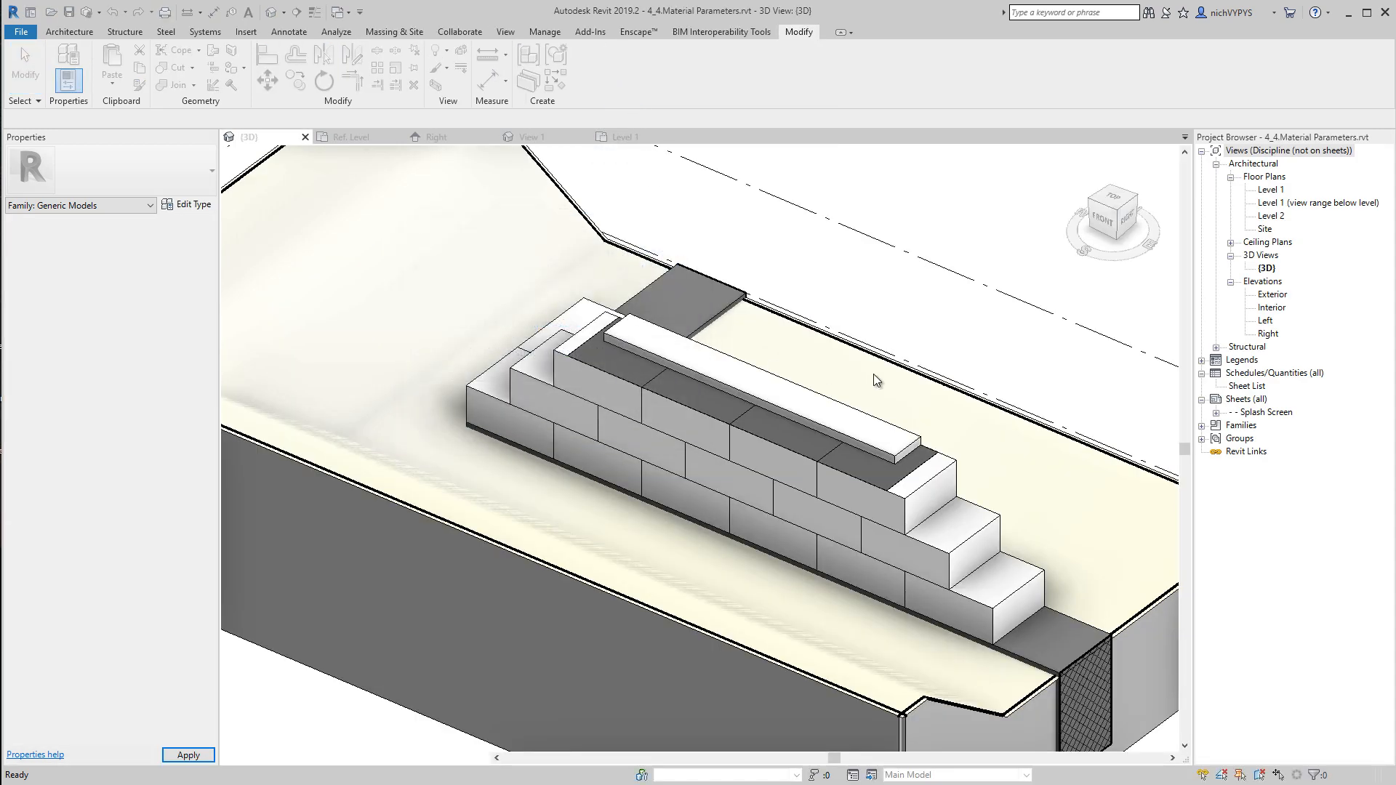
click(797, 409)
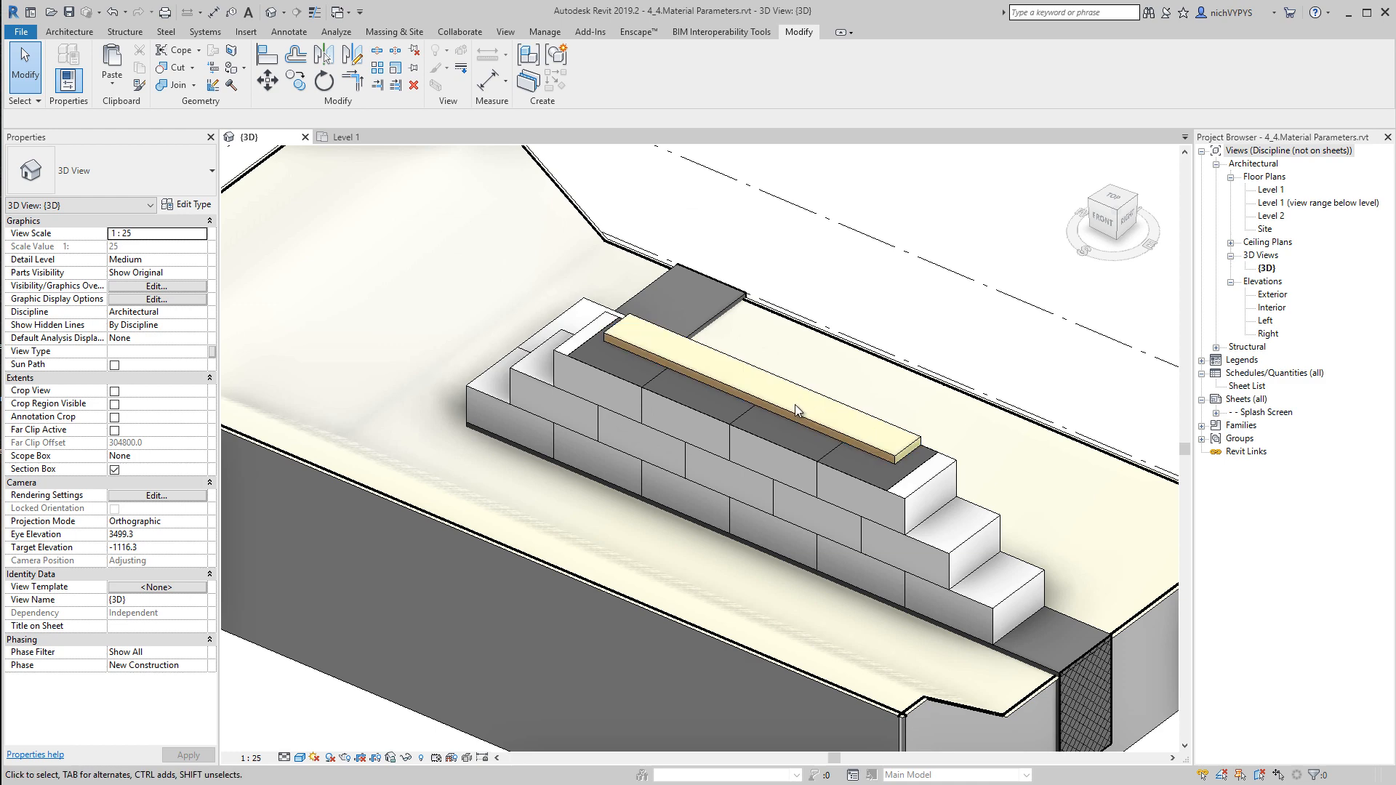